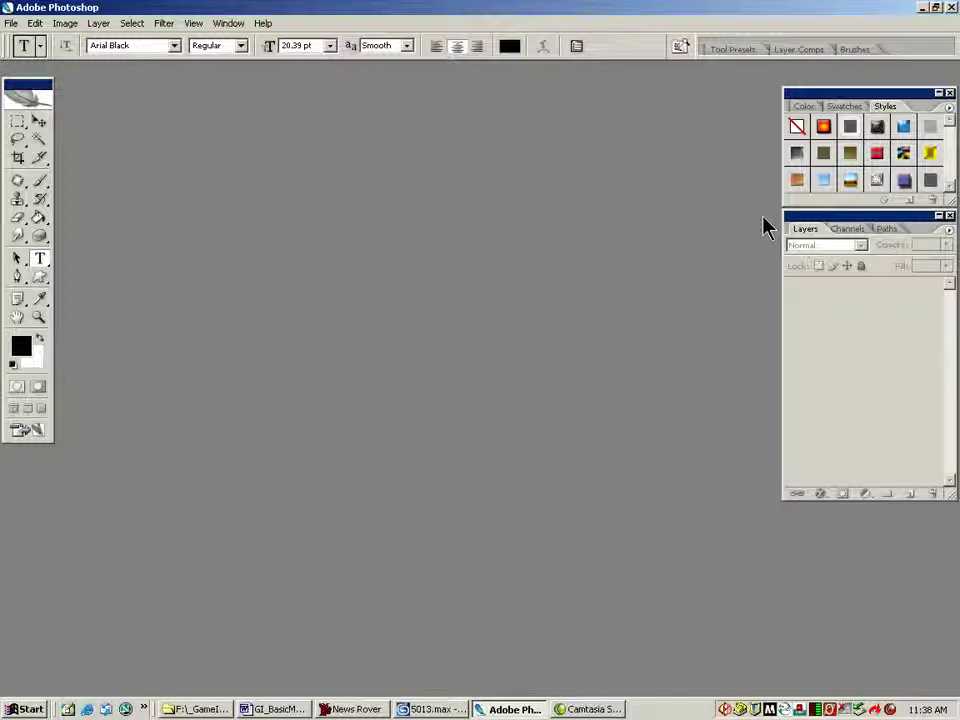
mouse_move(700, 182)
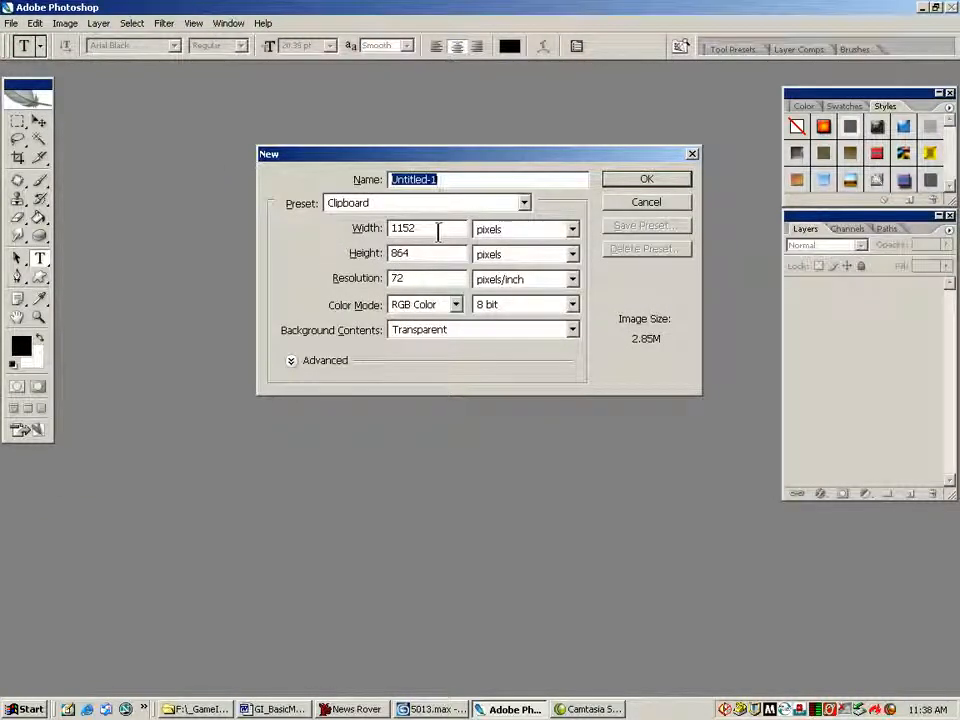
Create a new 400 × 600 pixel image with a transparent background.
click(422, 228)
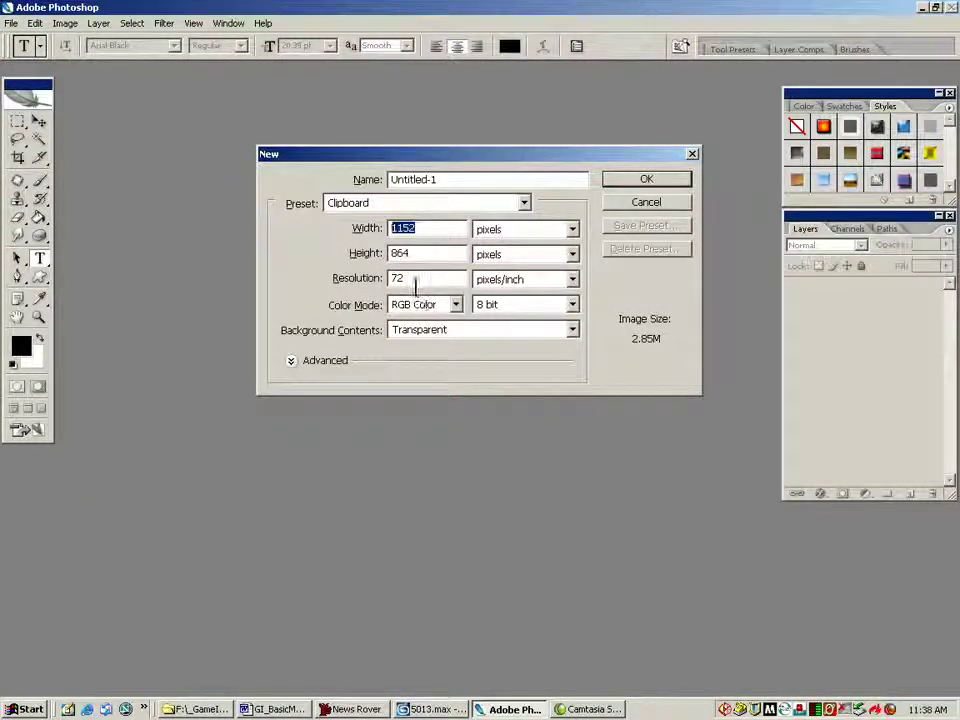
text(400)
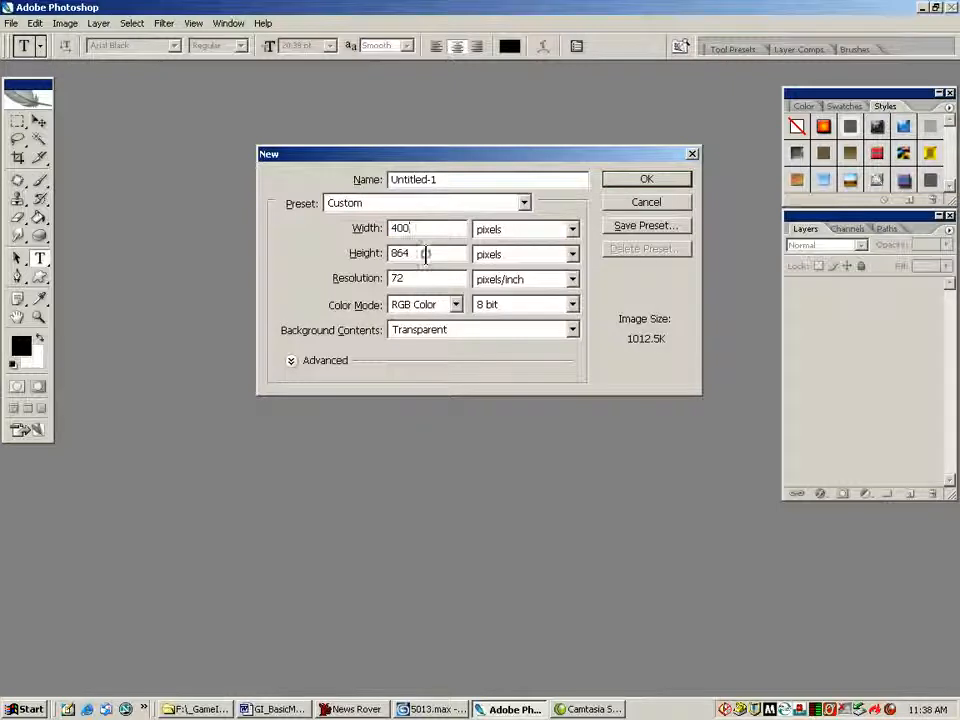
text(600)
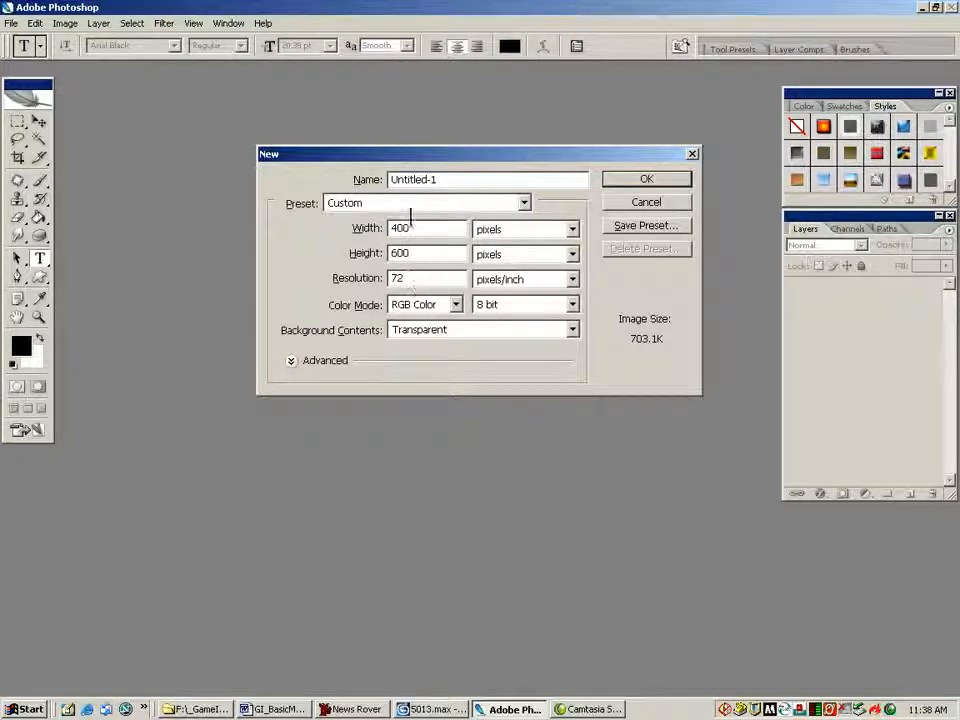
mouse_move(584, 238)
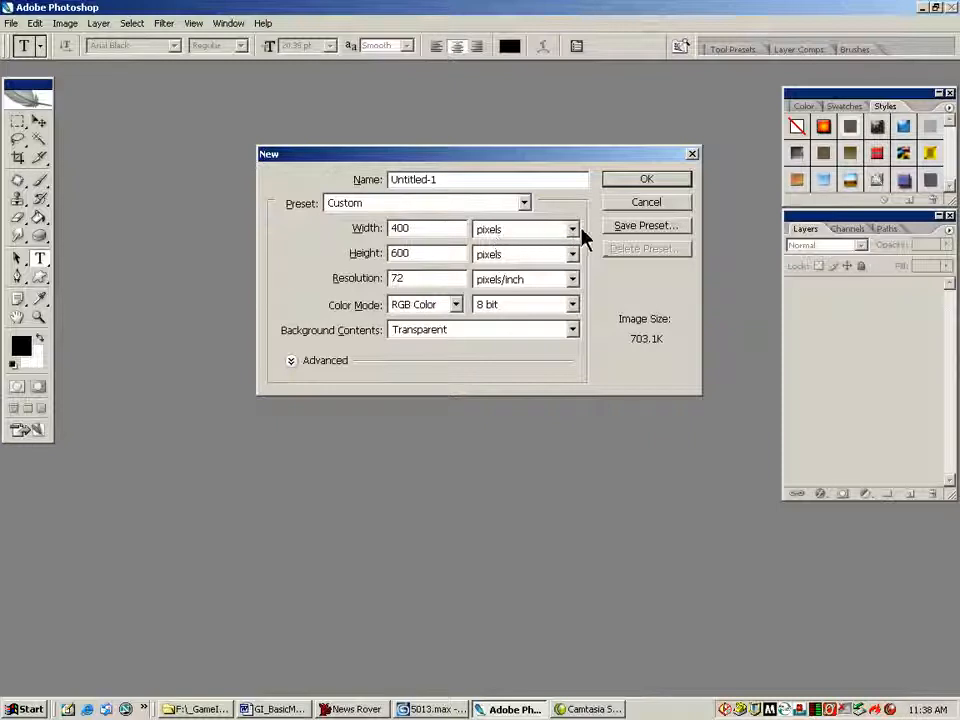
click(570, 228)
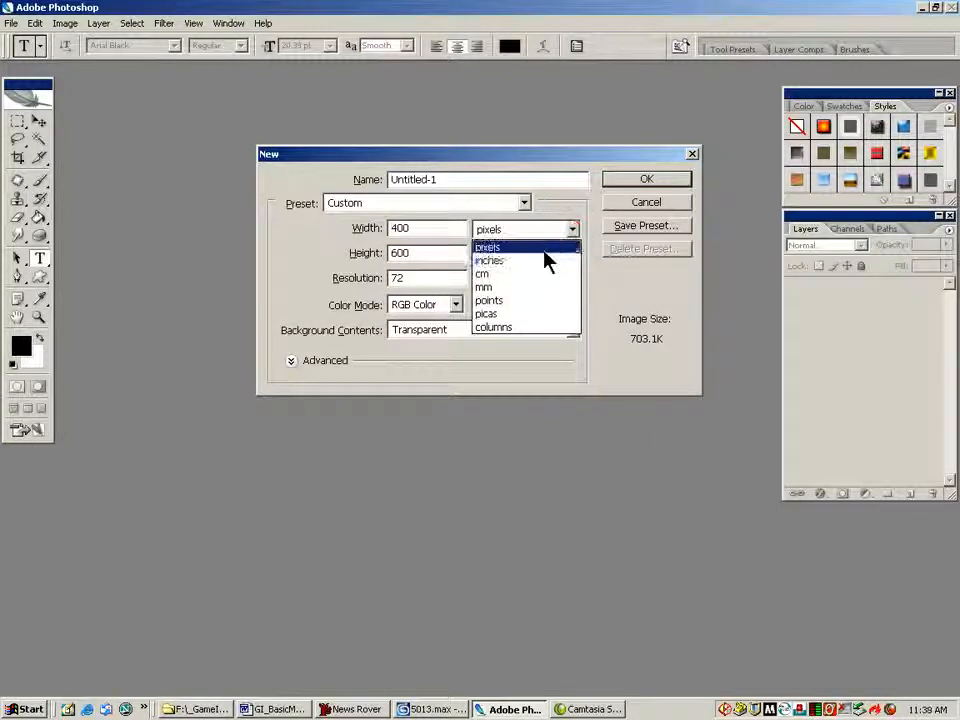
click(488, 248)
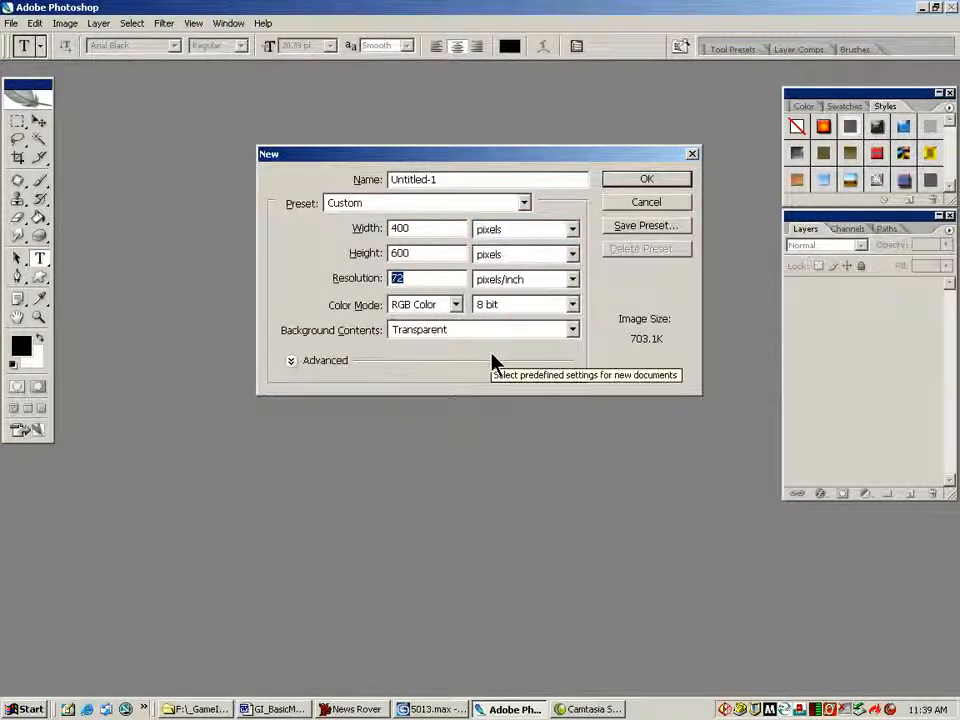
mouse_move(568, 370)
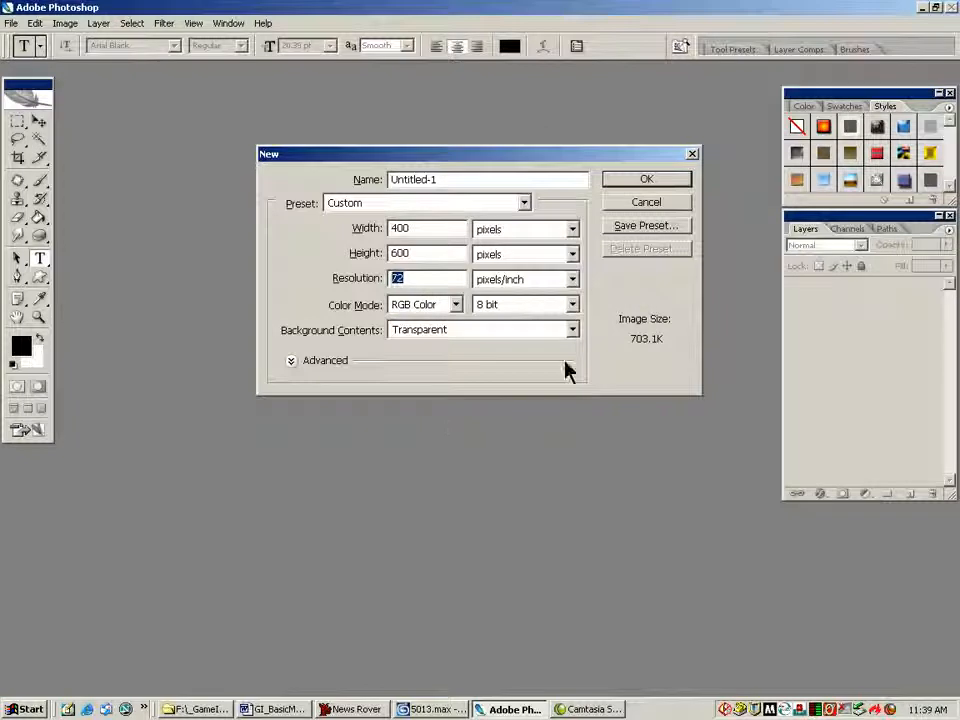
click(646, 178)
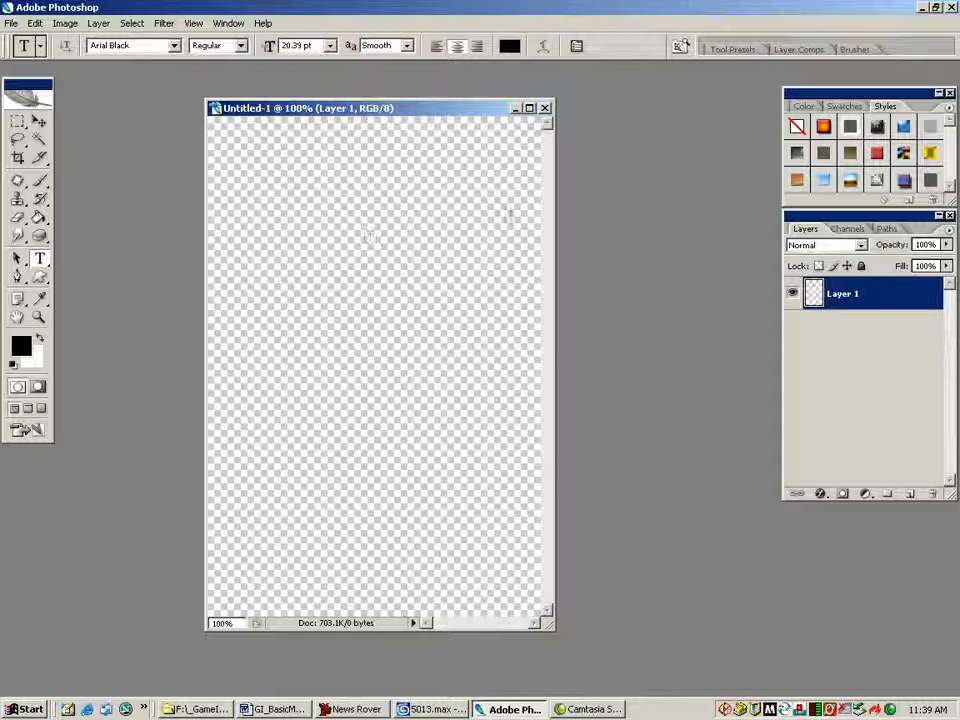
mouse_move(692, 348)
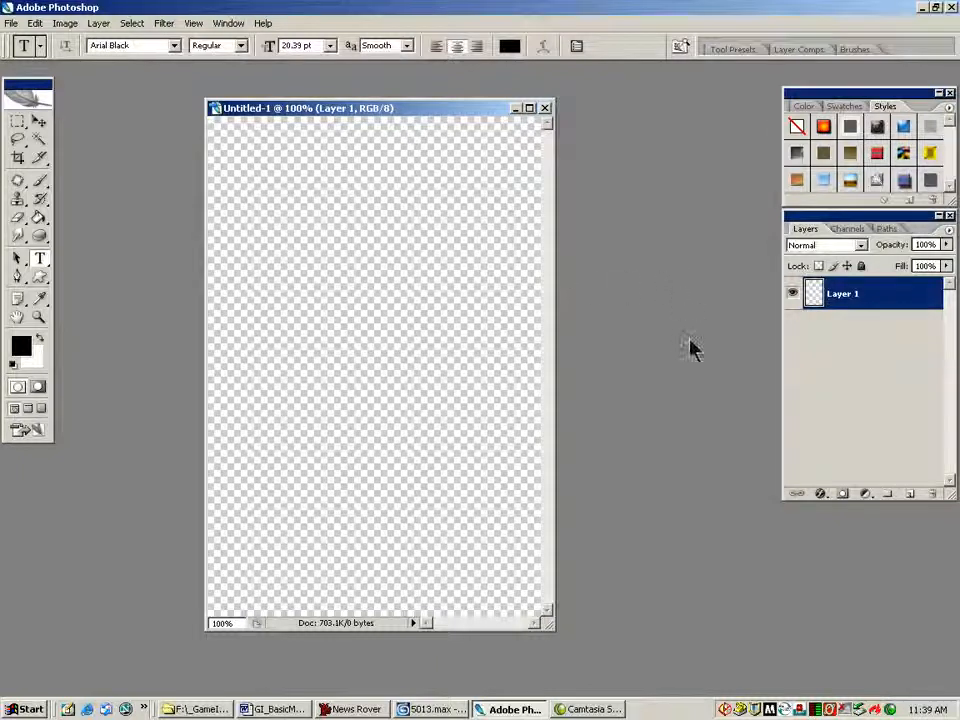
Set the foreground colour to black and Paint-Bucket fill the whole canvas.
click(38, 220)
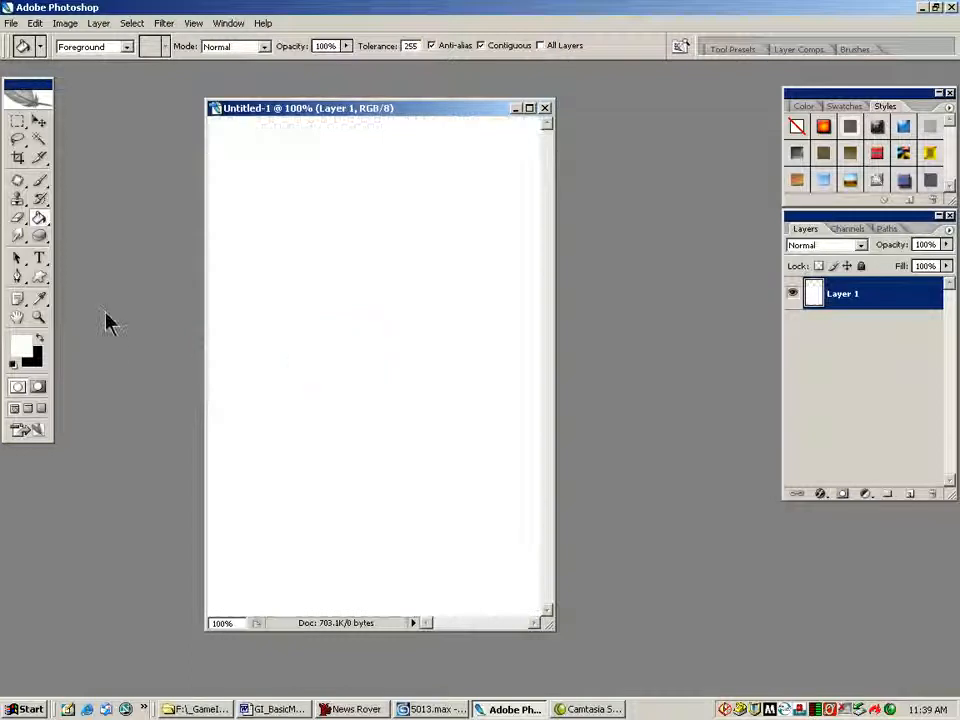
mouse_move(148, 206)
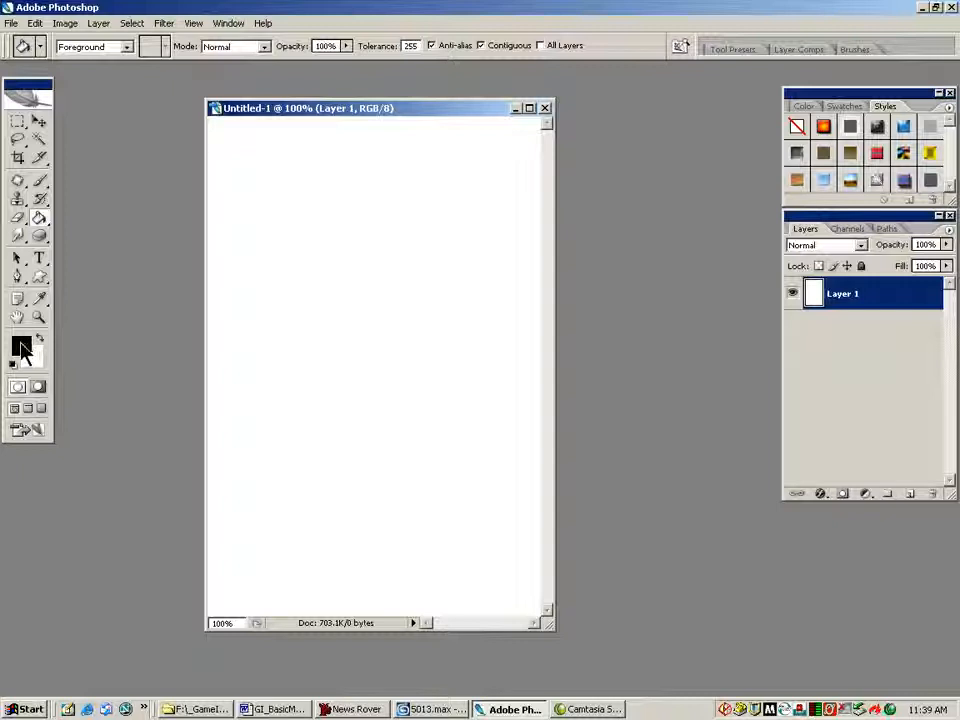
click(20, 344)
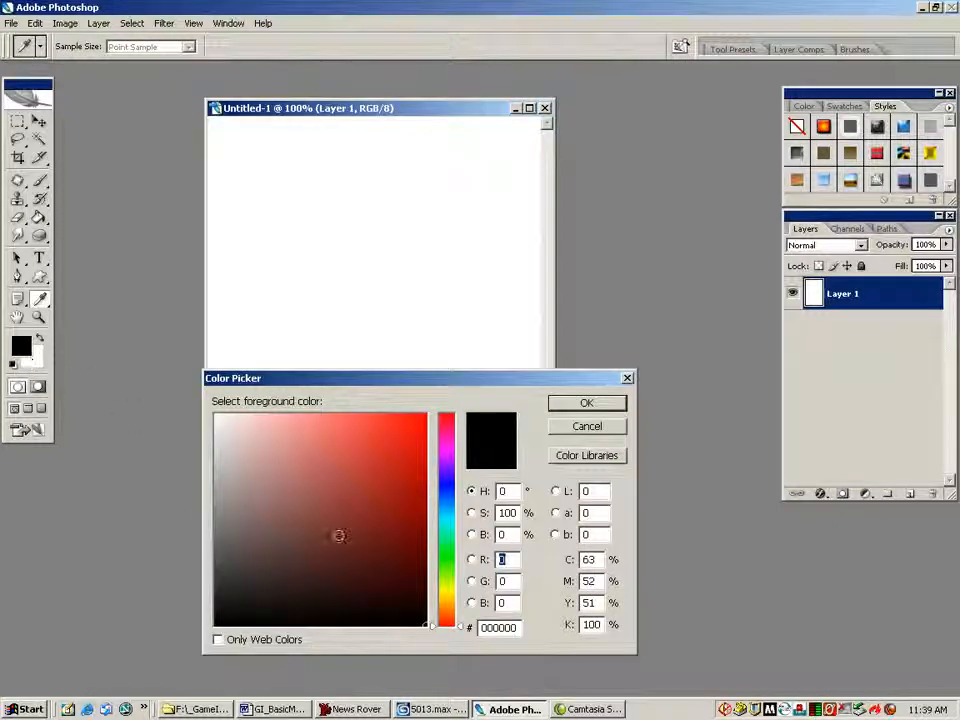
click(352, 624)
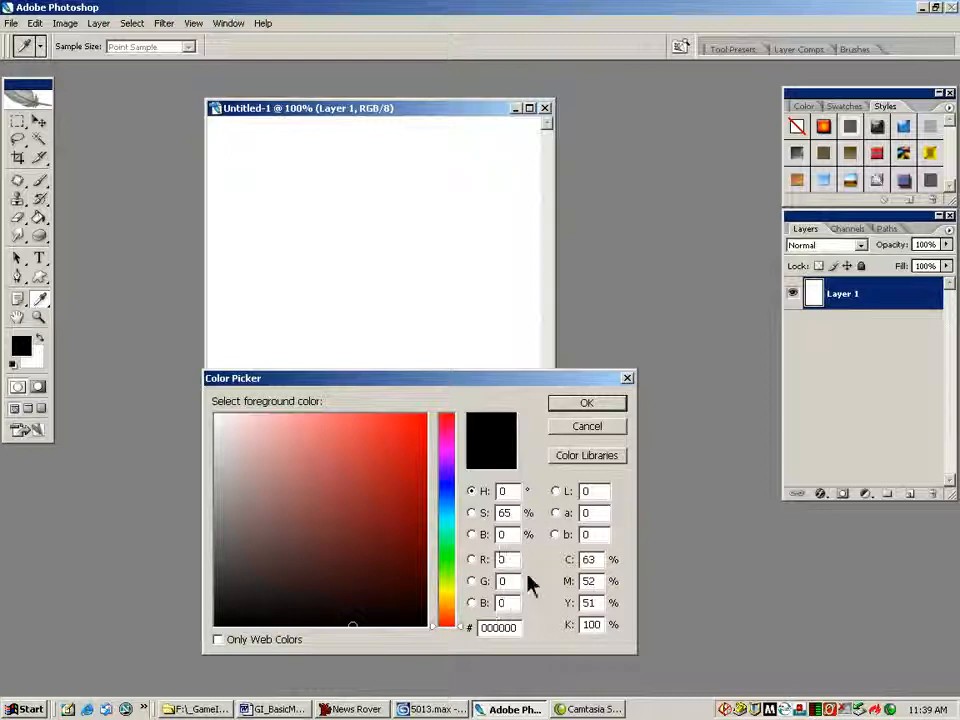
click(588, 404)
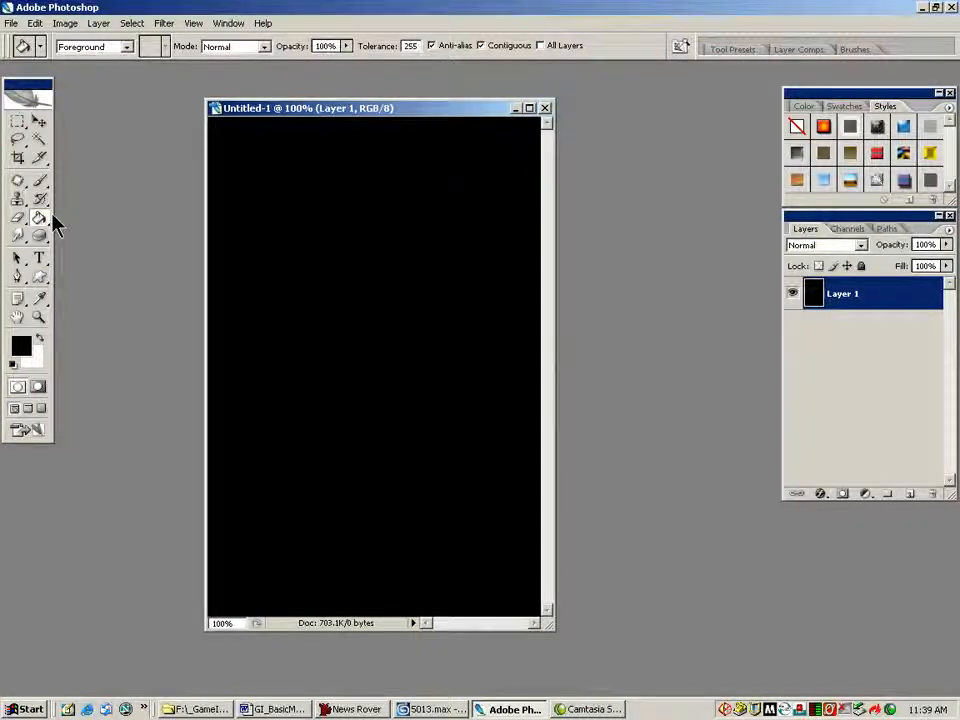
click(22, 216)
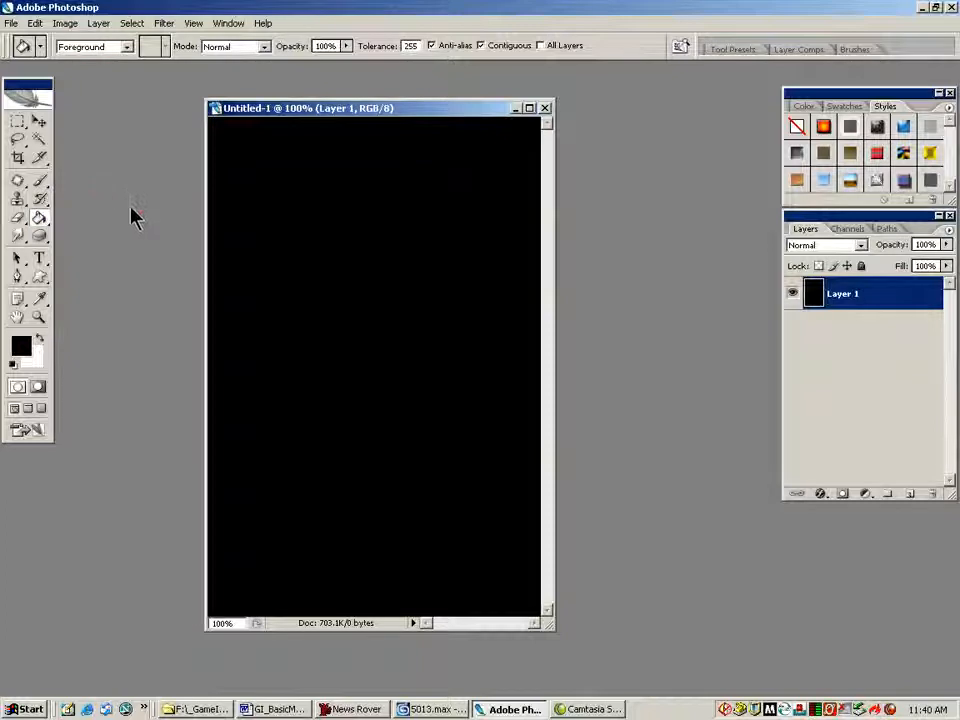
mouse_move(44, 184)
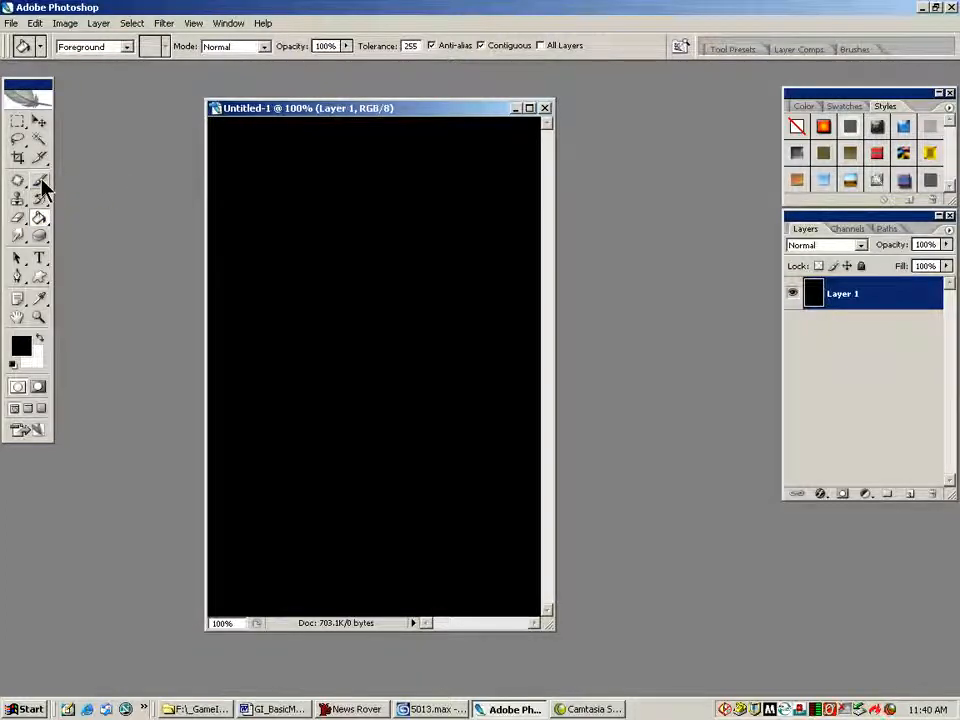
Pick a round brush preset and bring up the Color Picker to make the paint white.
click(42, 184)
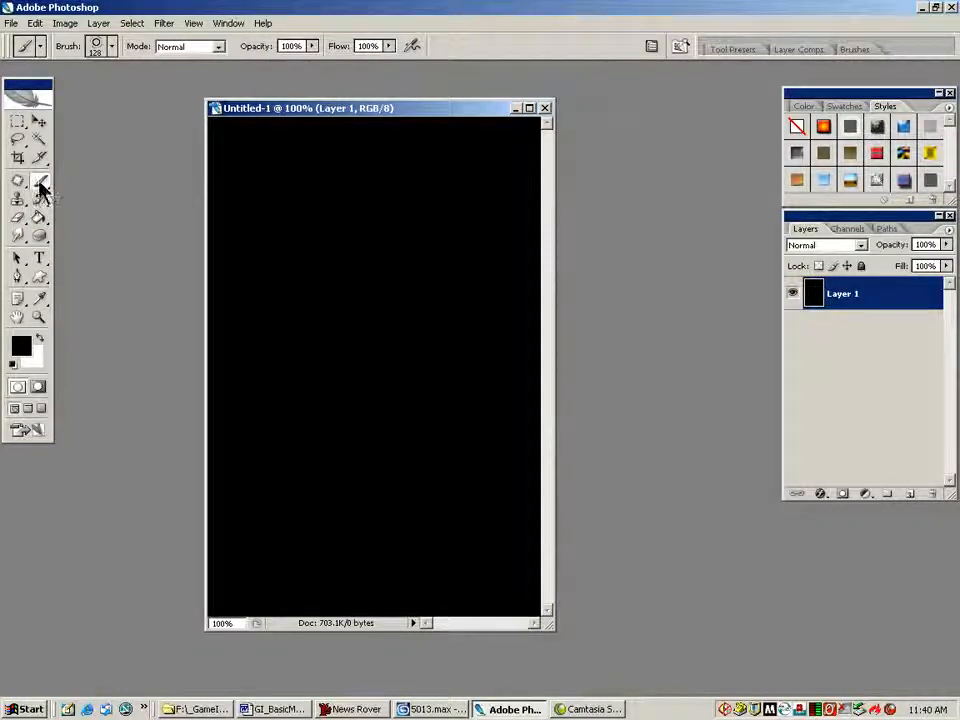
click(116, 48)
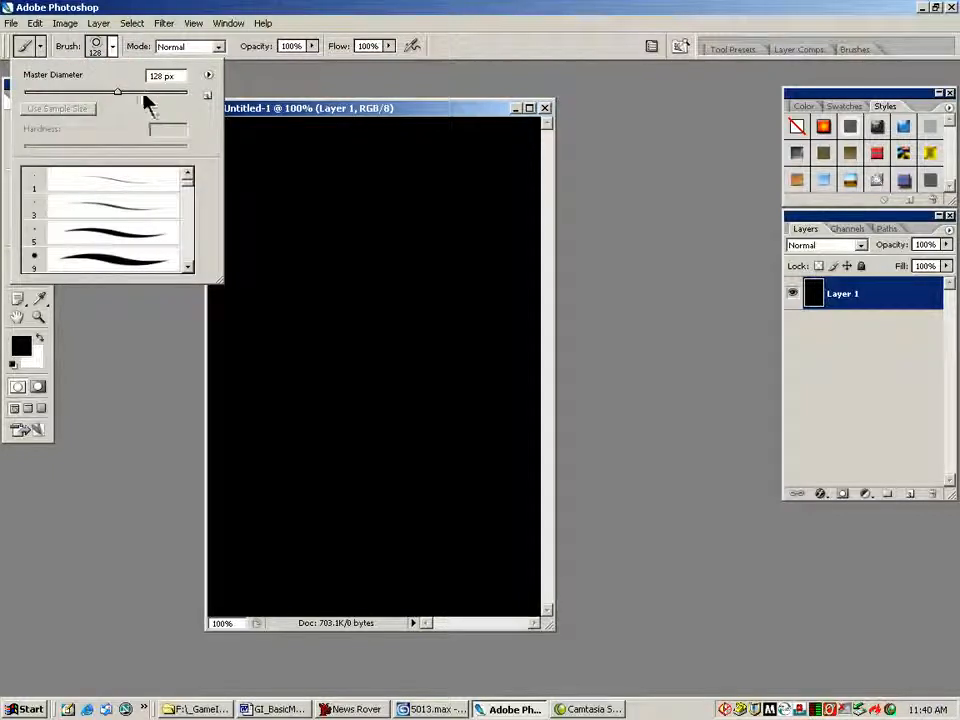
scroll(down, 3)
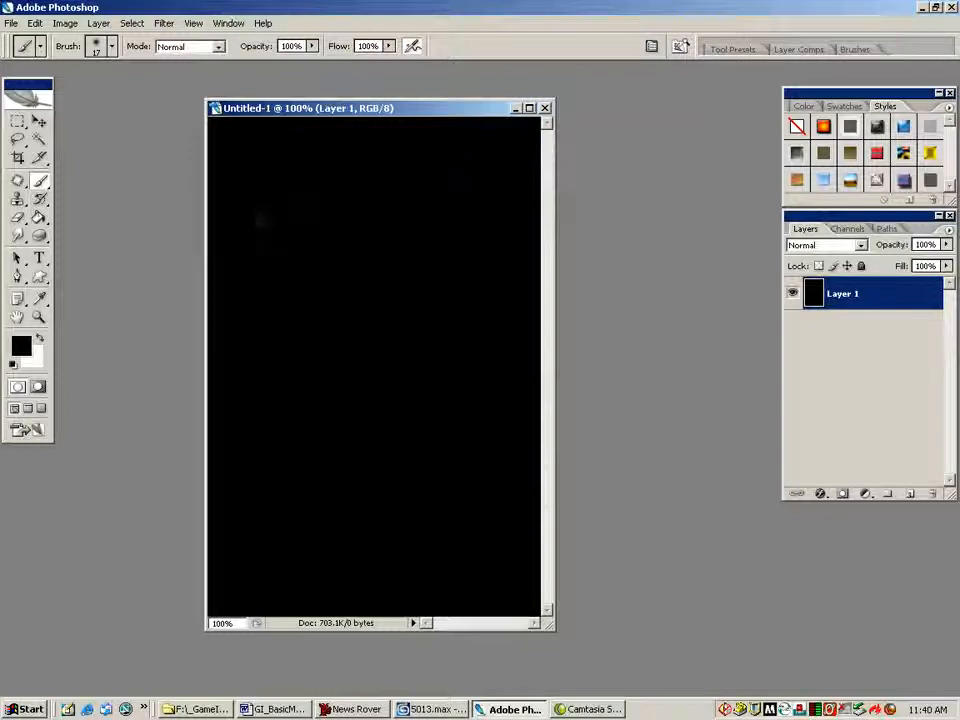
mouse_move(262, 220)
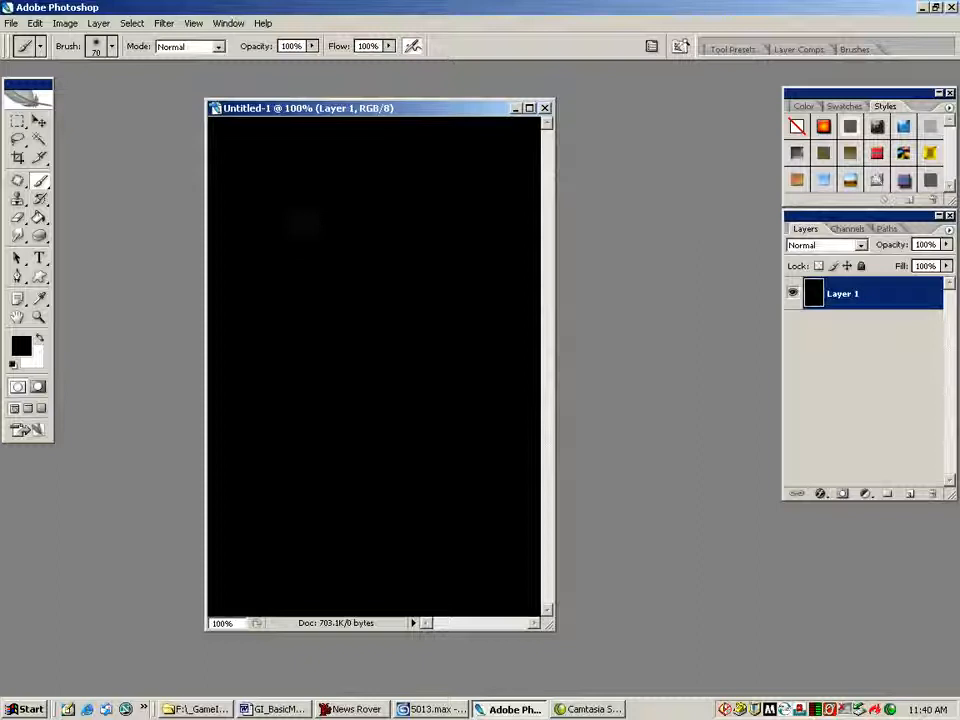
mouse_move(284, 216)
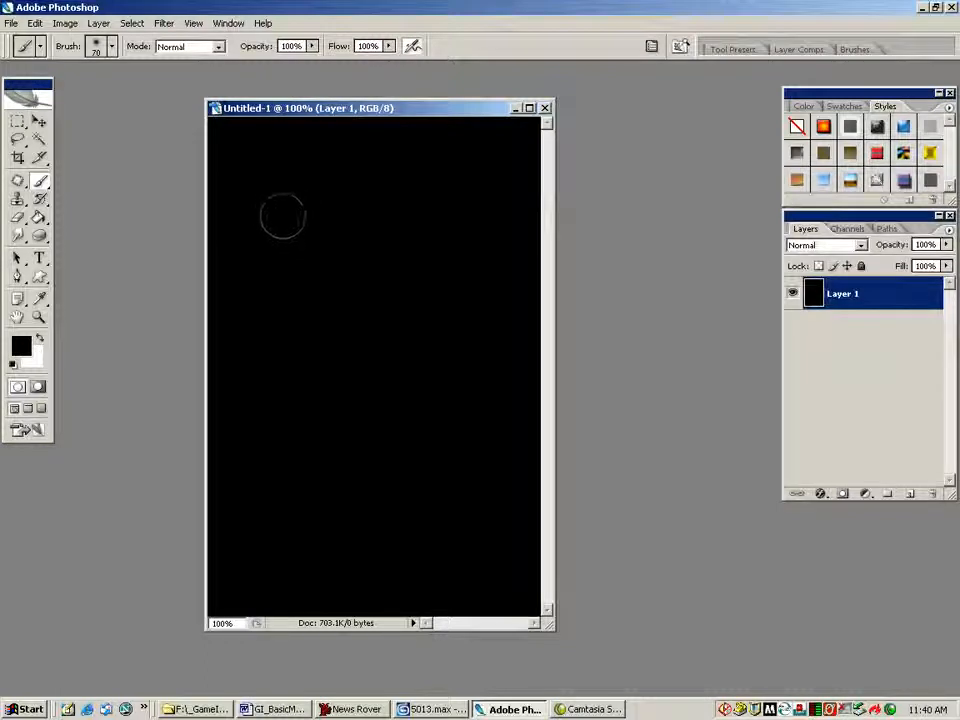
mouse_move(302, 204)
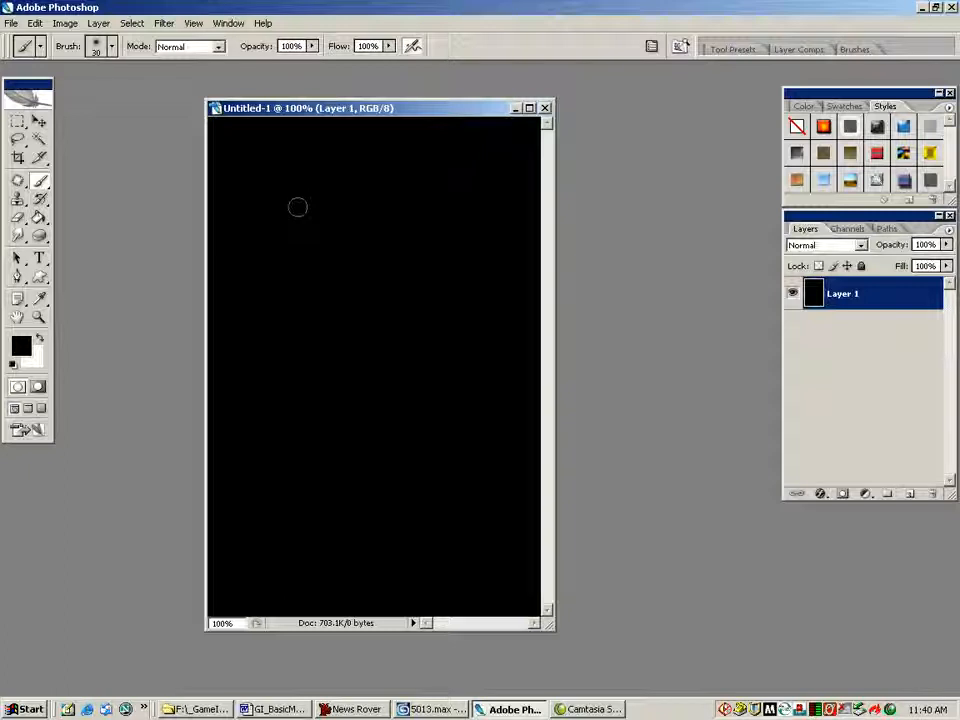
mouse_move(256, 272)
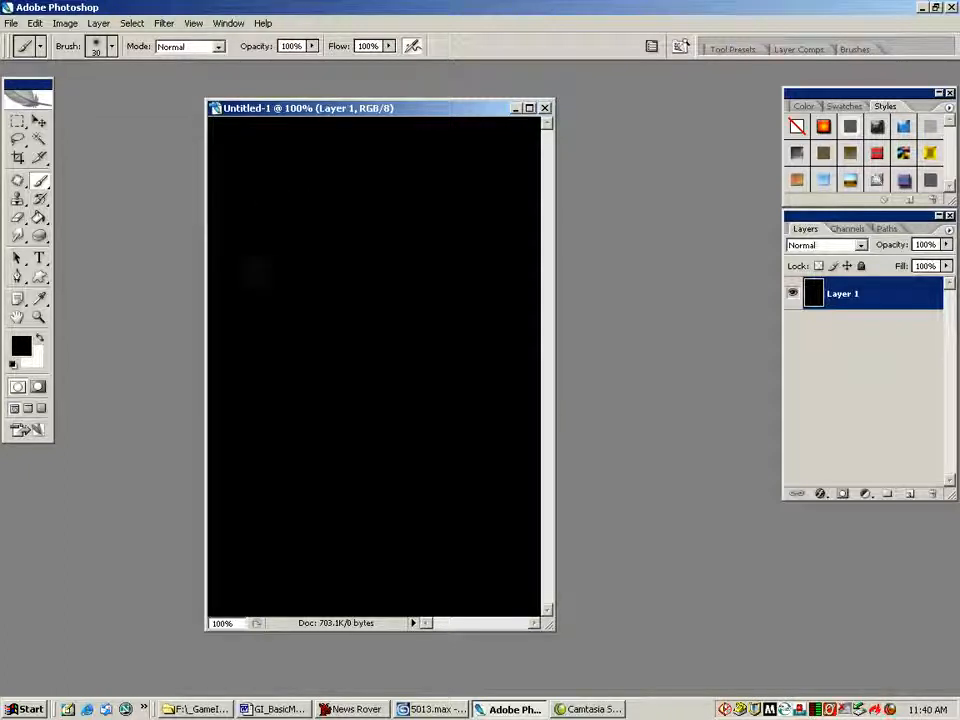
click(16, 344)
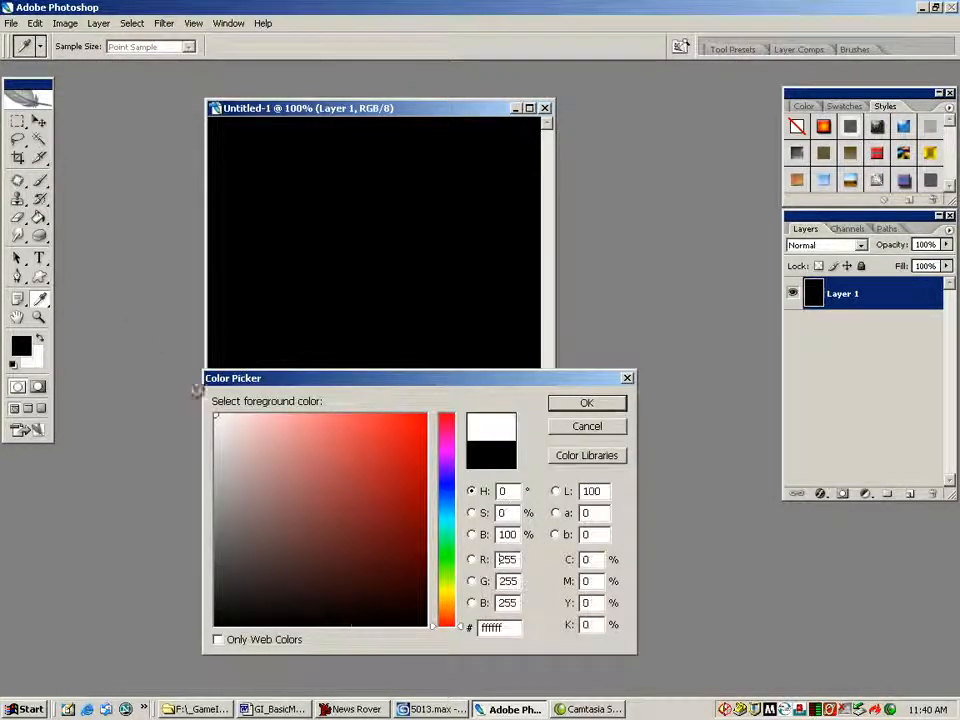
click(586, 402)
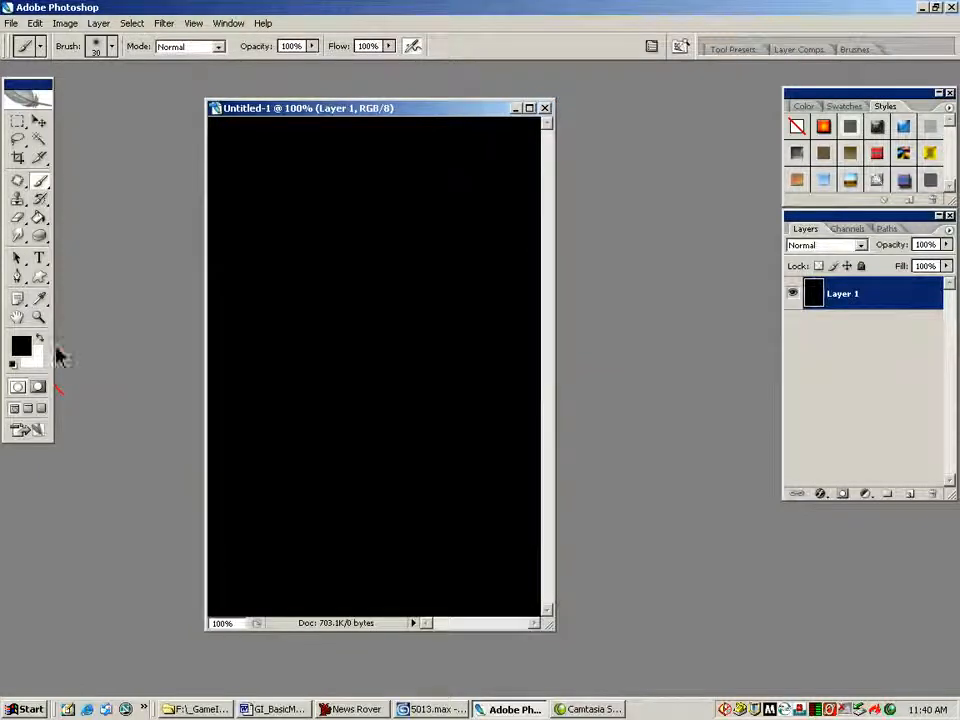
mouse_move(42, 348)
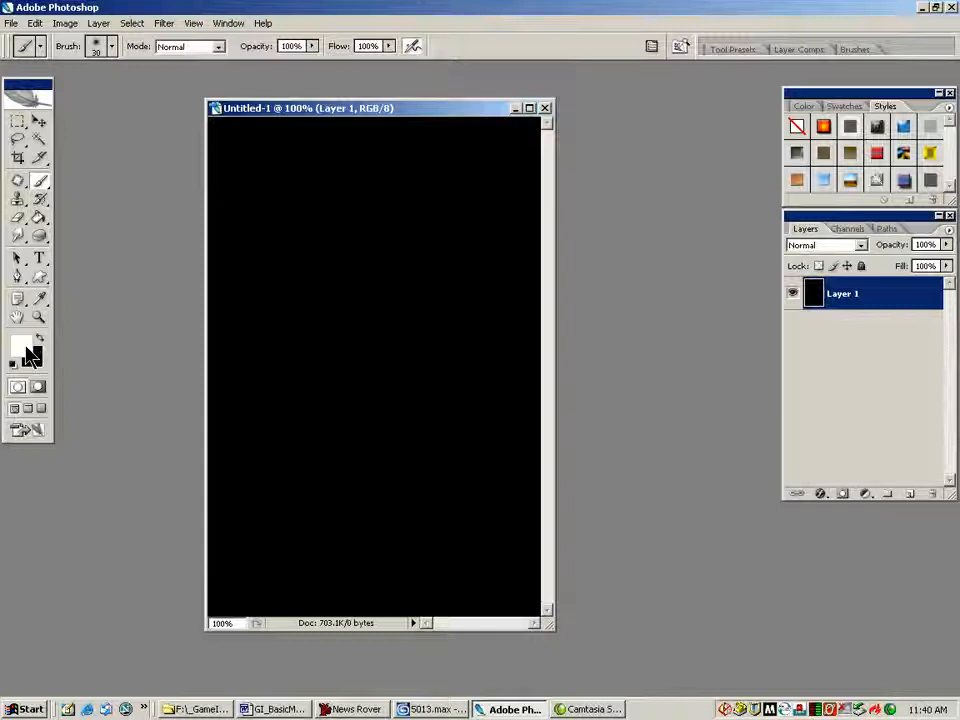
click(18, 348)
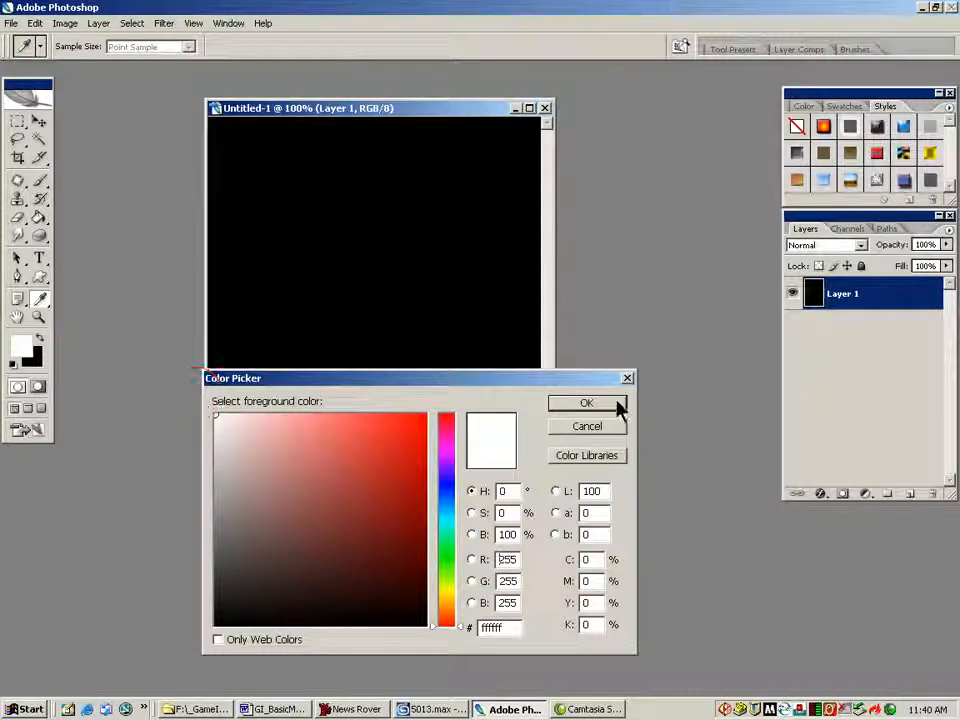
click(588, 402)
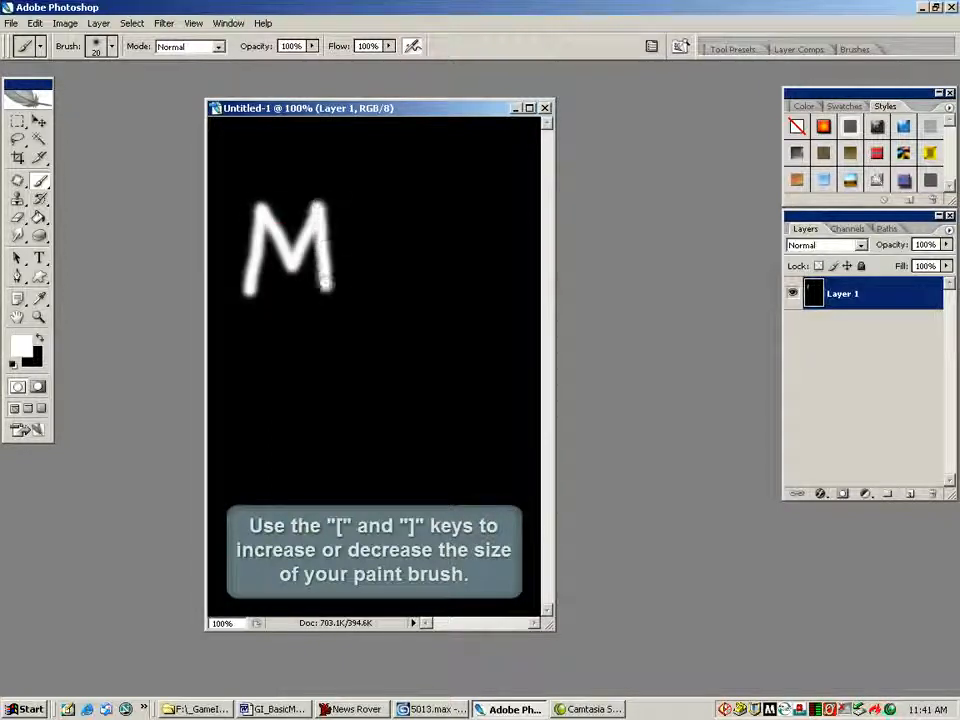
drag(344, 210, 380, 284)
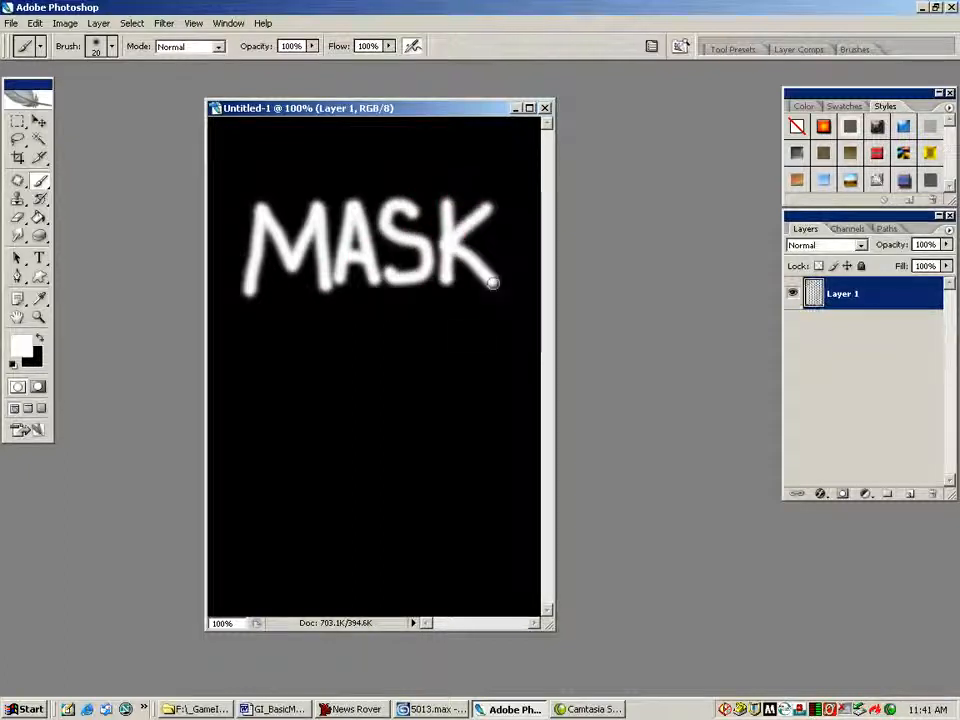
drag(310, 340, 480, 340)
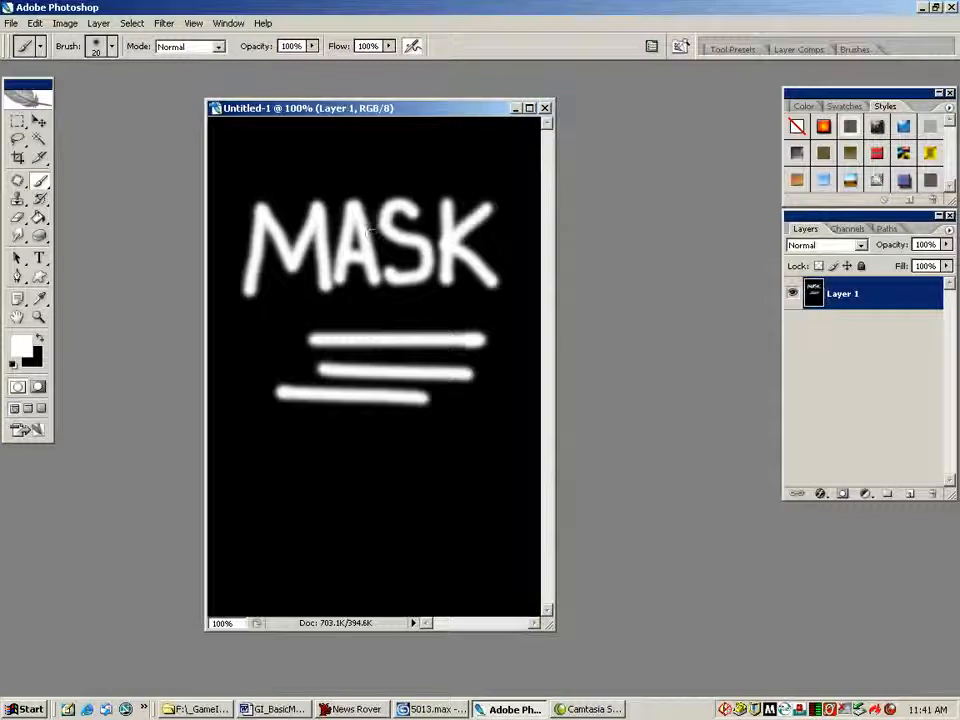
mouse_move(422, 150)
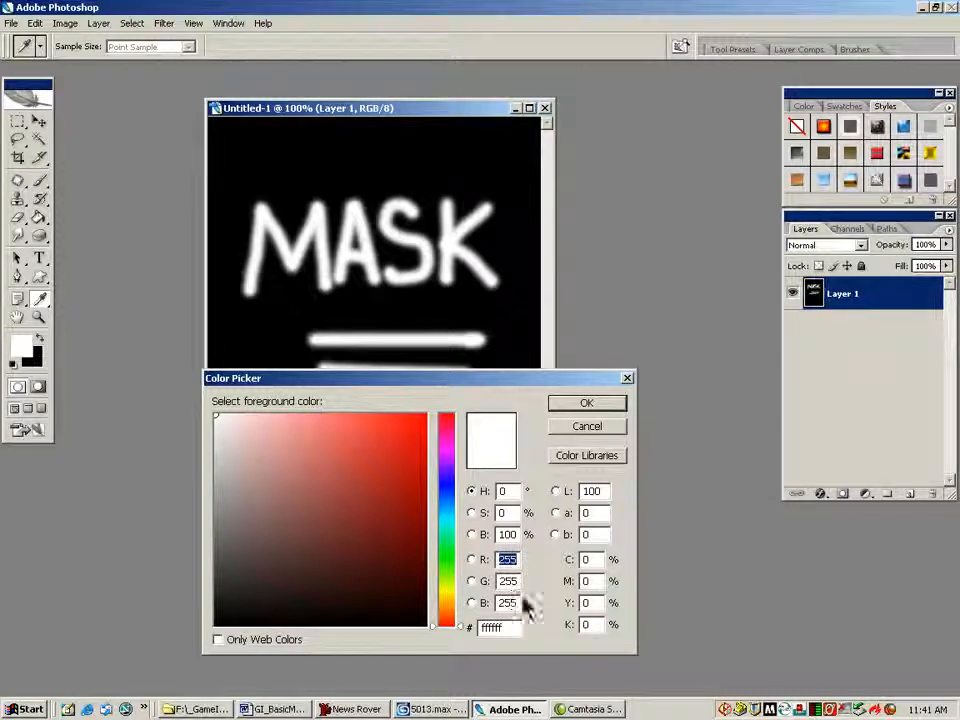
click(586, 404)
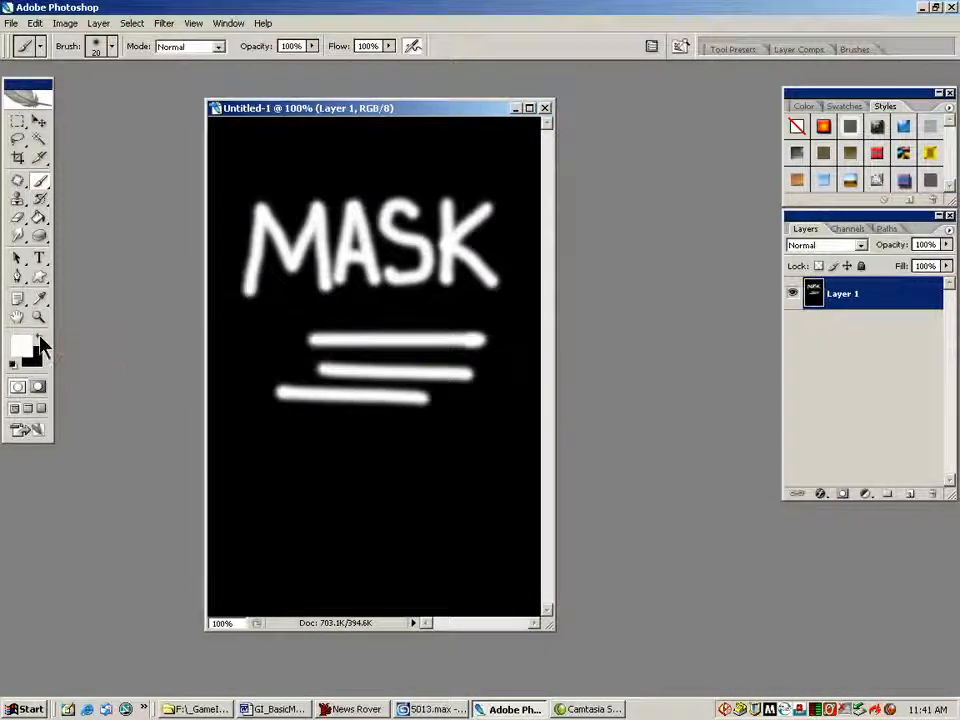
click(18, 348)
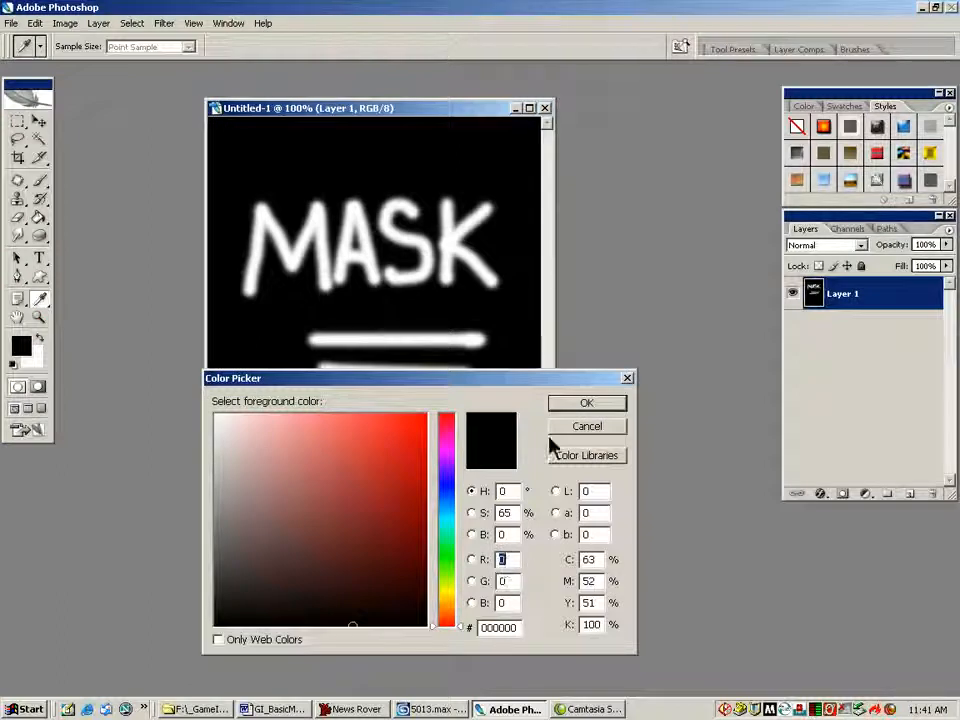
click(586, 402)
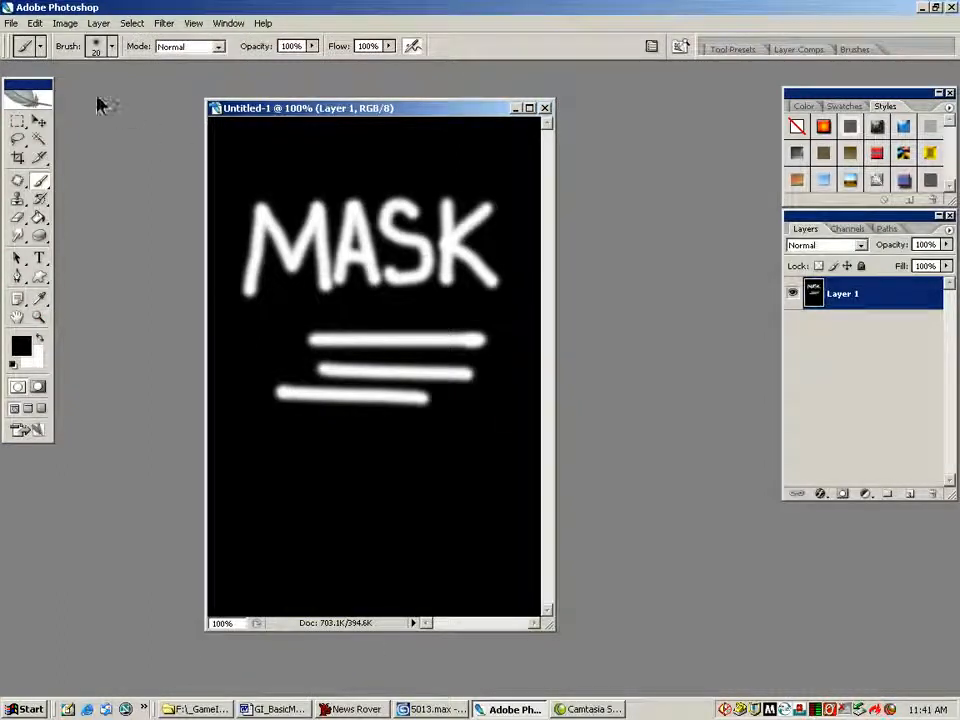
Save As, browsing from the drive down into this week's class folder.
click(12, 22)
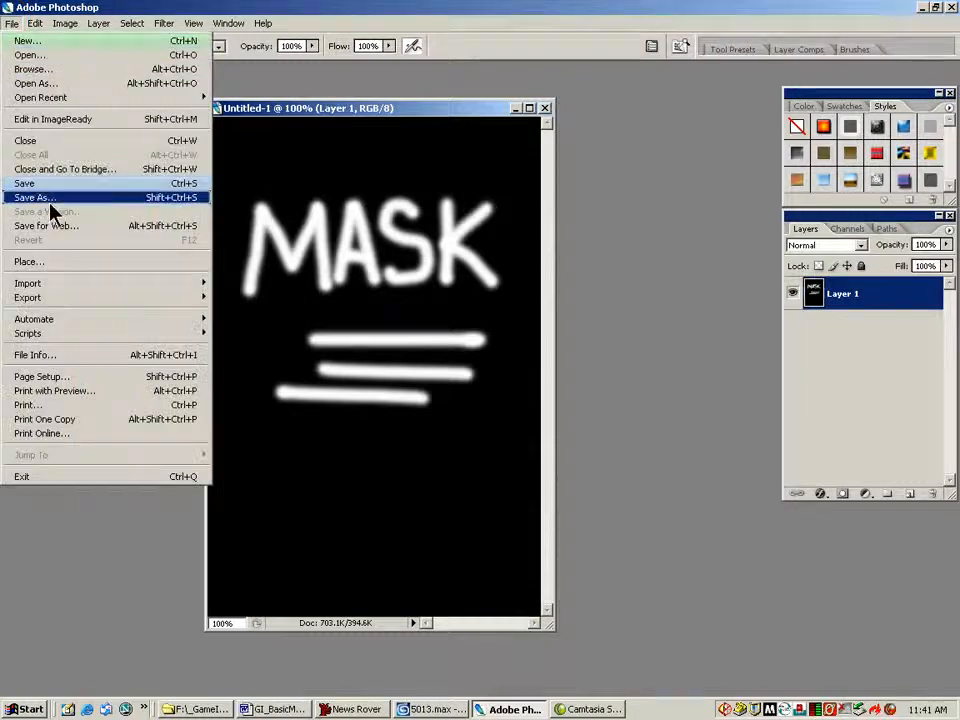
click(28, 198)
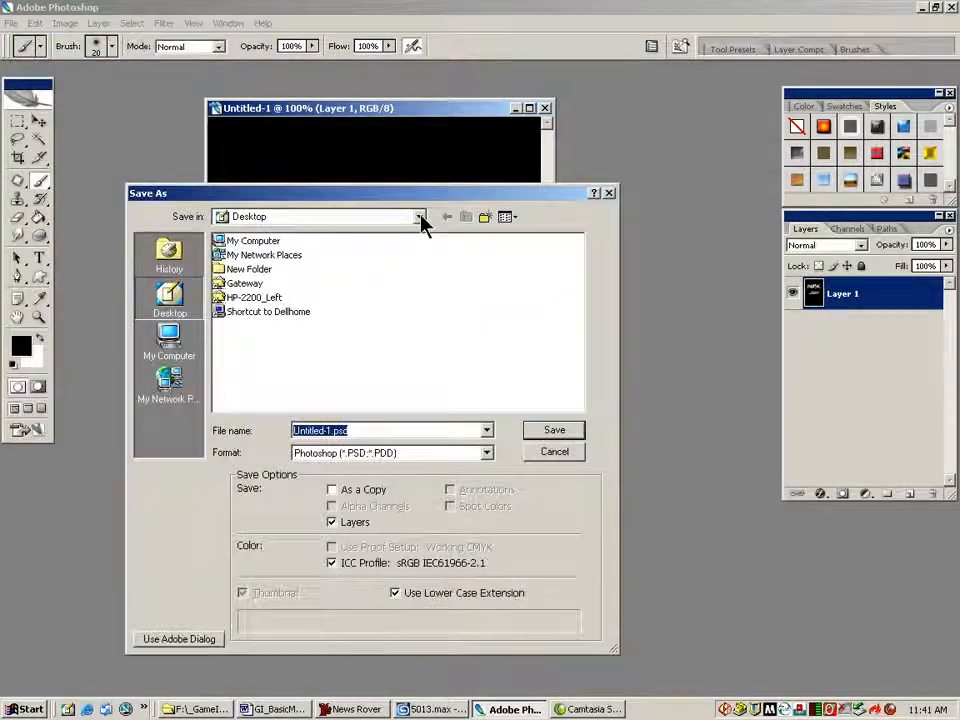
click(416, 216)
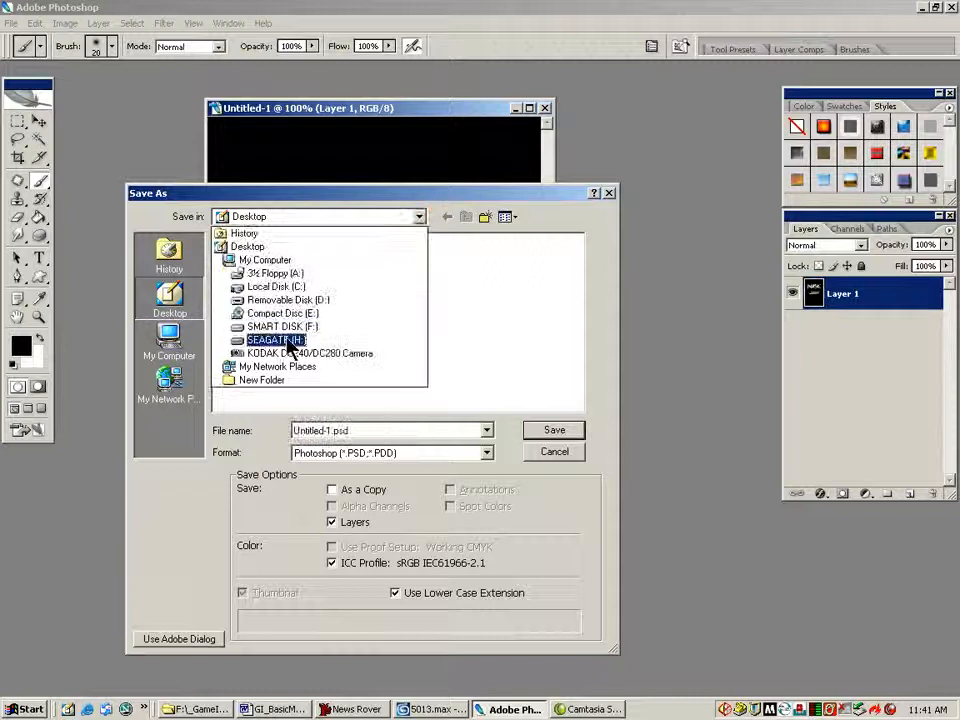
double_click(276, 340)
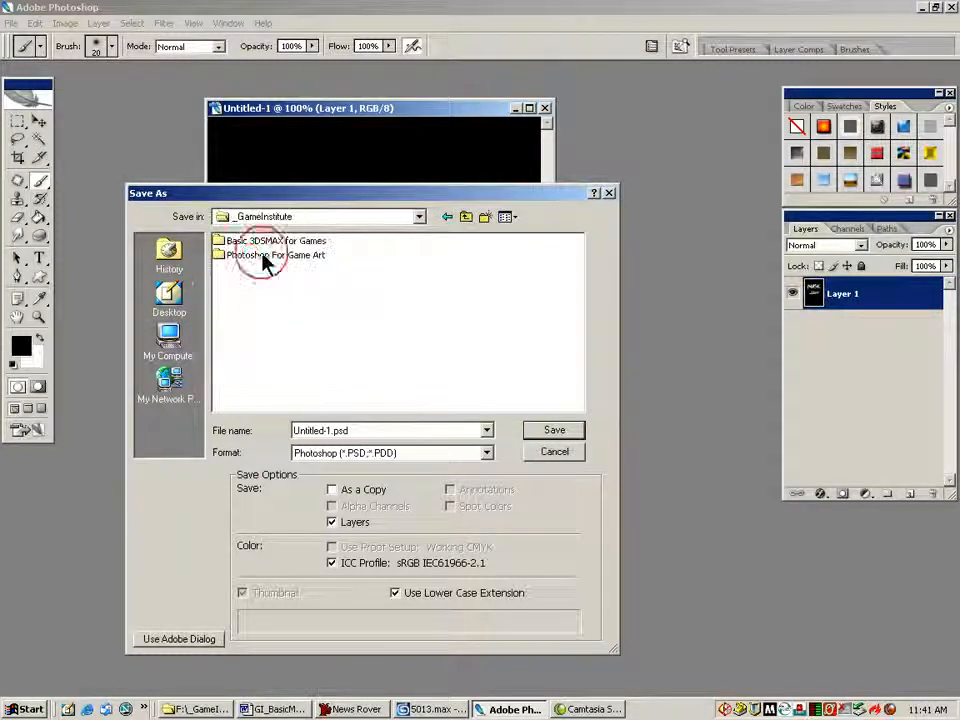
double_click(276, 240)
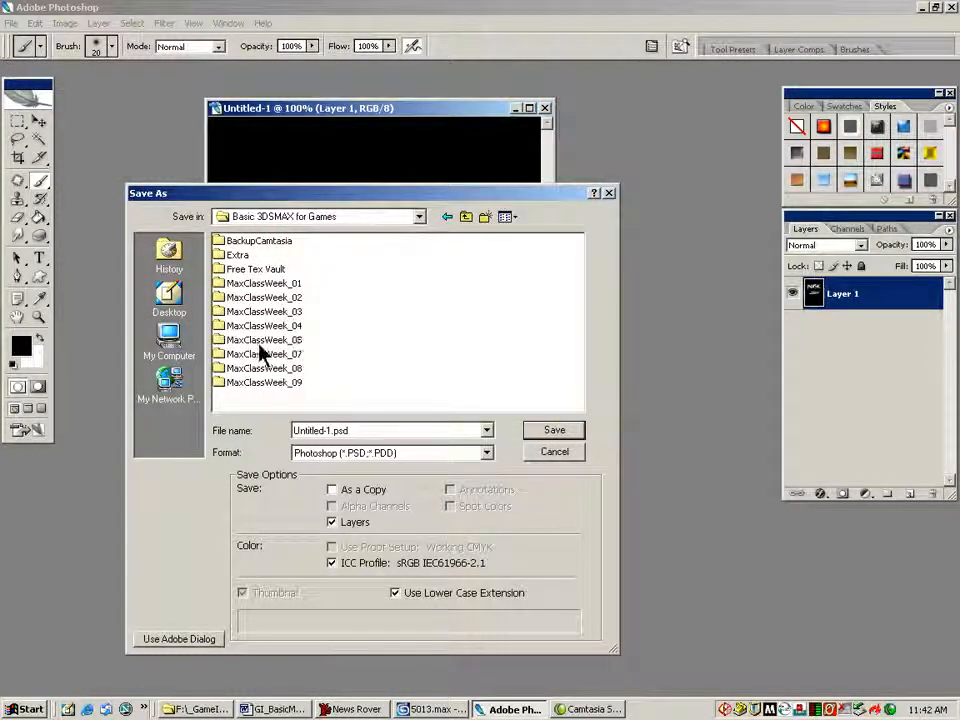
double_click(264, 340)
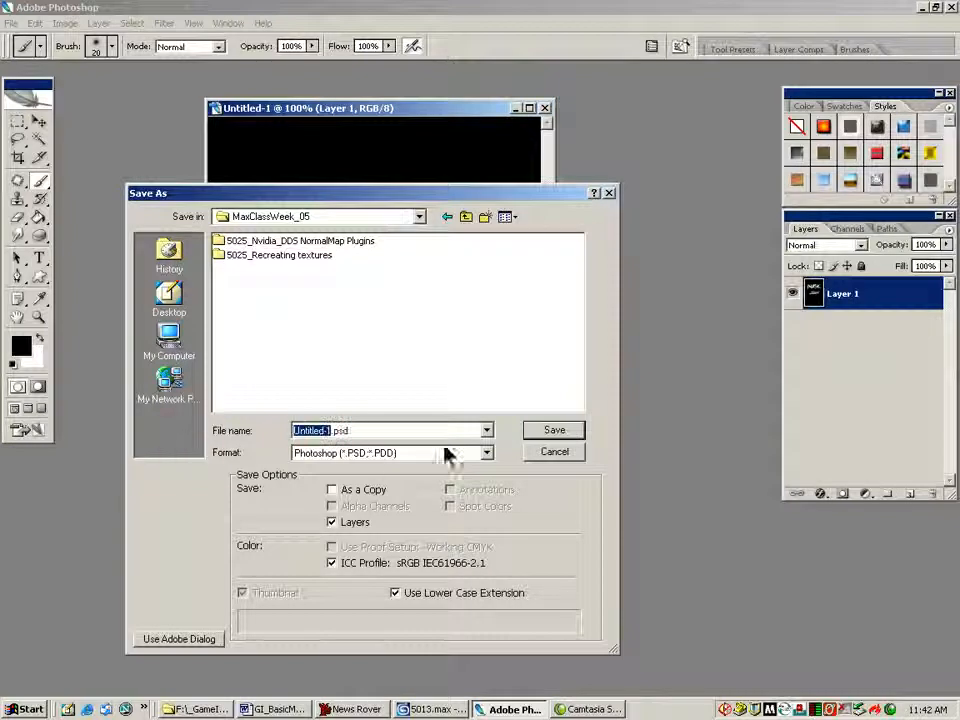
text(n)
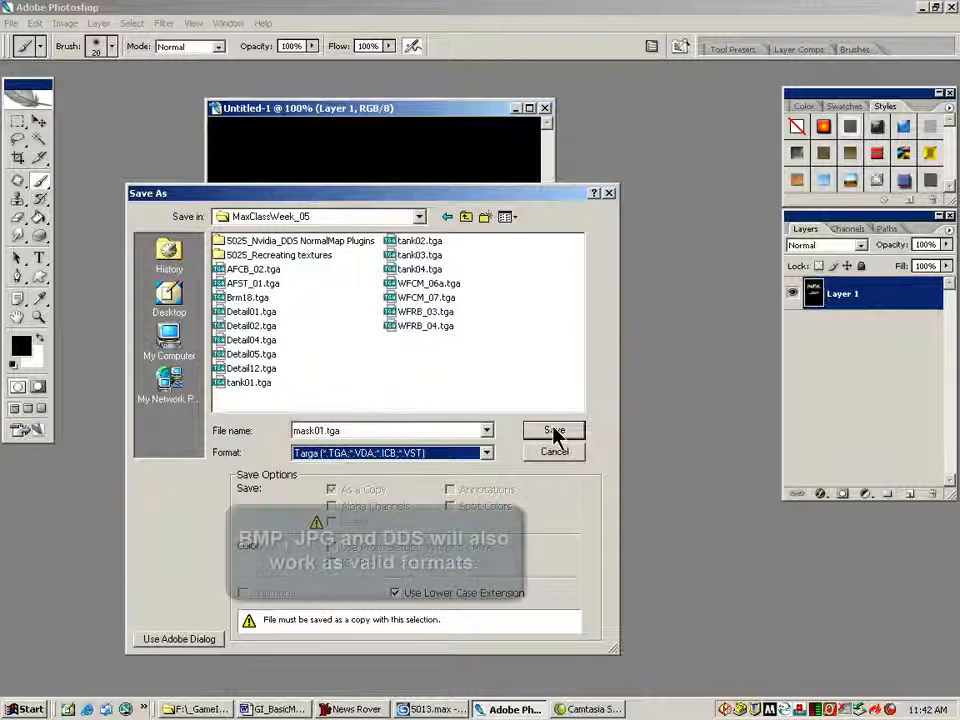
Save the MASK image as a Targa file, accepting the default bit depth.
click(554, 430)
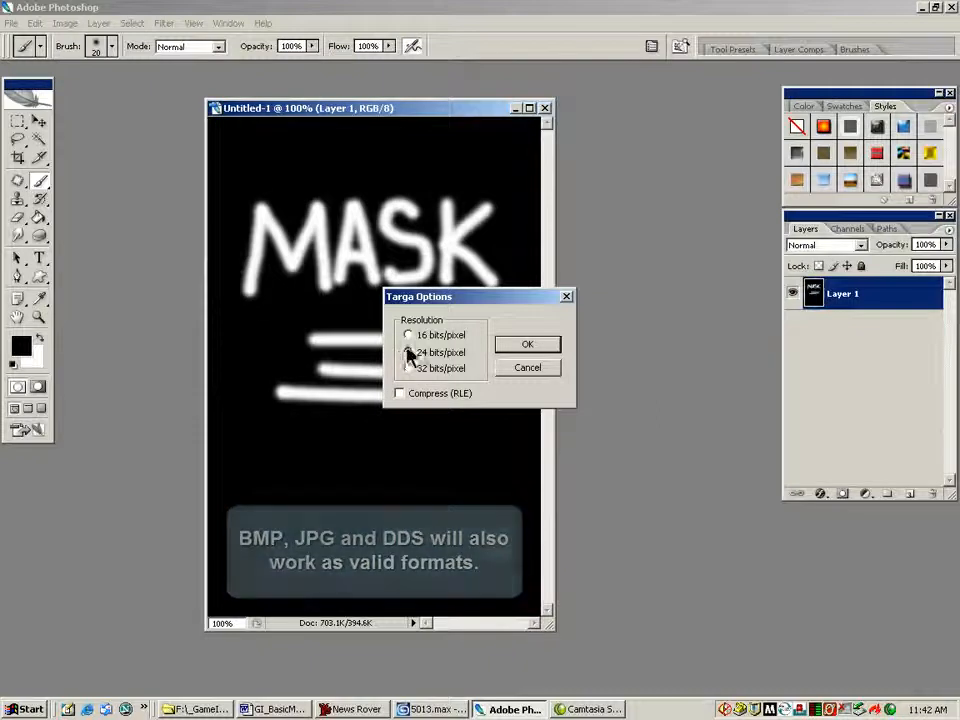
click(528, 344)
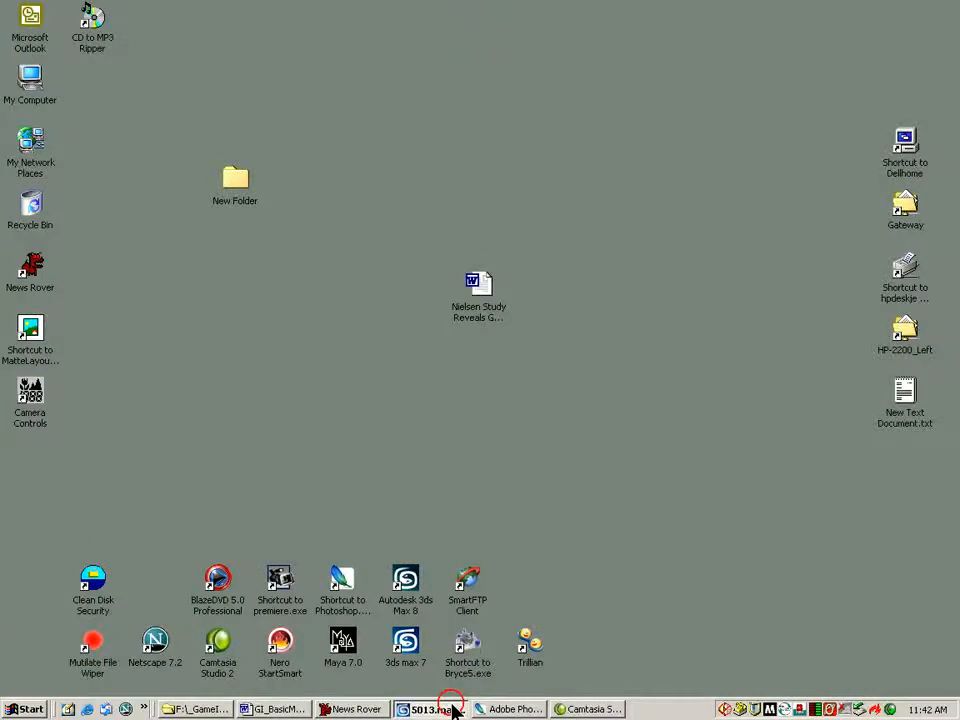
Switch to 3ds Max and hide the window frame, leaving only the glass pane.
click(432, 708)
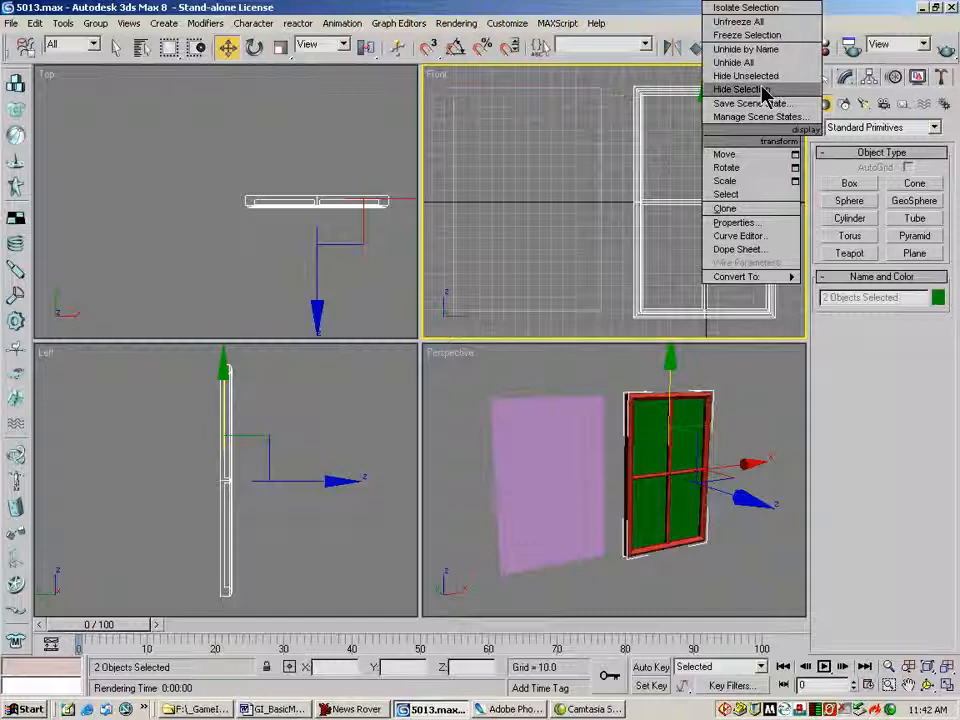
click(728, 90)
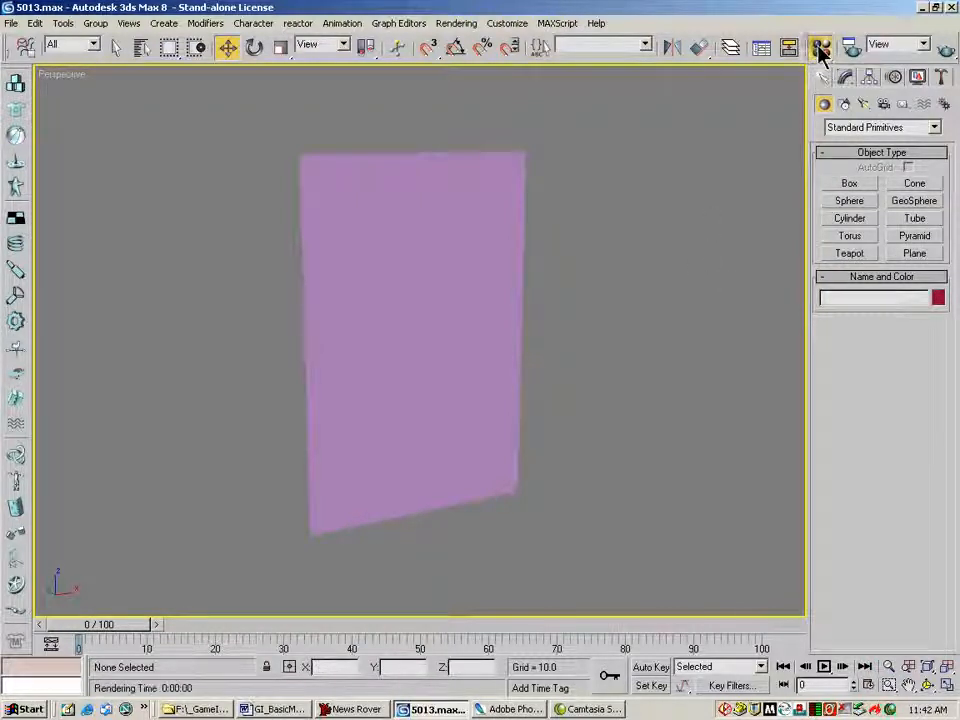
Give the second sample material a Bitmap opacity map loaded from the saved mask .tga.
click(818, 44)
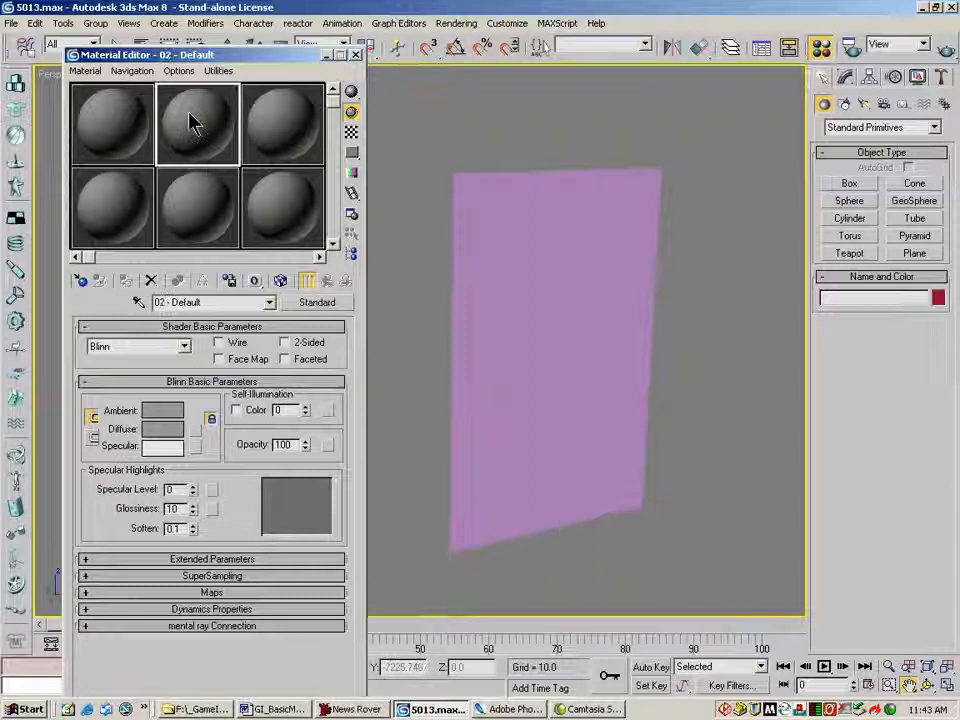
click(212, 592)
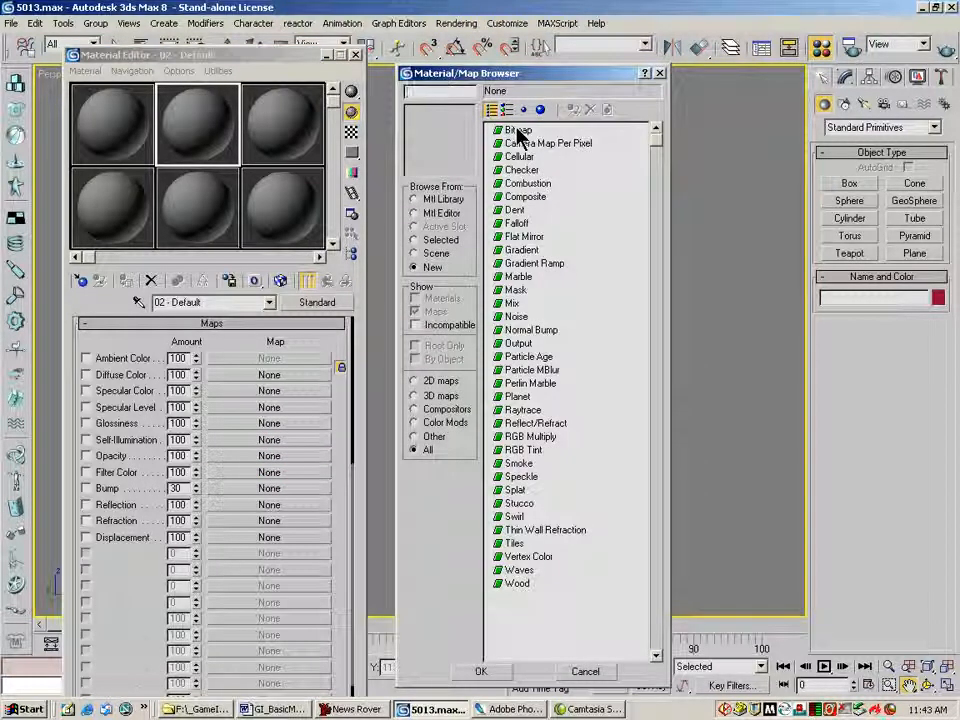
double_click(504, 130)
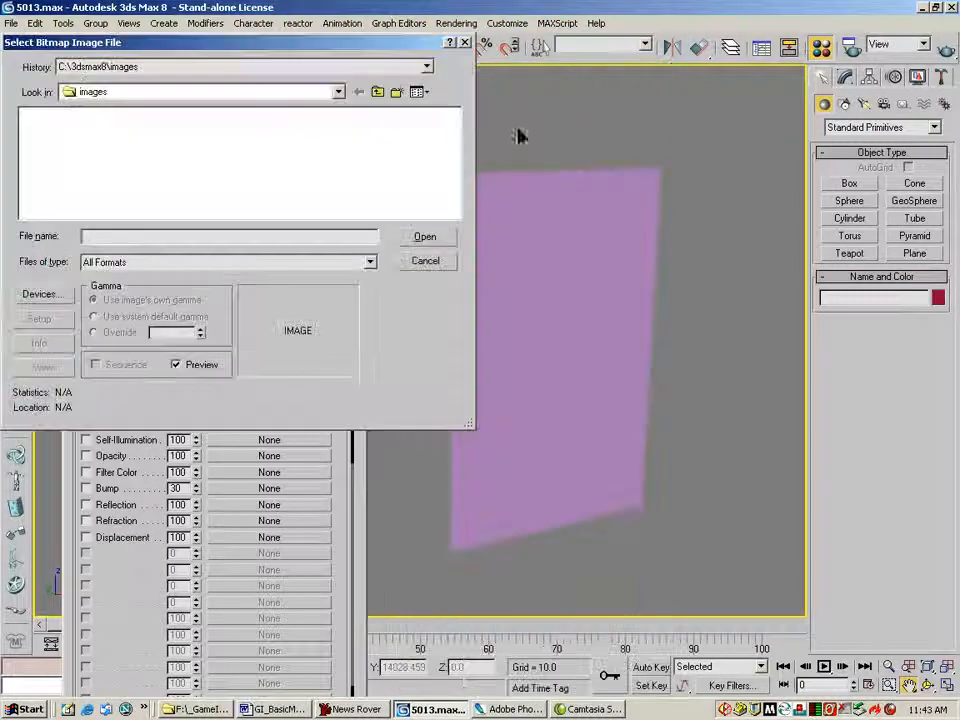
click(336, 92)
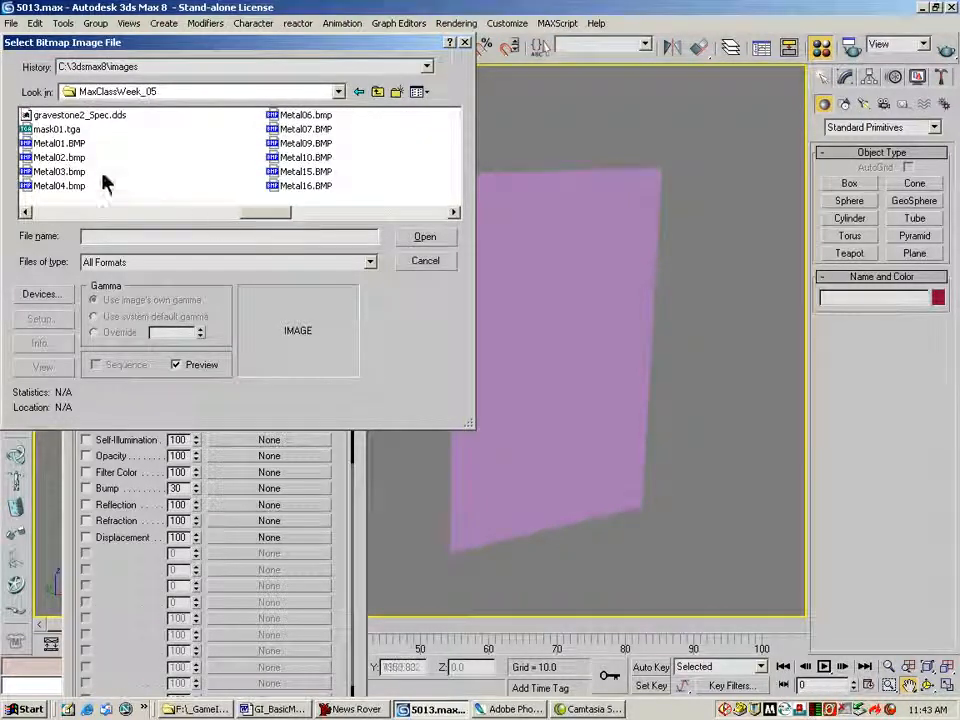
click(424, 236)
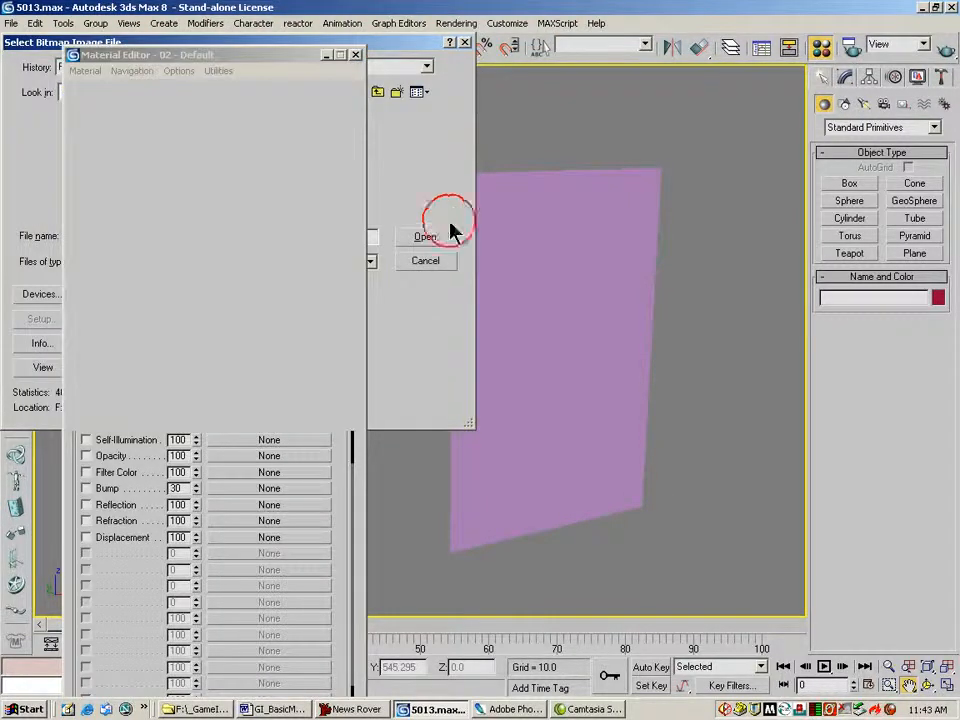
click(424, 236)
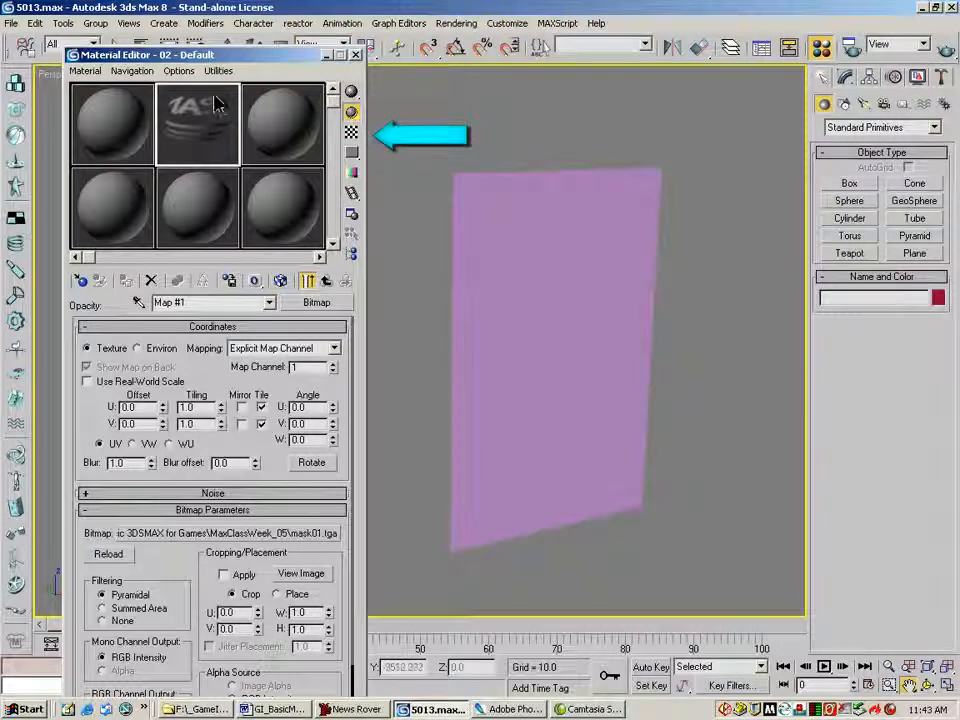
mouse_move(352, 132)
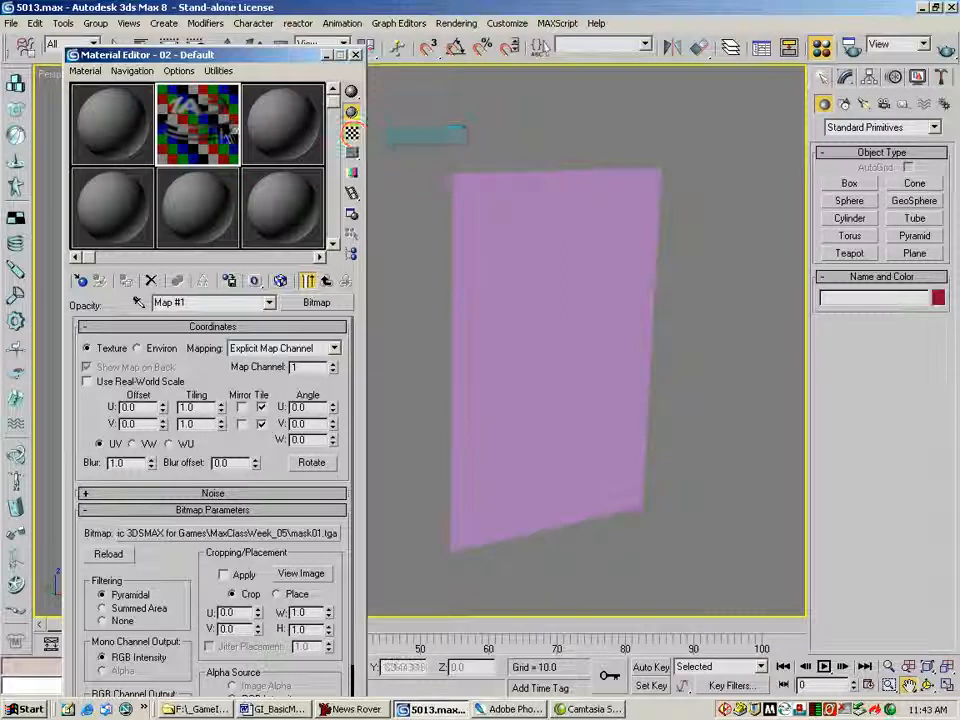
Assign the masked material to the pane and show its map in the viewport.
right_click(198, 124)
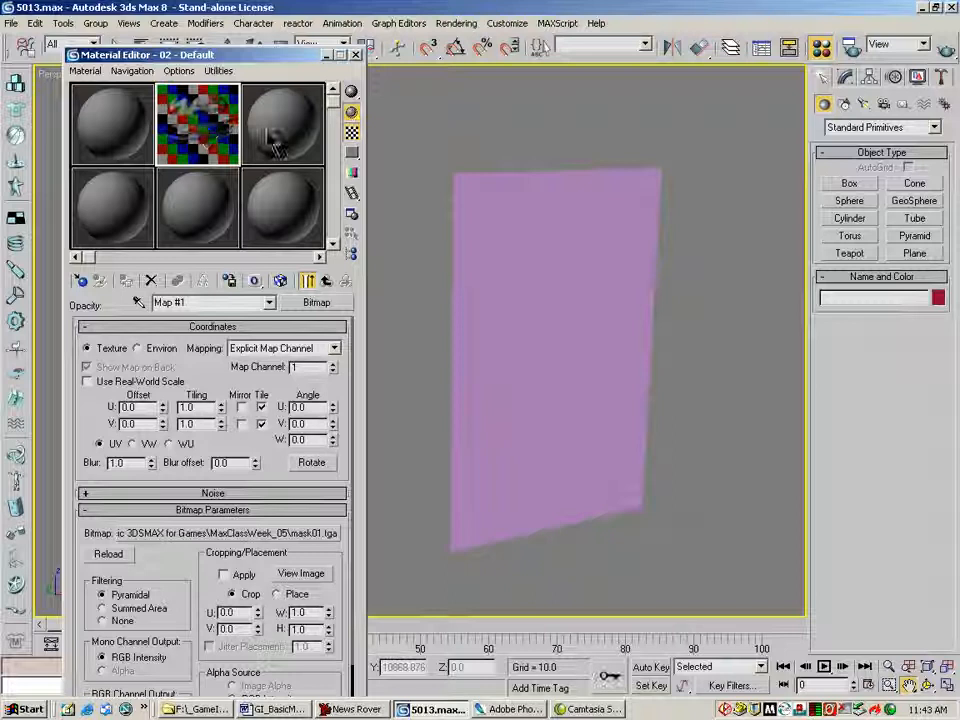
right_click(284, 120)
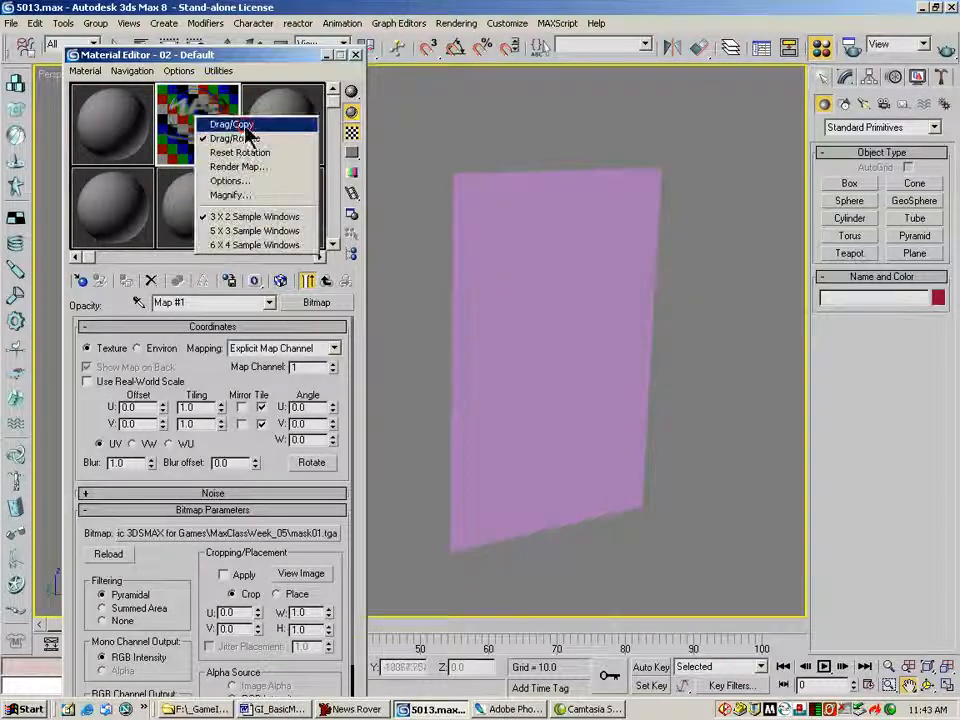
click(230, 124)
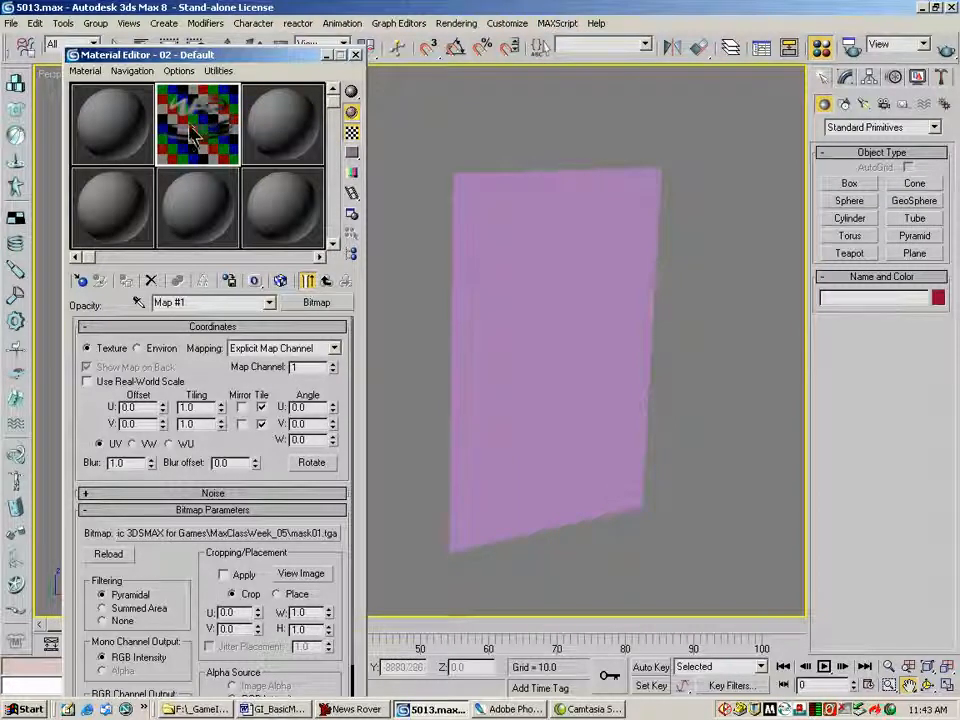
right_click(196, 124)
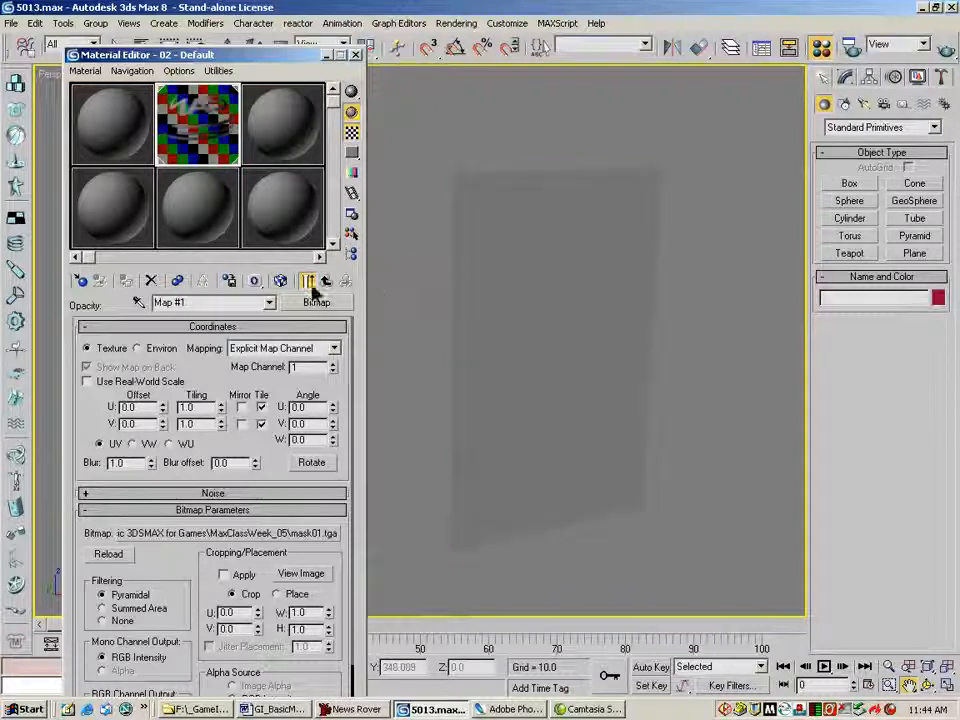
click(284, 280)
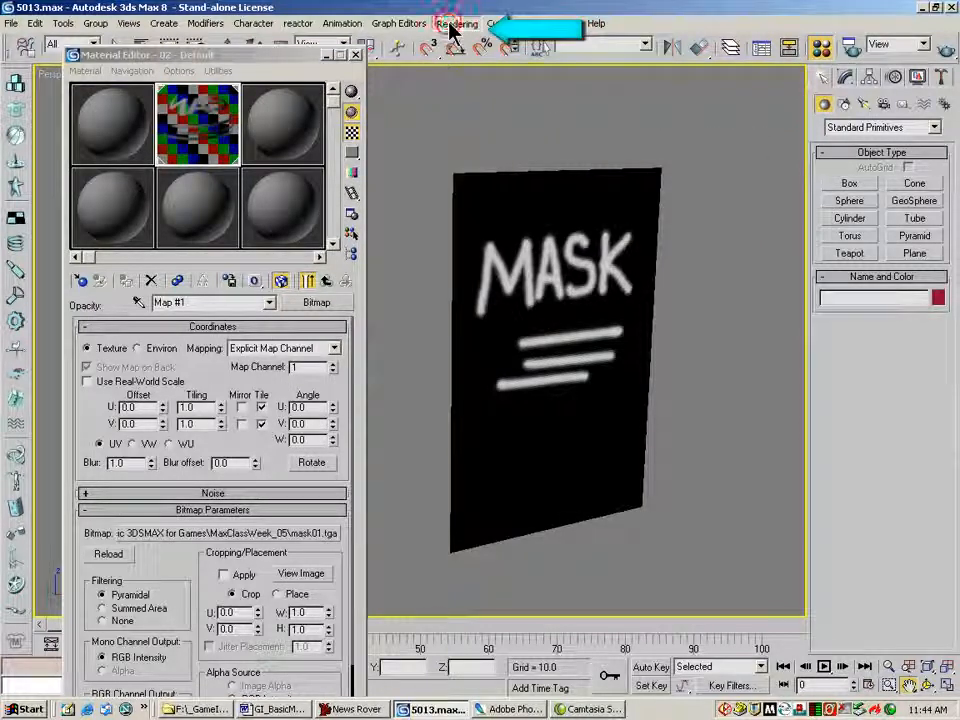
Set a plain green environment background and render the opacity-mapped plane.
click(464, 24)
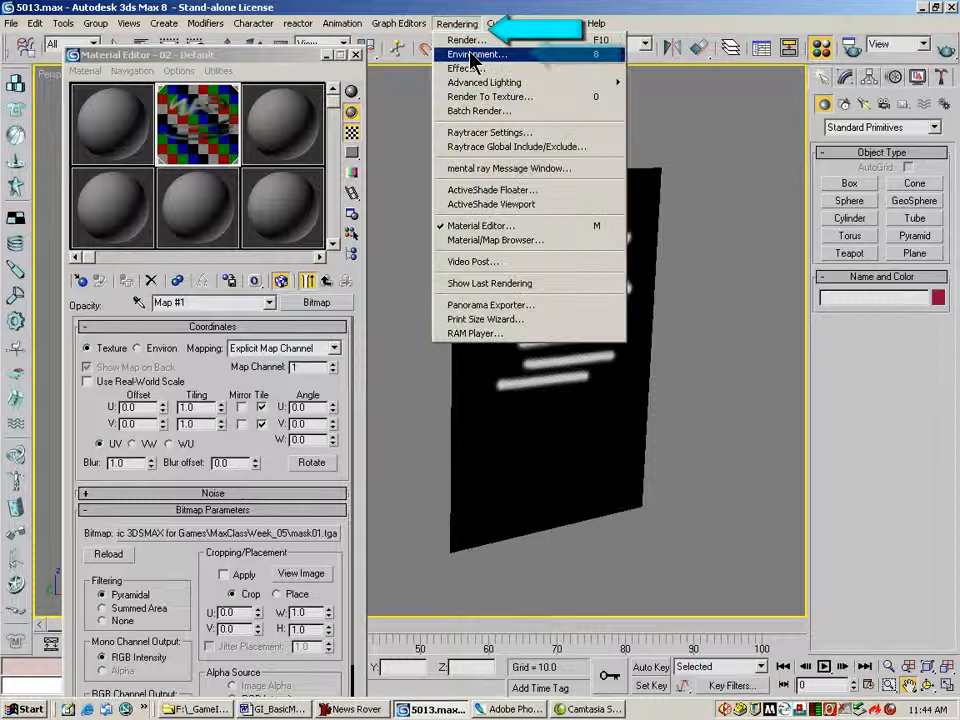
click(466, 56)
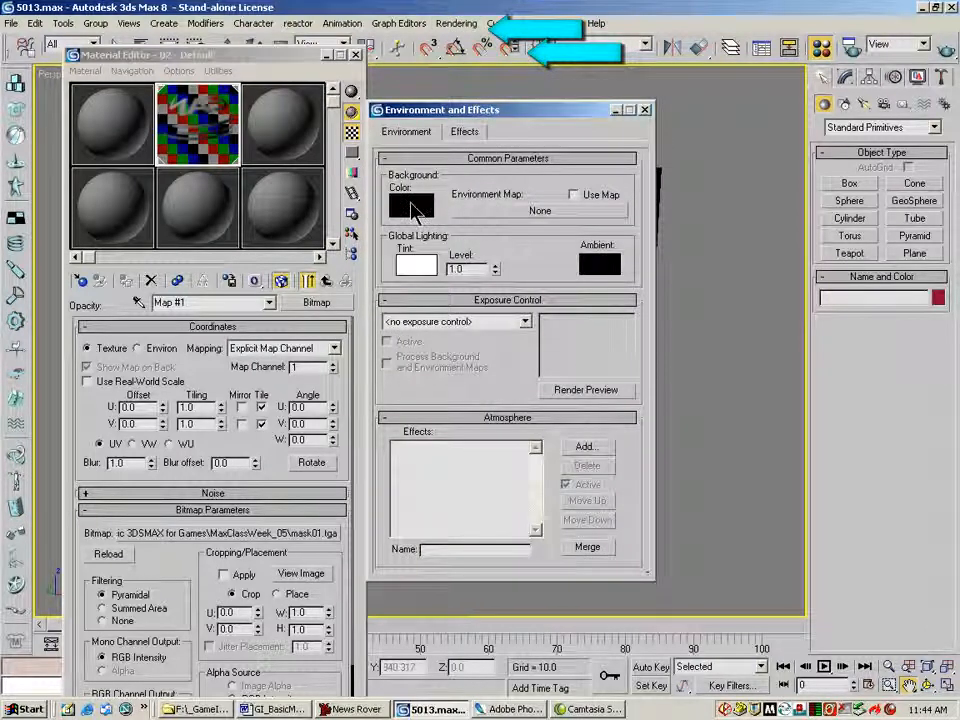
click(414, 206)
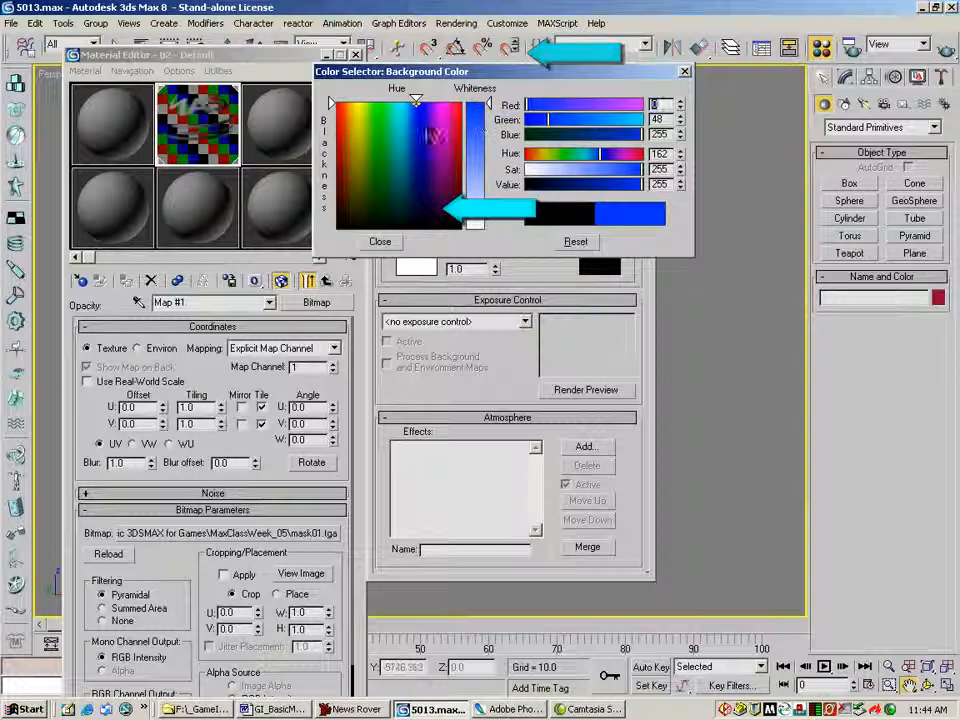
click(380, 240)
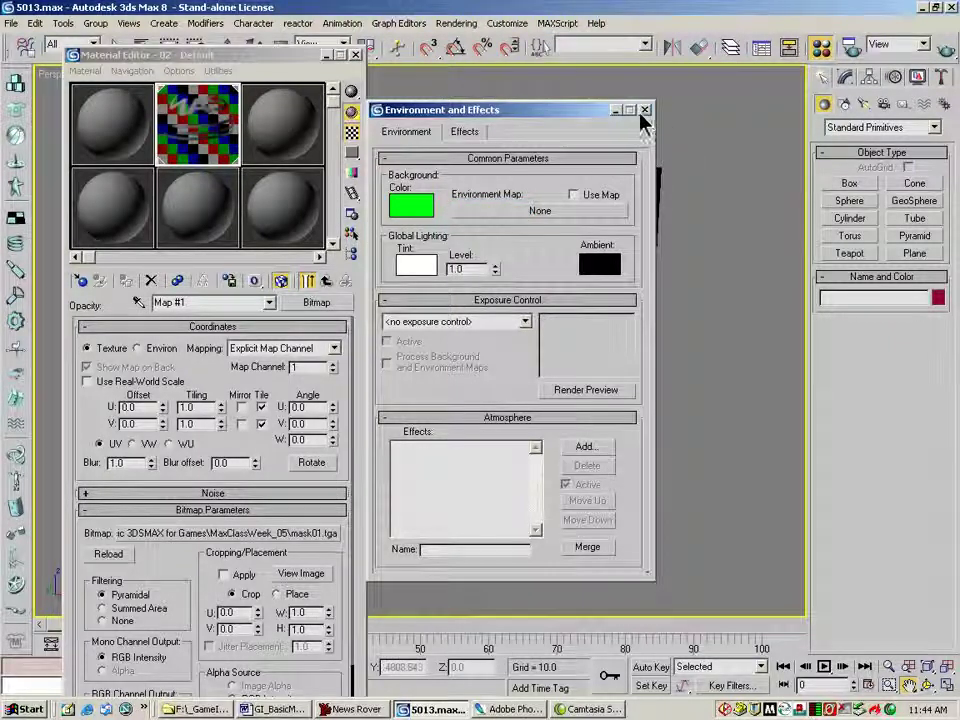
click(644, 108)
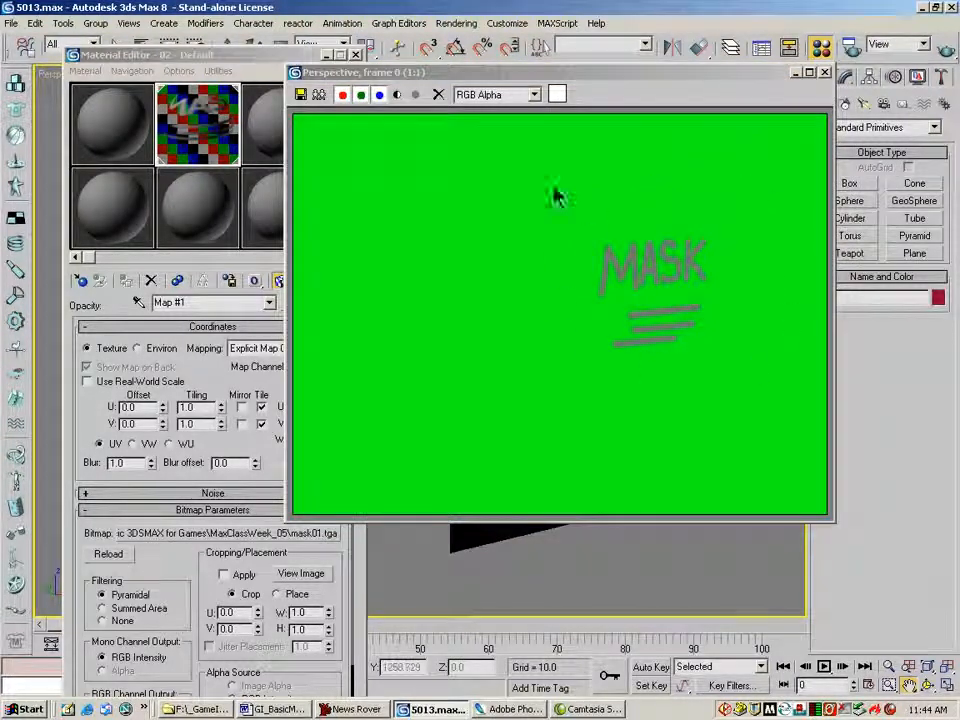
mouse_move(764, 244)
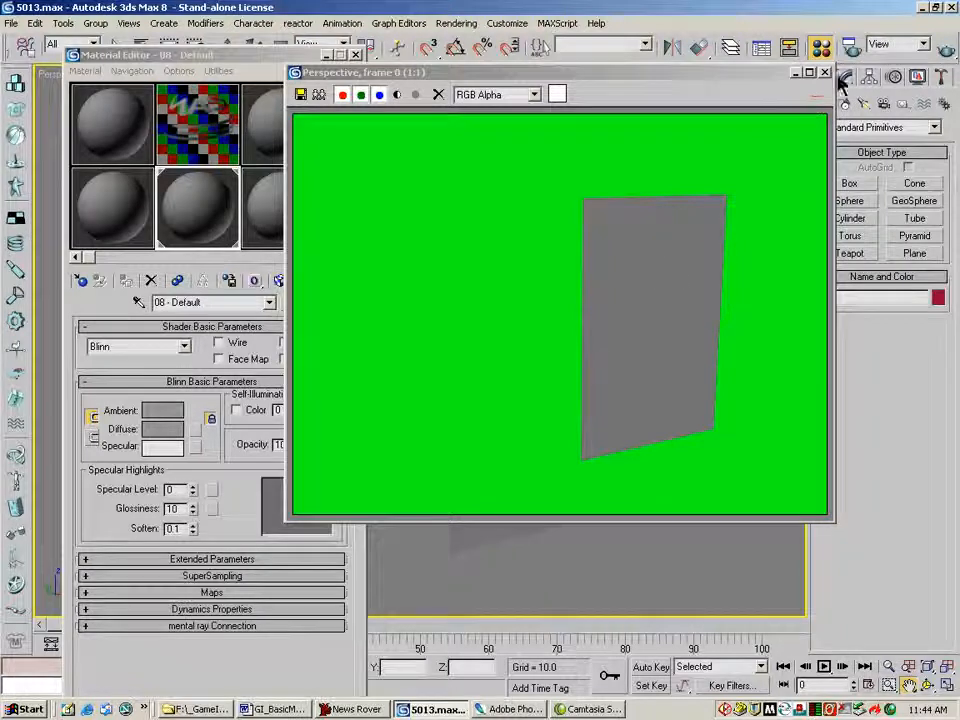
click(824, 72)
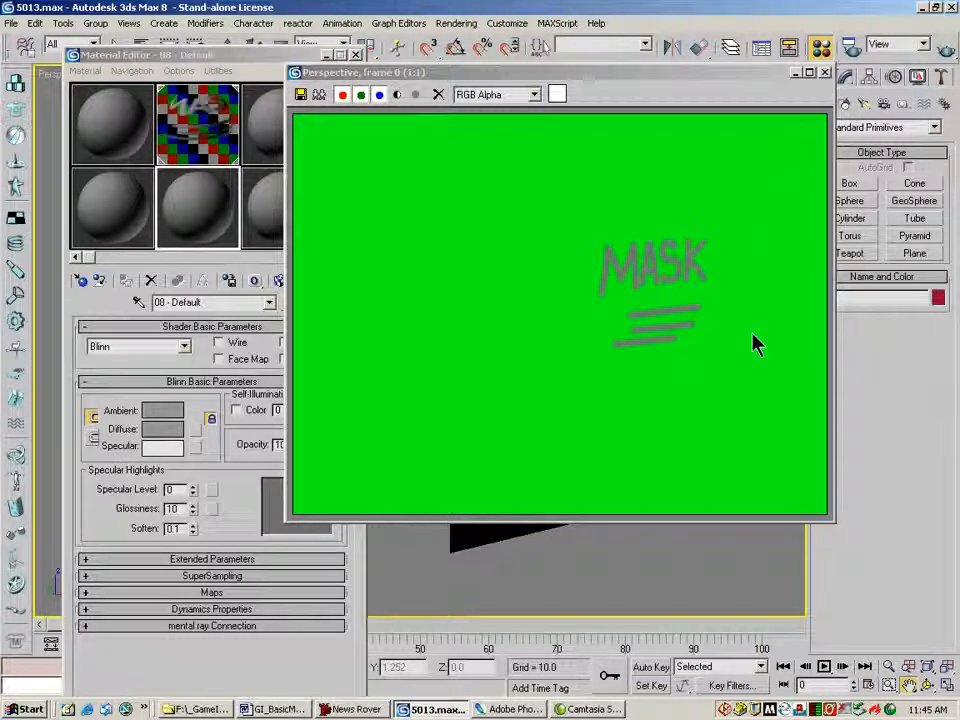
mouse_move(702, 290)
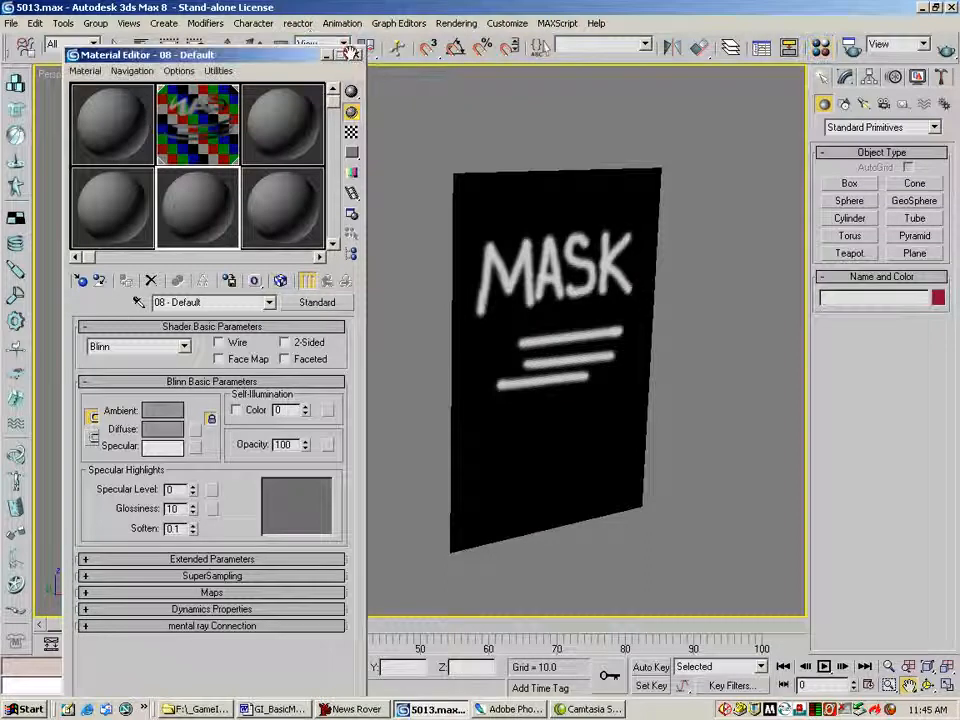
Unhide the whole window model, render it, and drop back to the desktop.
click(336, 54)
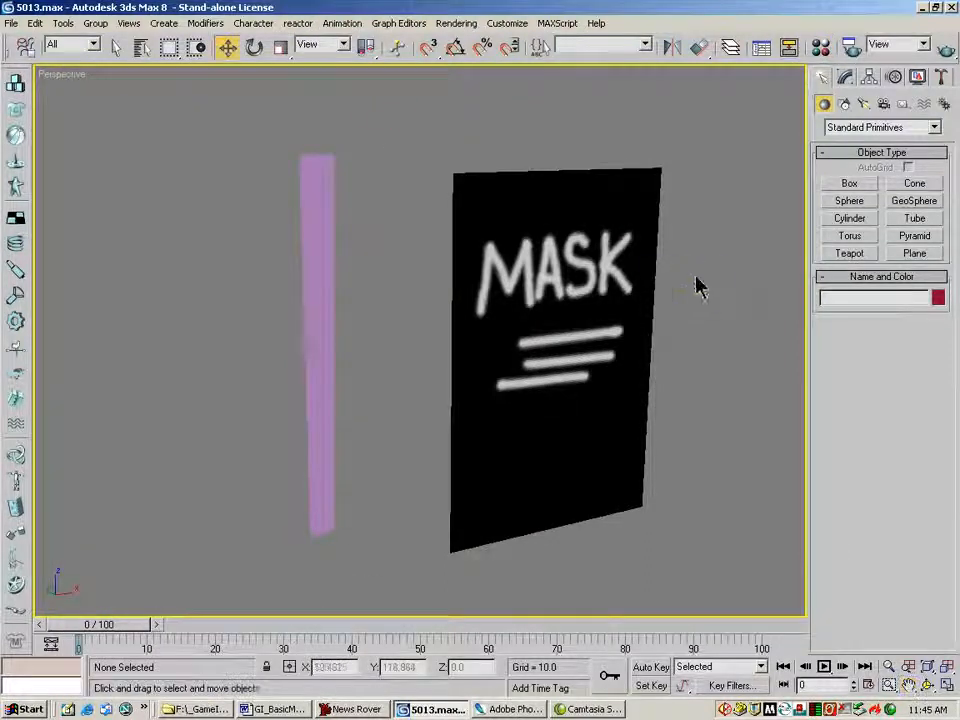
right_click(700, 284)
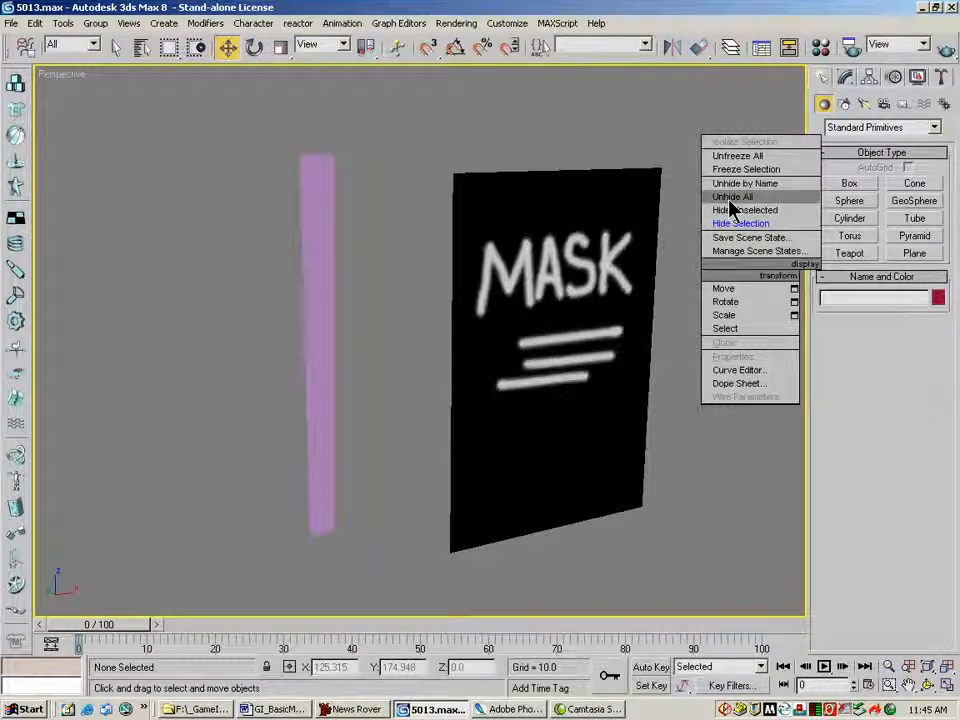
click(732, 196)
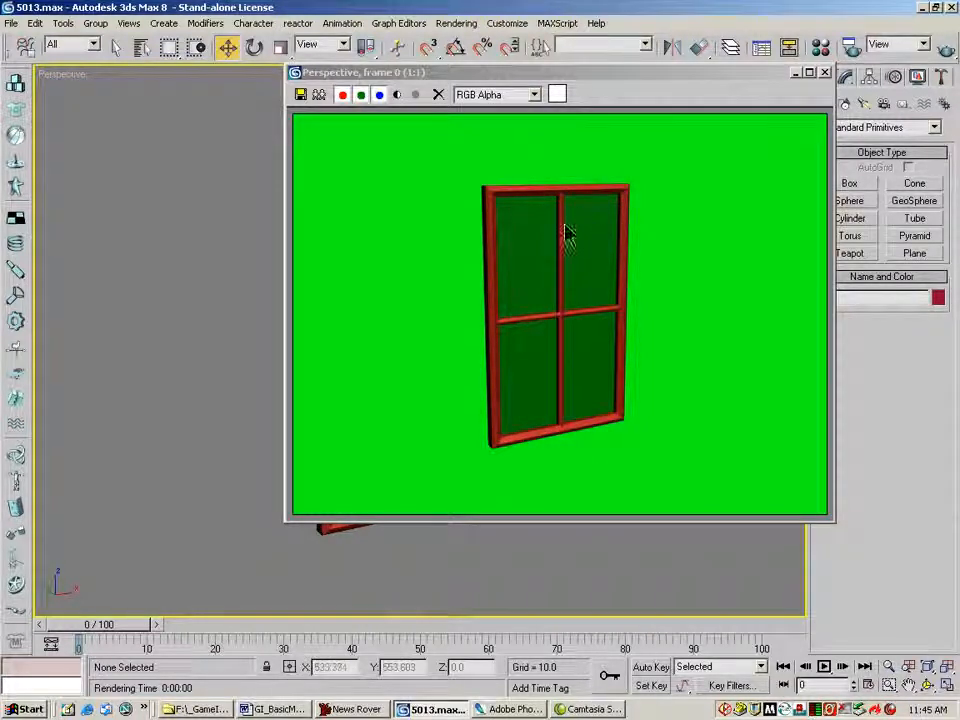
mouse_move(586, 394)
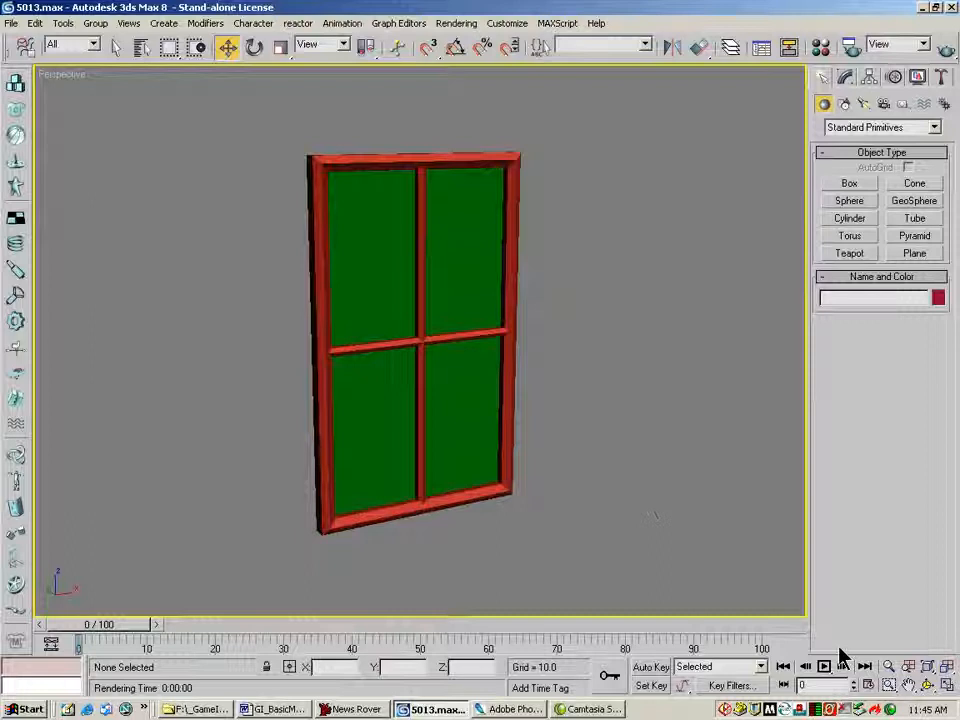
click(952, 666)
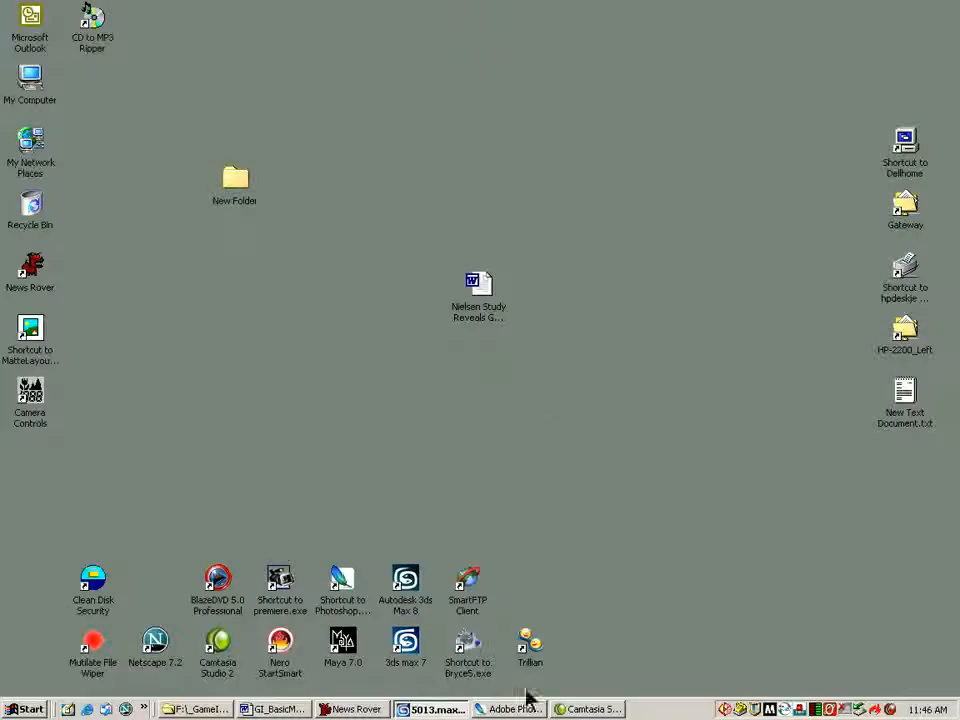
mouse_move(516, 708)
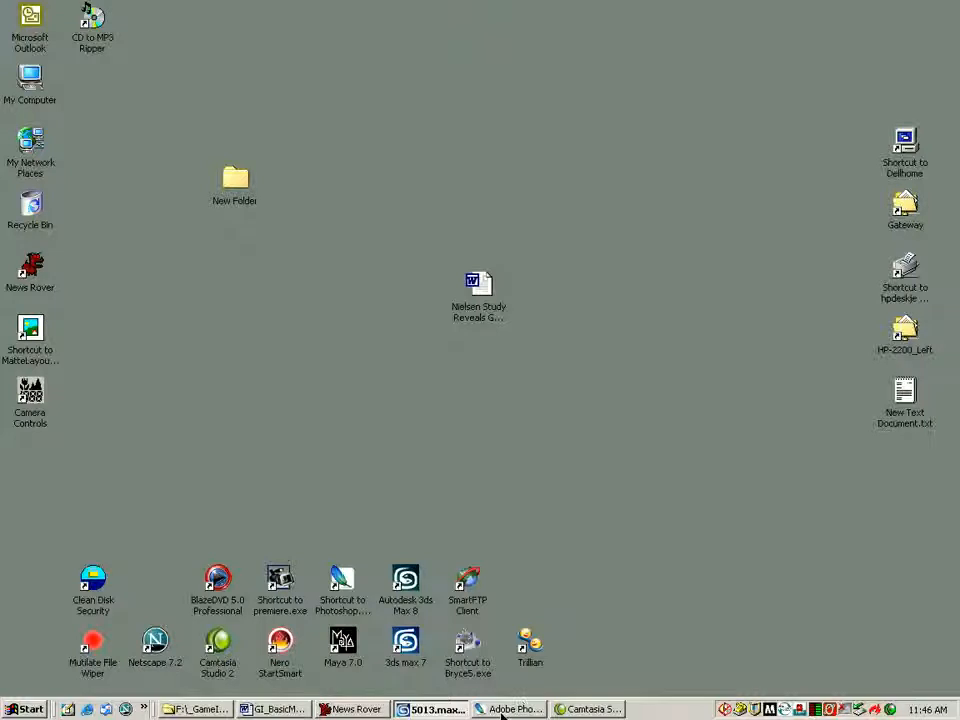
Close MASK without saving and start a new clipboard-sized document for the screenshot.
click(510, 708)
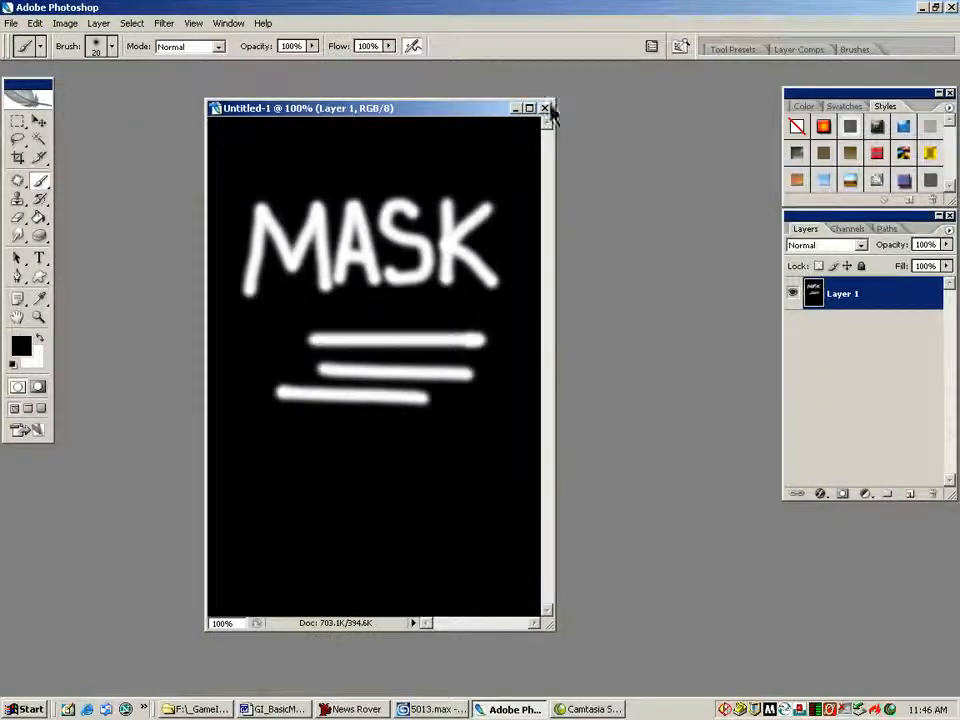
click(544, 108)
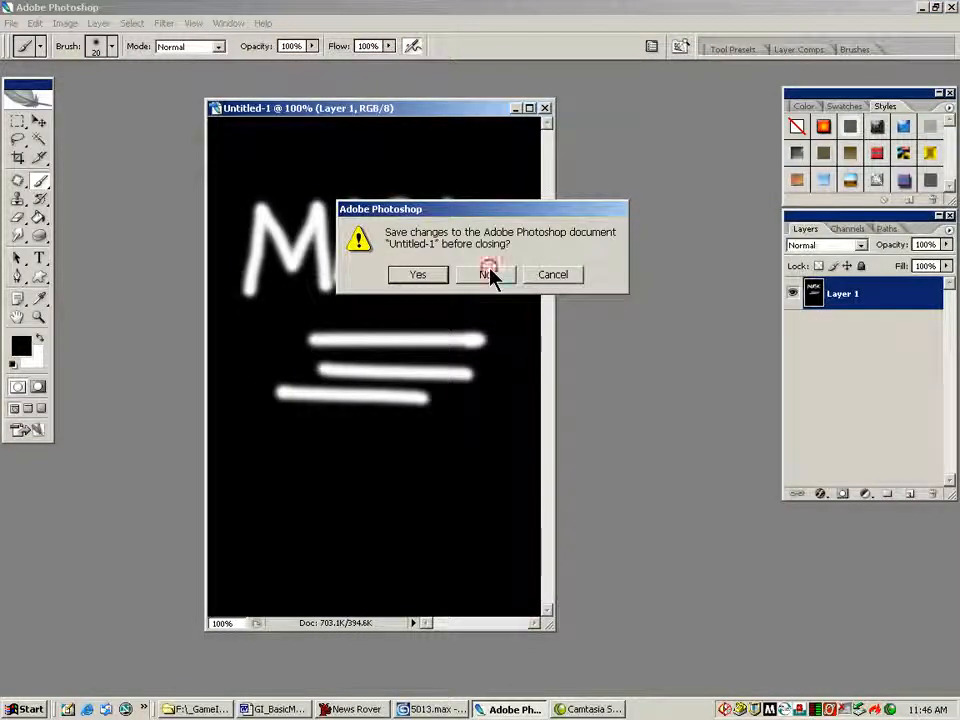
click(486, 274)
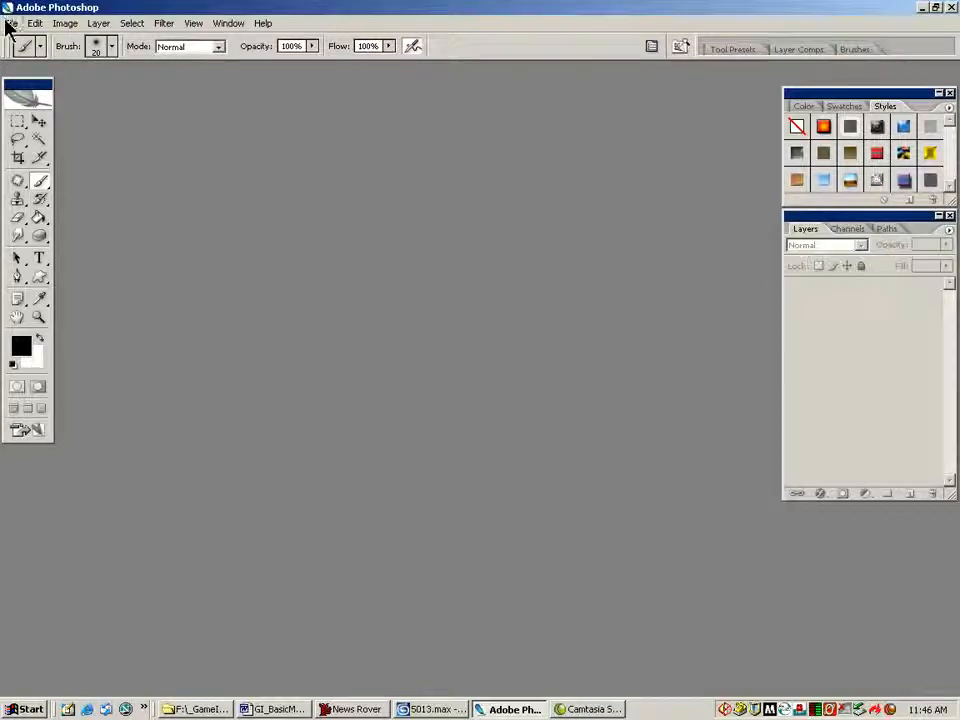
click(14, 24)
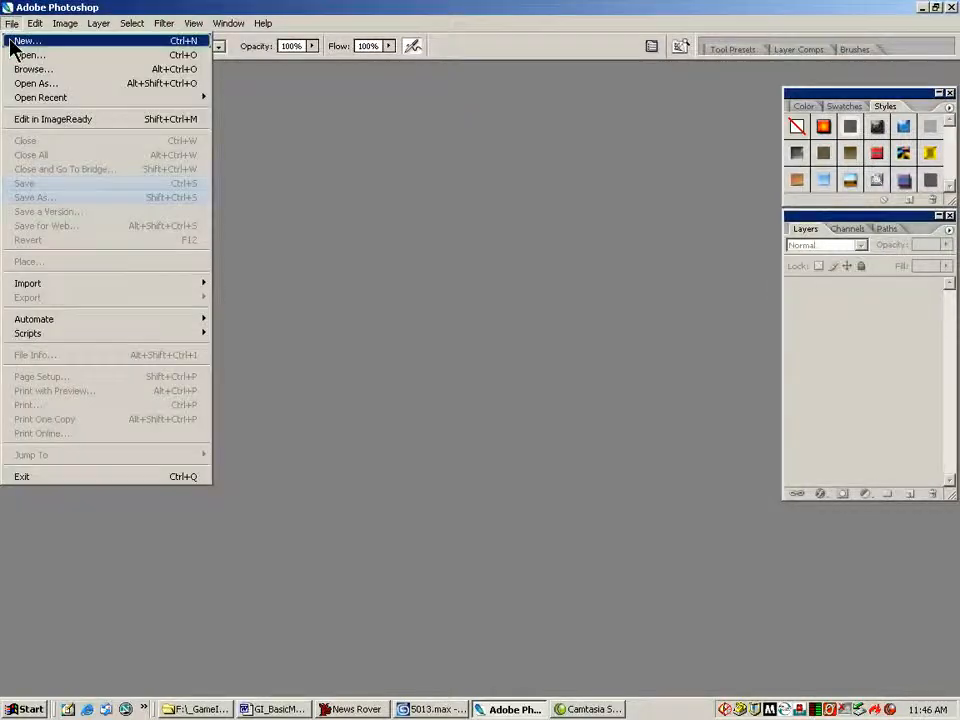
click(36, 38)
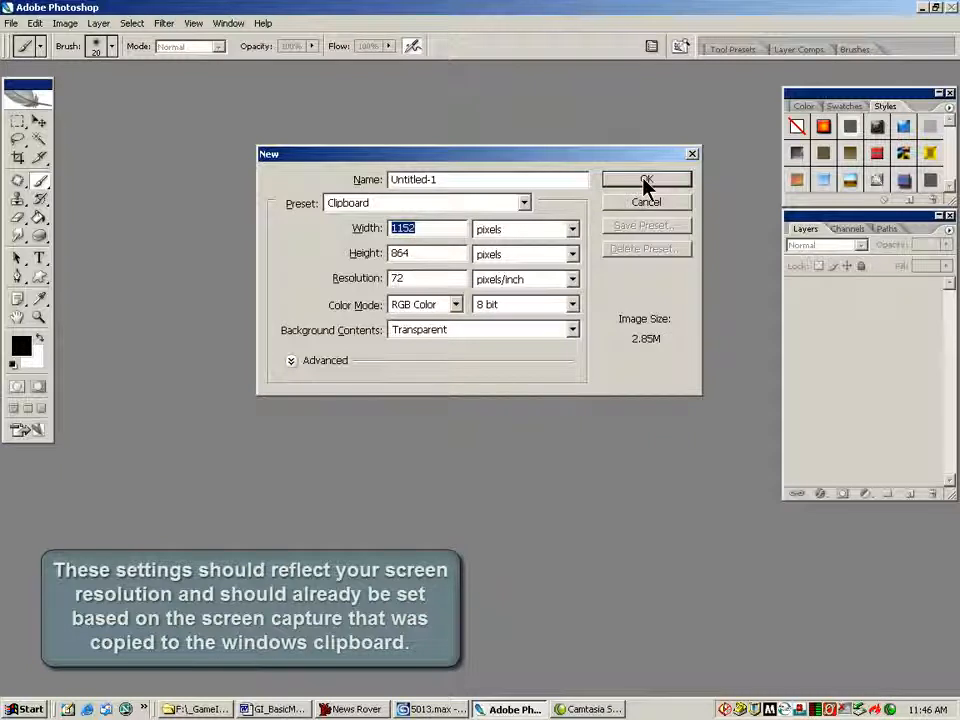
click(646, 180)
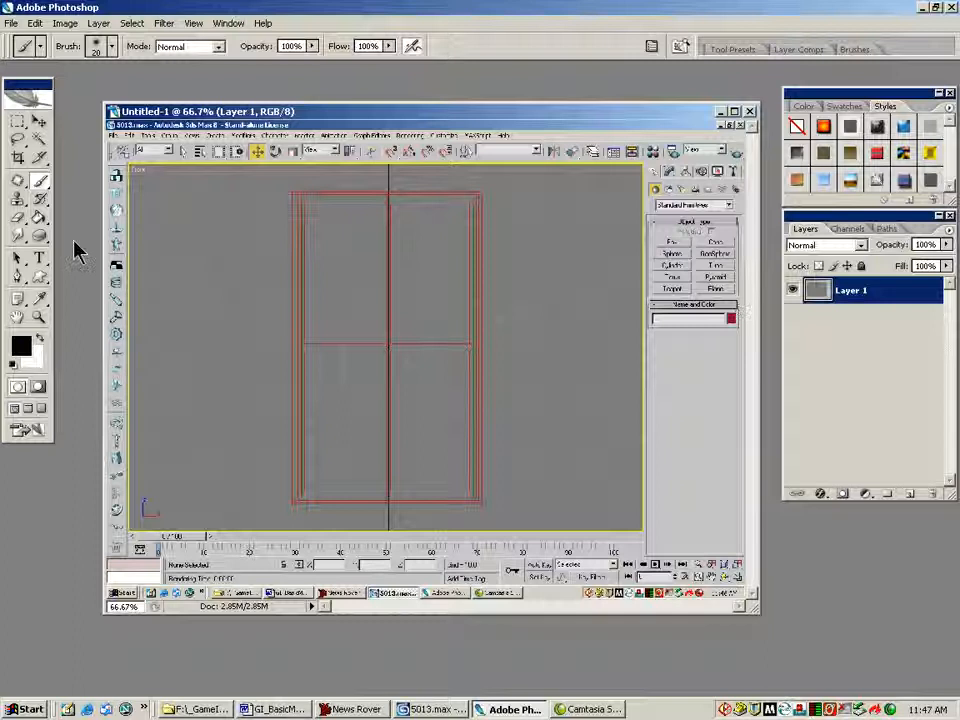
Crop the screenshot to the window and add a new layer over it.
click(16, 160)
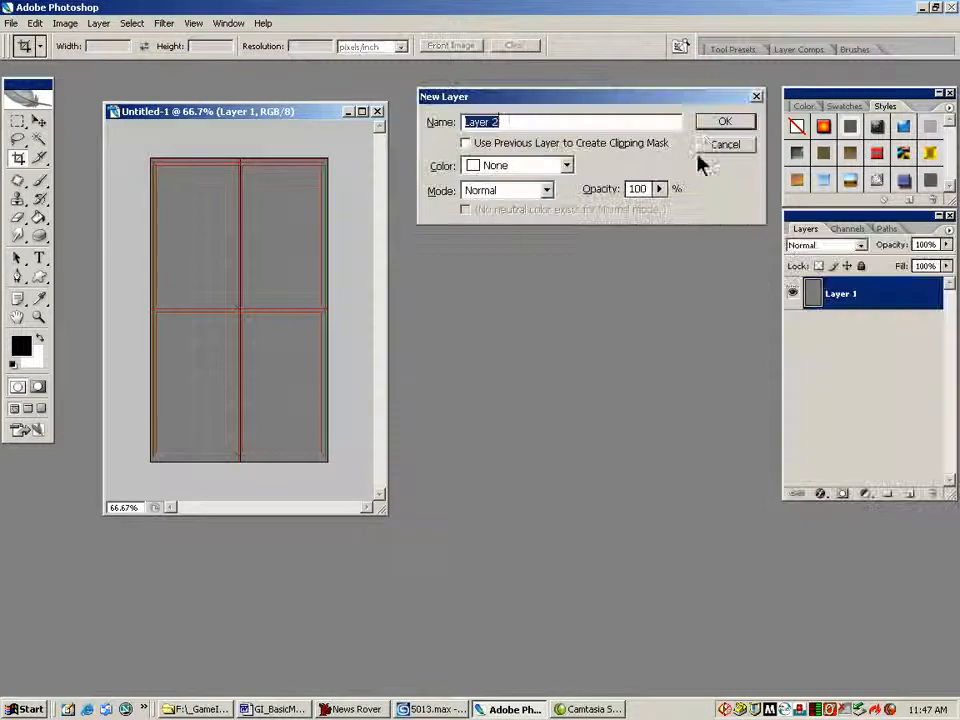
click(724, 122)
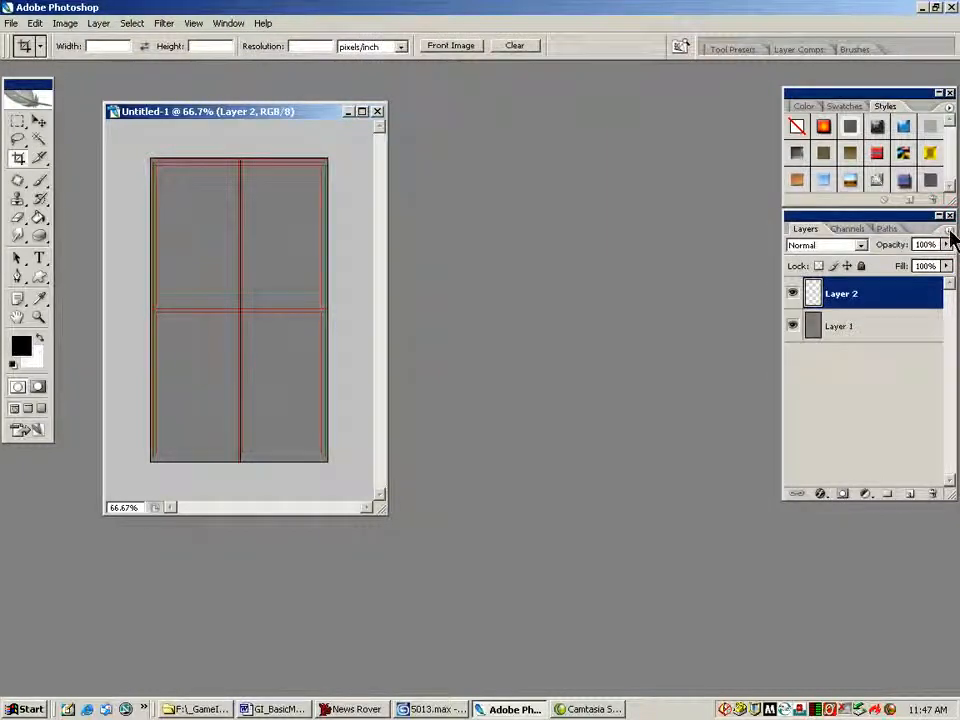
click(950, 236)
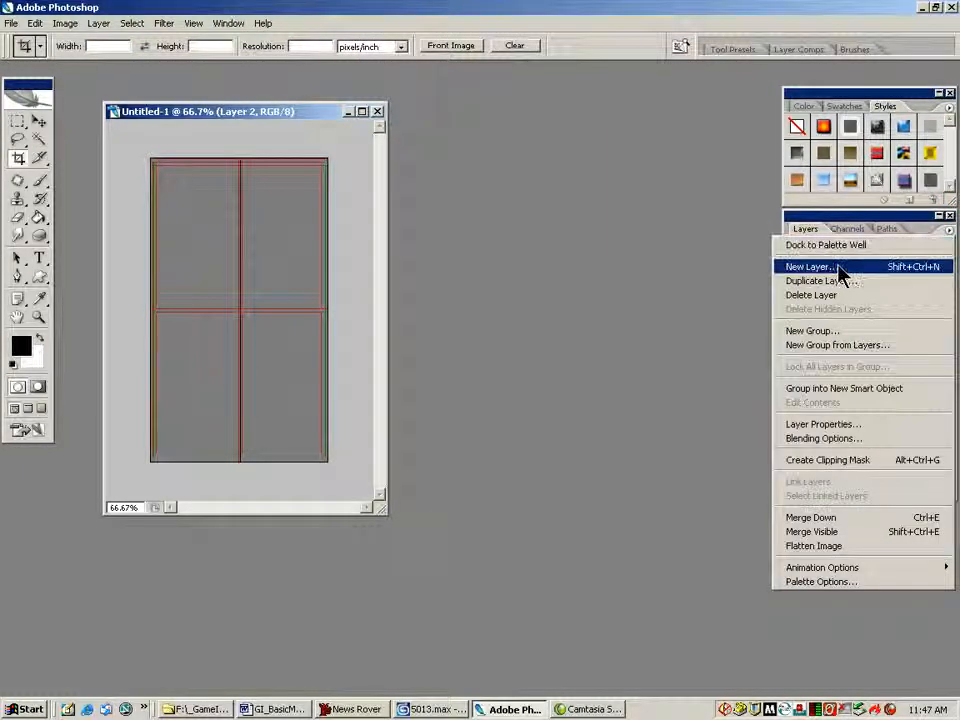
click(808, 266)
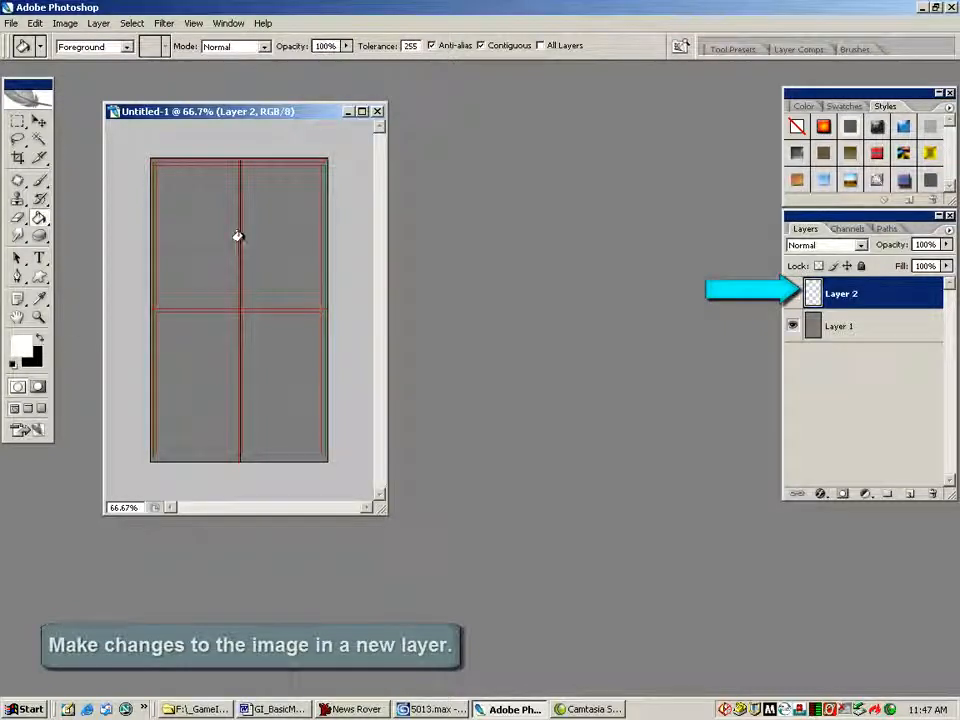
Fill the layer with pure black 0,0,0, lower its opacity, and add a fresh empty layer above.
click(14, 344)
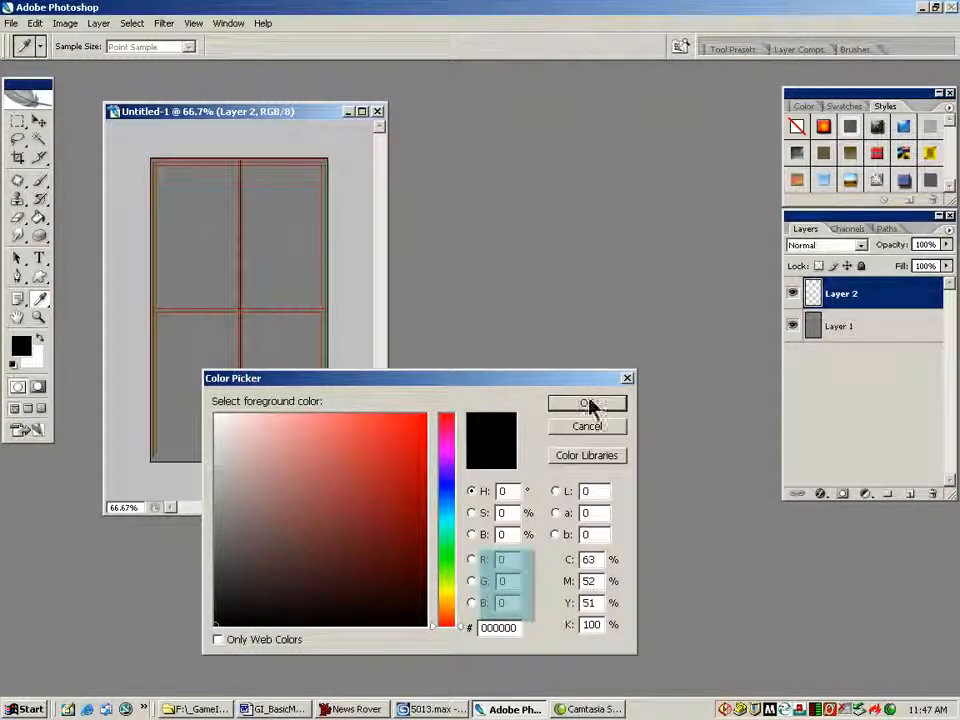
click(588, 404)
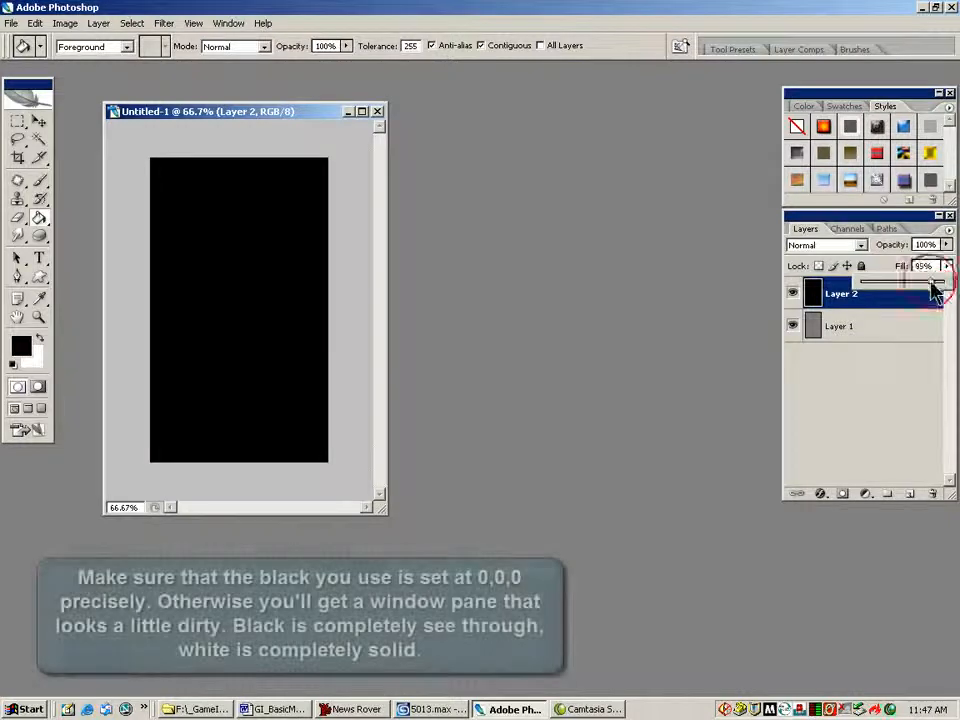
drag(930, 280, 908, 280)
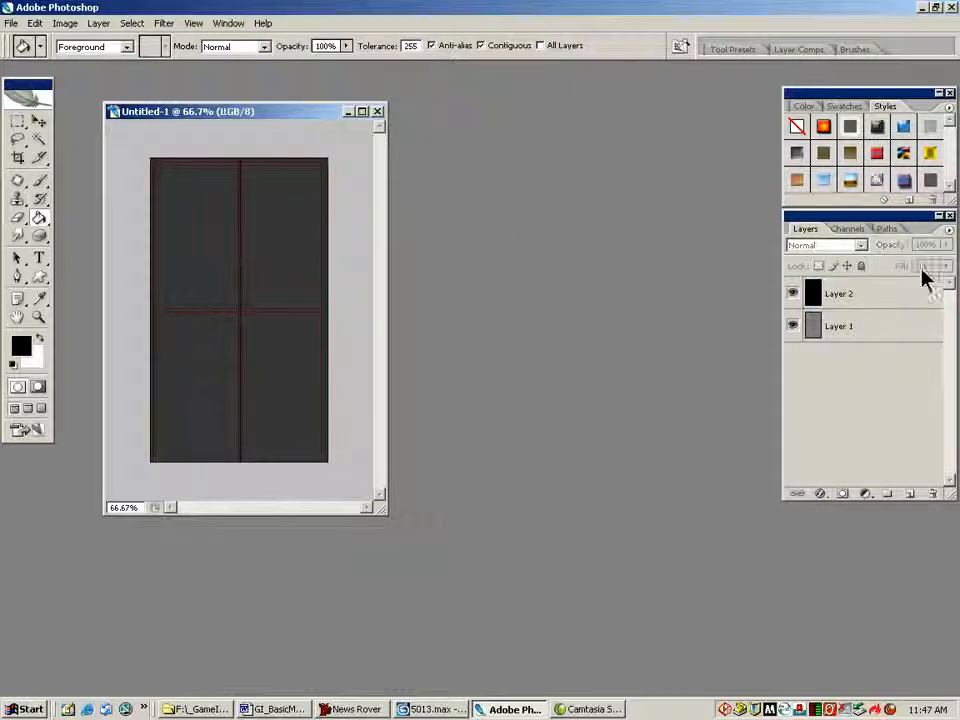
click(850, 292)
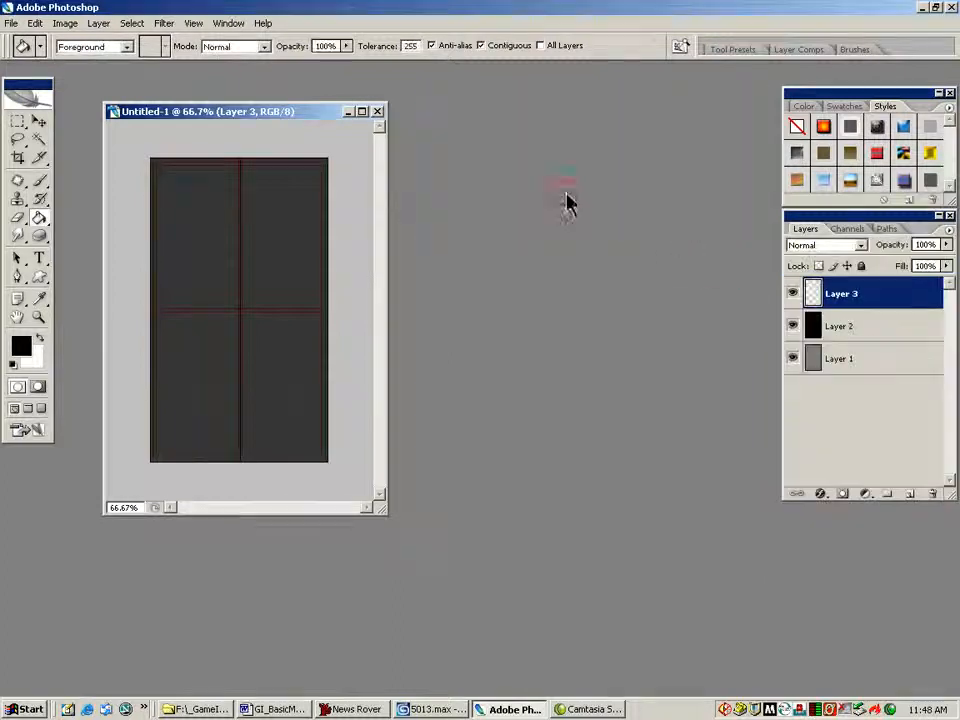
click(12, 184)
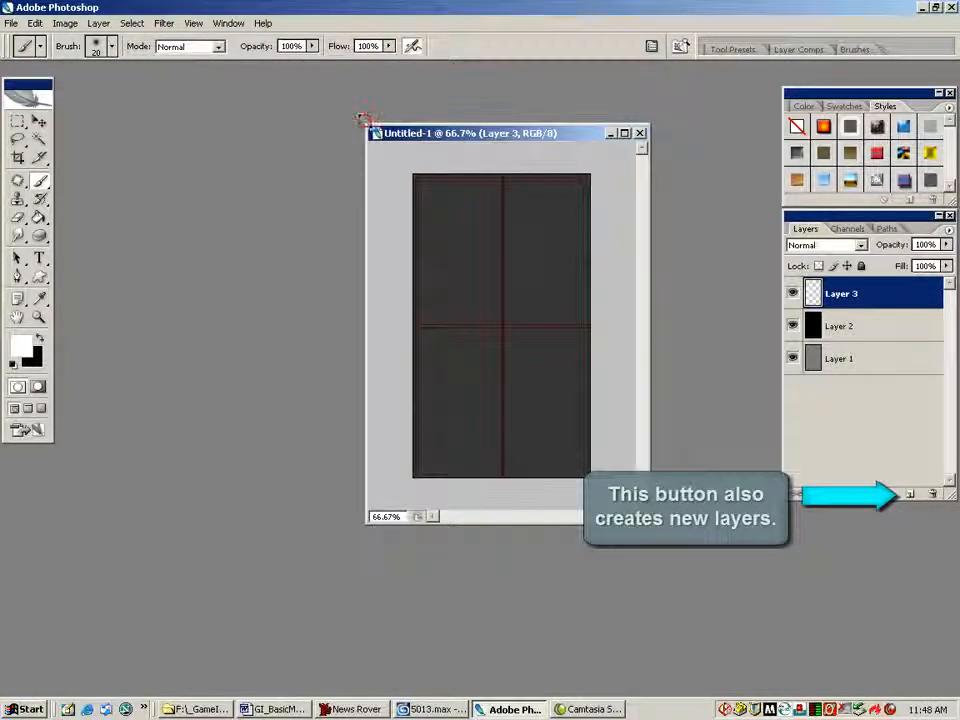
click(112, 48)
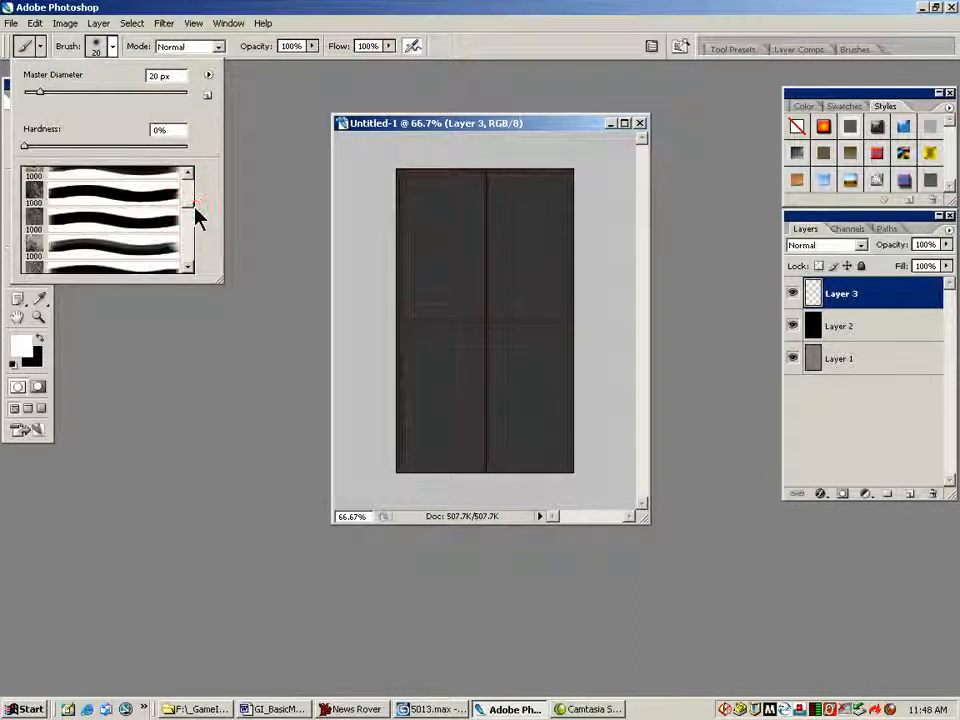
scroll(down, 3)
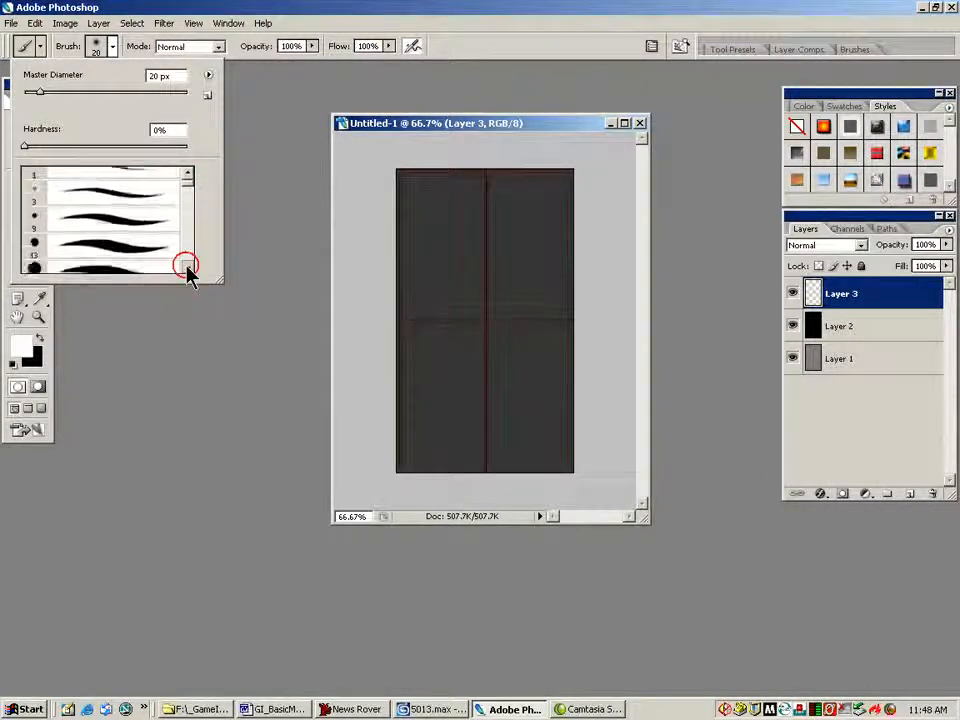
scroll(down, 3)
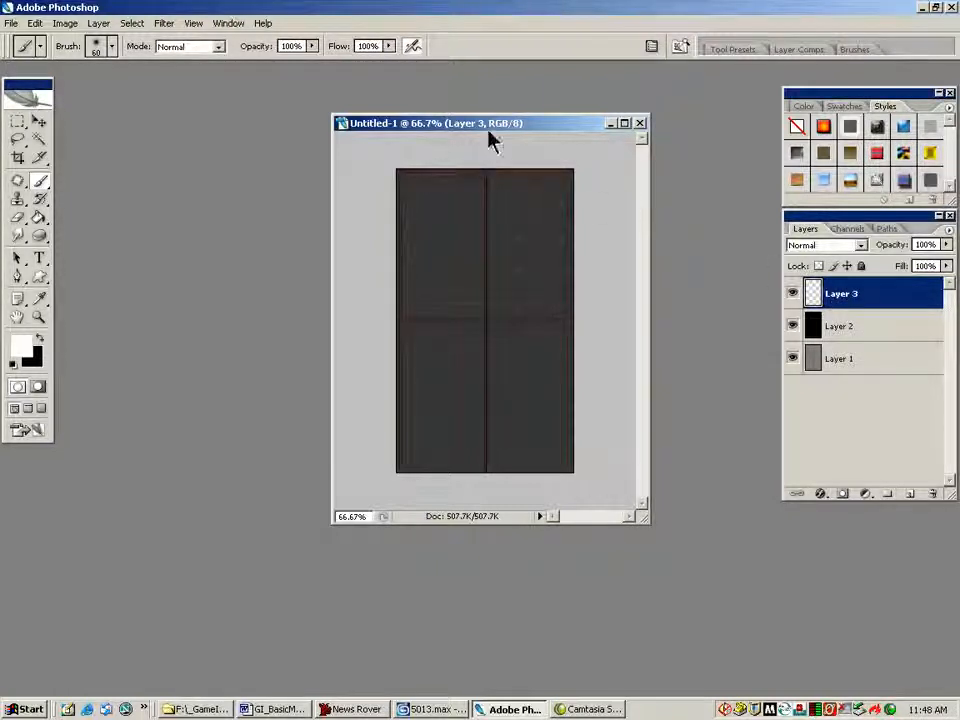
click(410, 218)
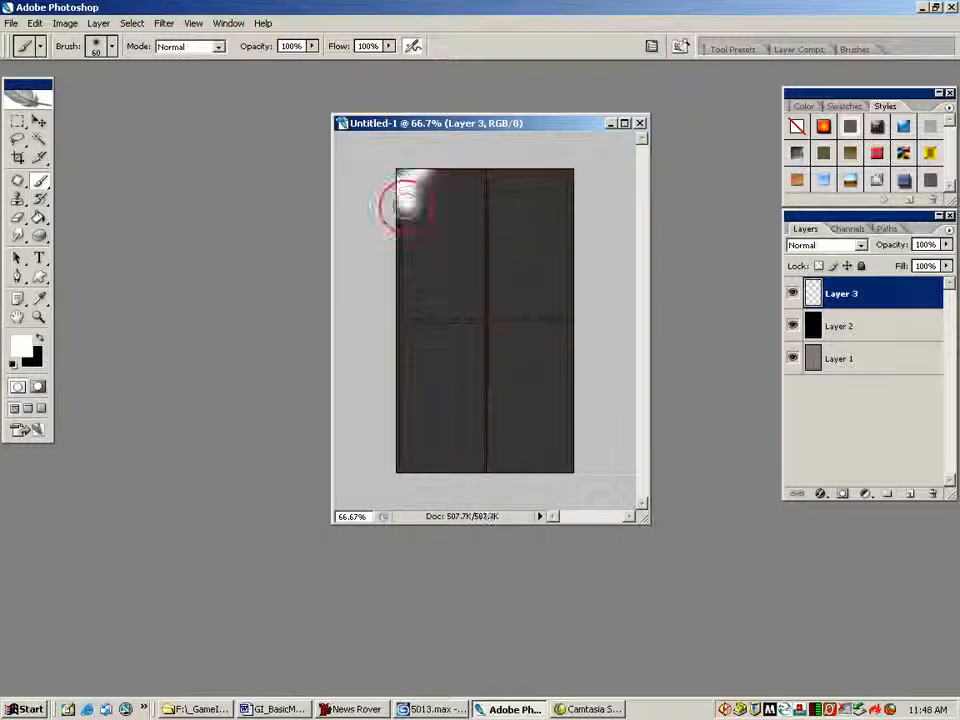
drag(404, 204, 410, 310)
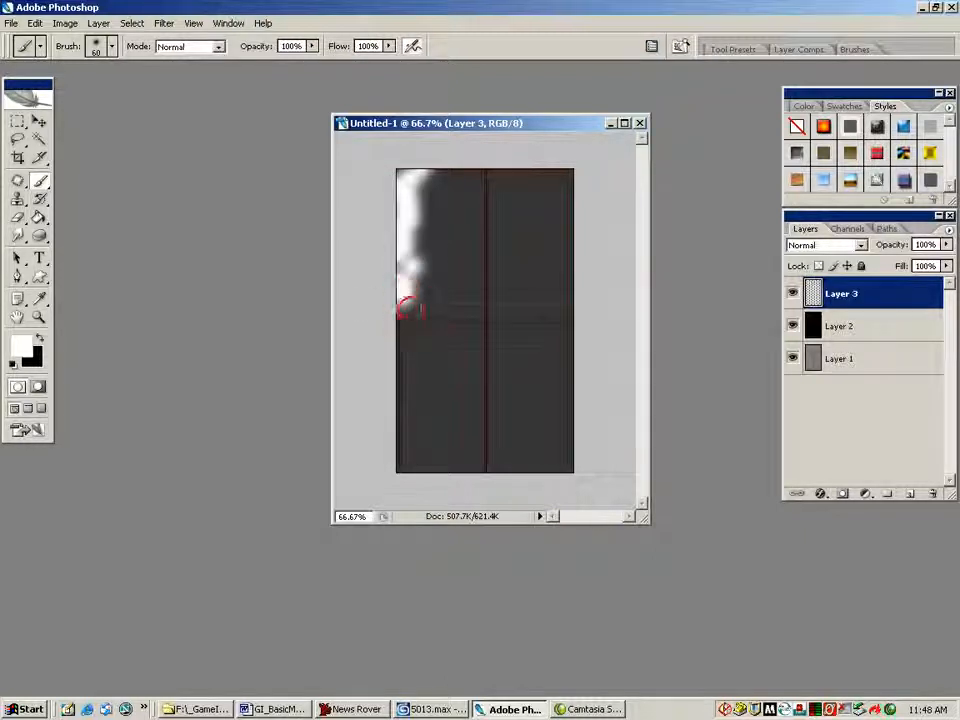
drag(410, 310, 490, 204)
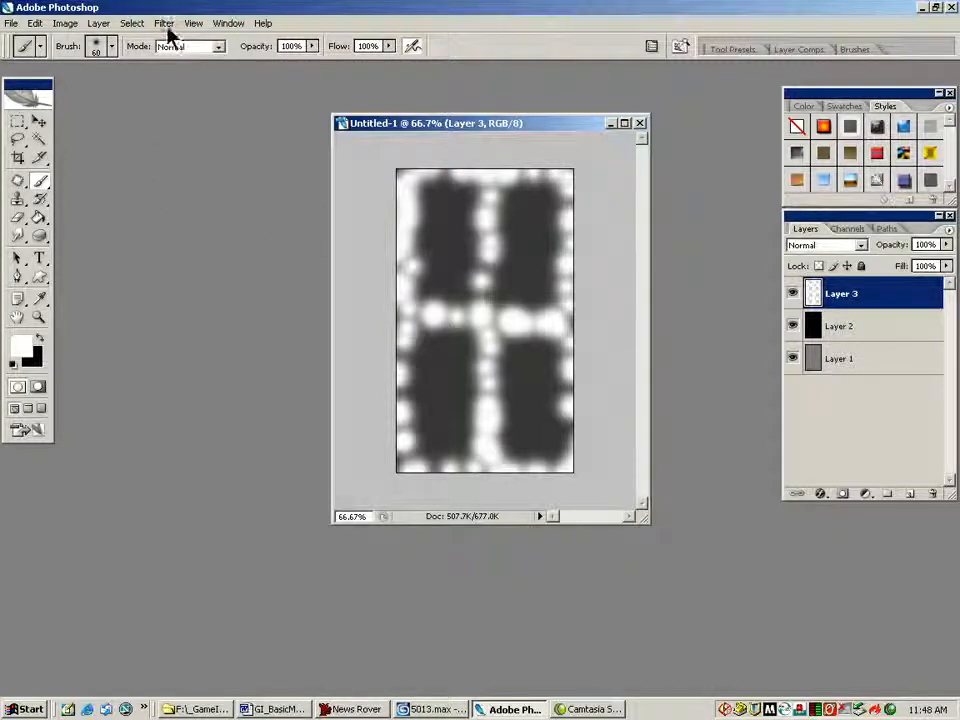
Apply a Gaussian Blur with a high radius so the speckles become soft hazy panes.
click(174, 22)
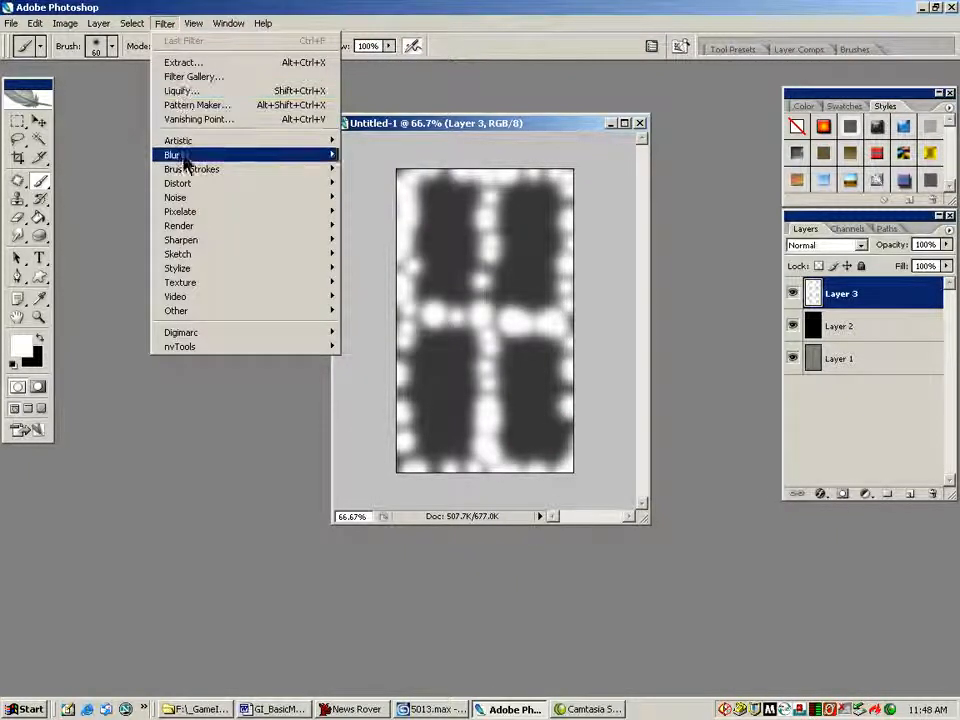
click(380, 212)
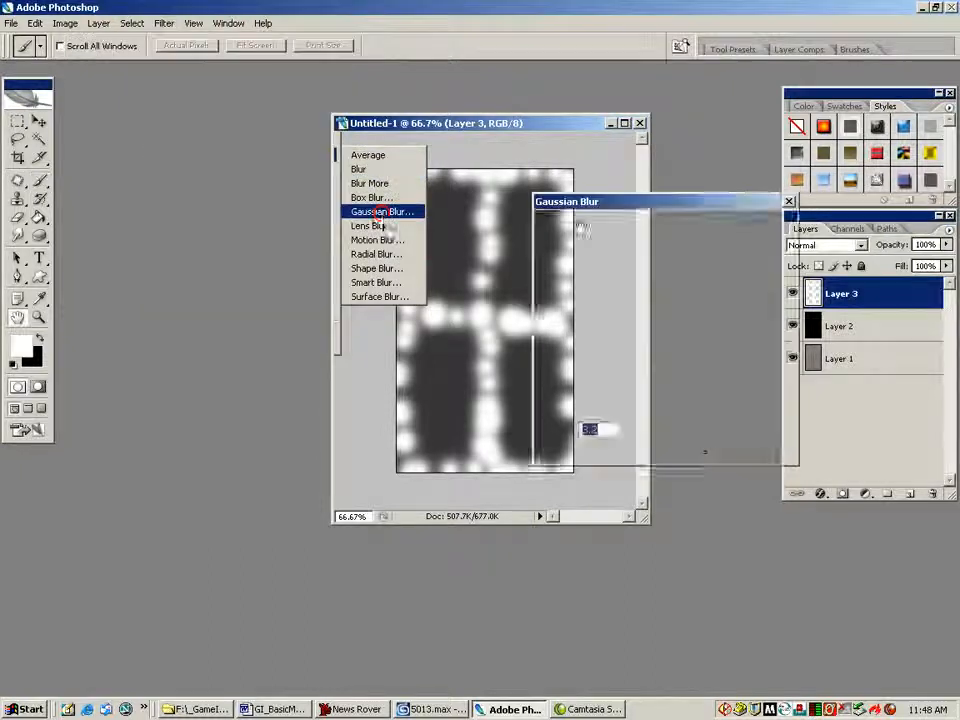
click(380, 212)
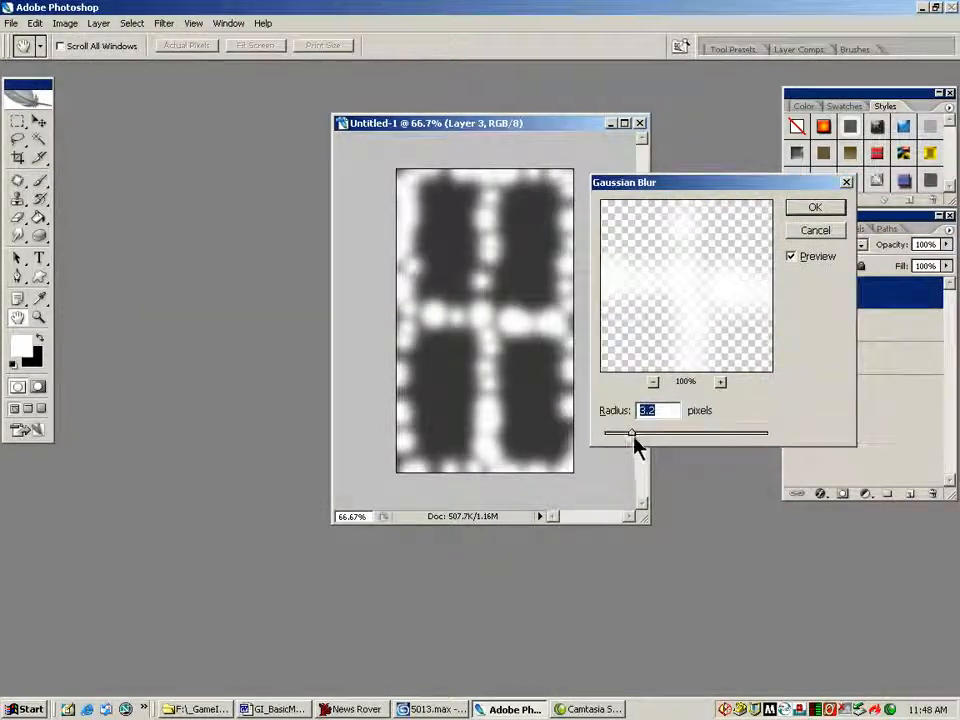
drag(632, 432, 680, 432)
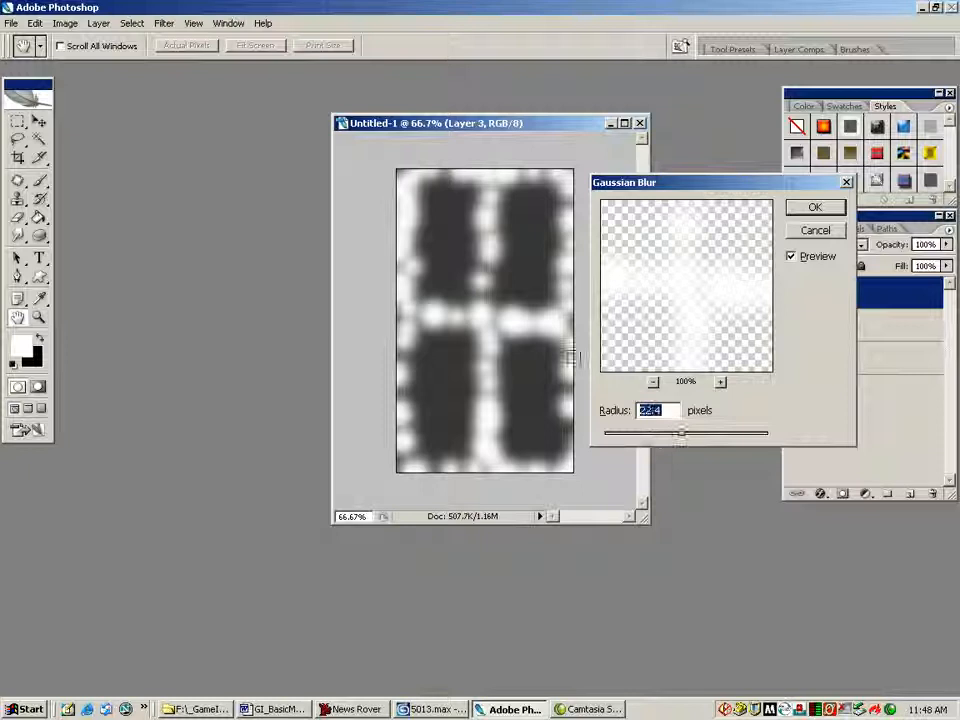
drag(680, 432, 676, 432)
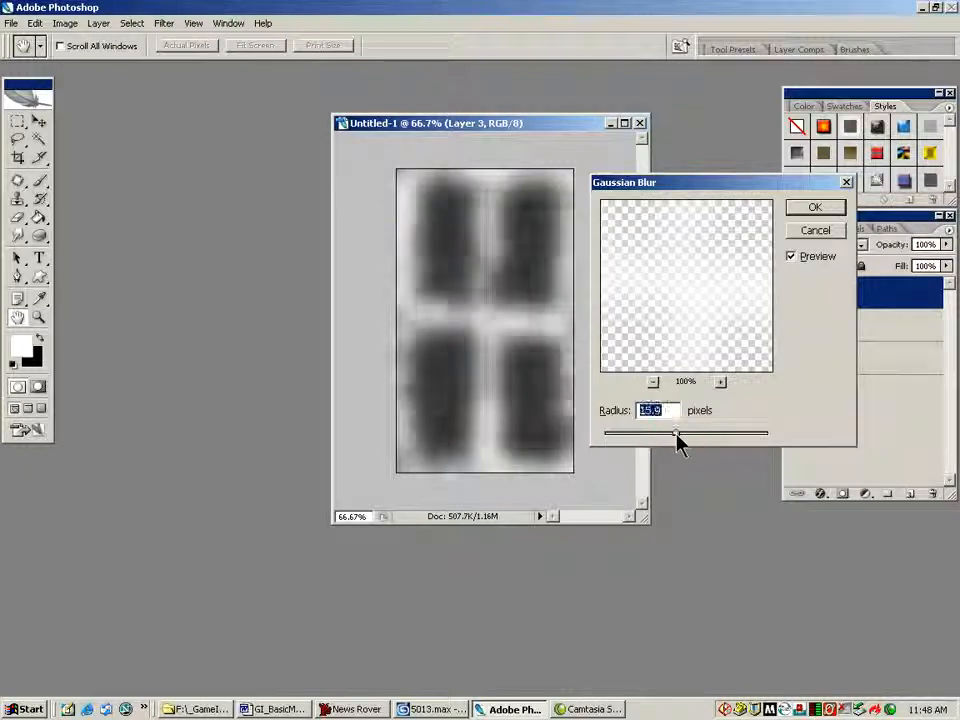
drag(676, 432, 680, 432)
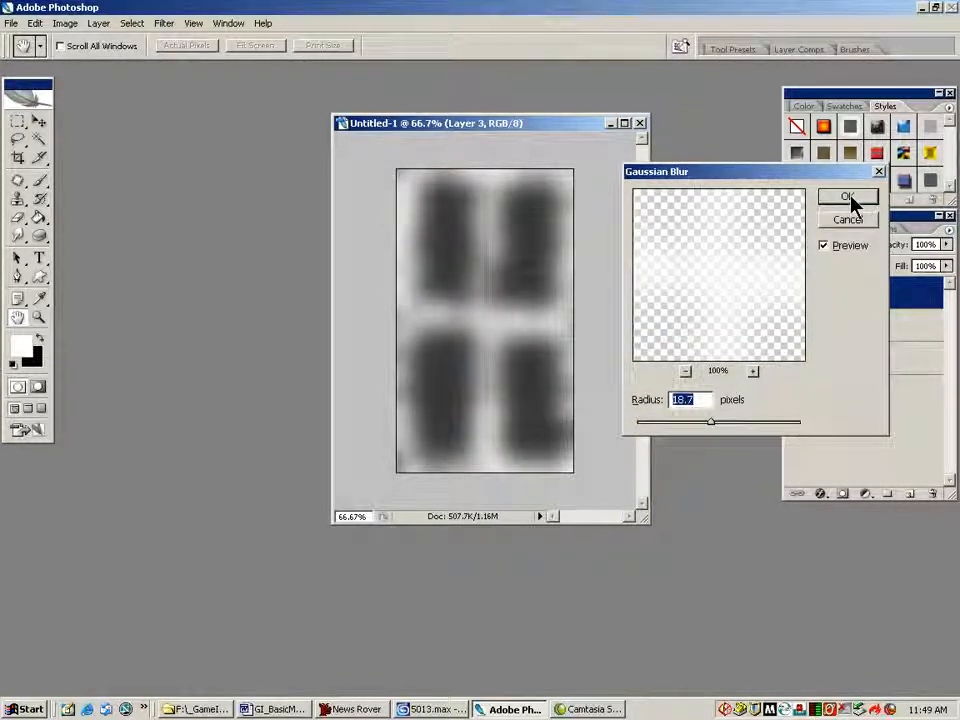
click(844, 196)
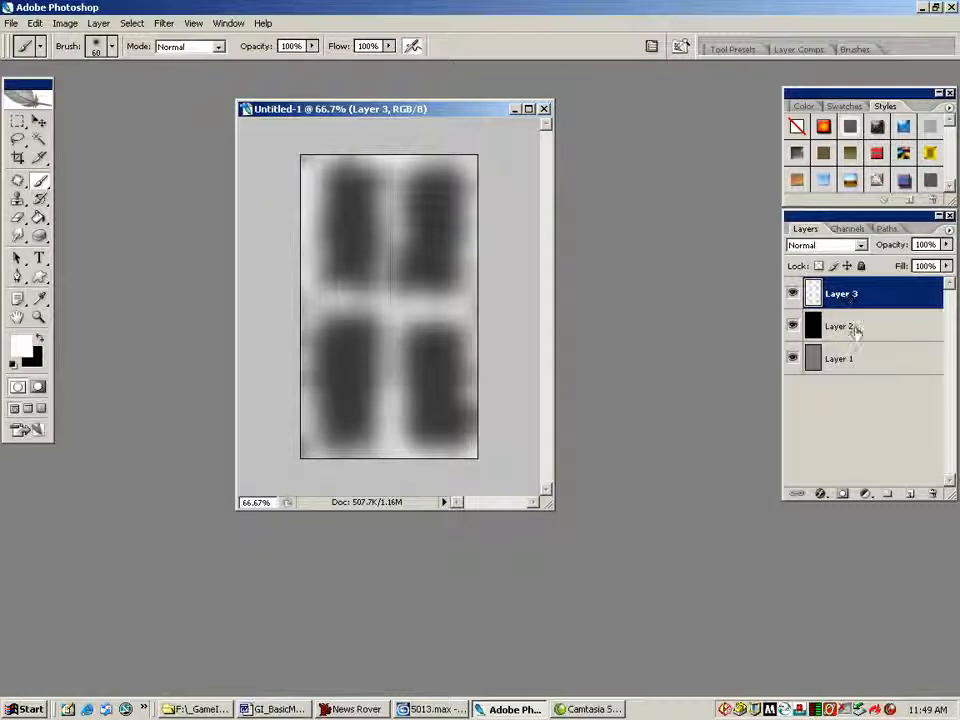
Make Layer 2 active and bring up the Layers palette menu.
click(840, 326)
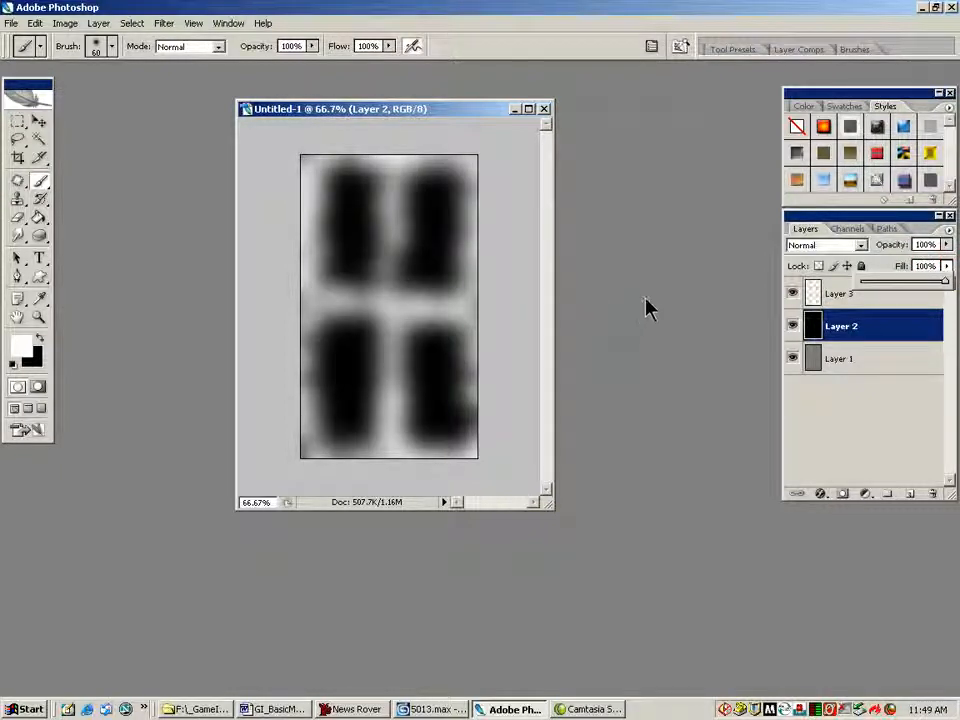
mouse_move(708, 204)
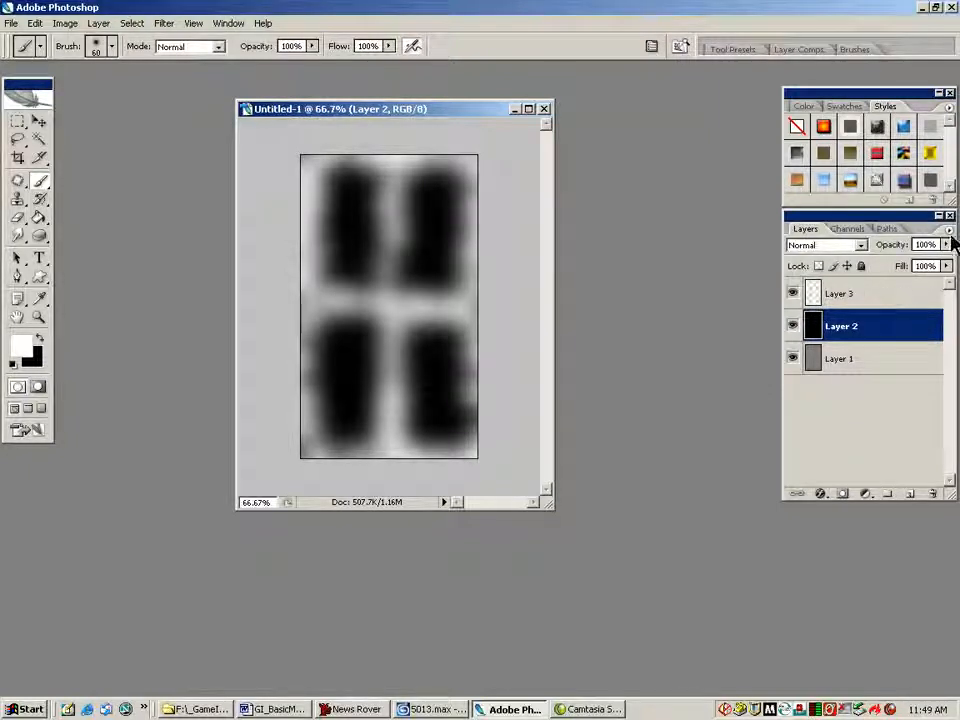
click(948, 232)
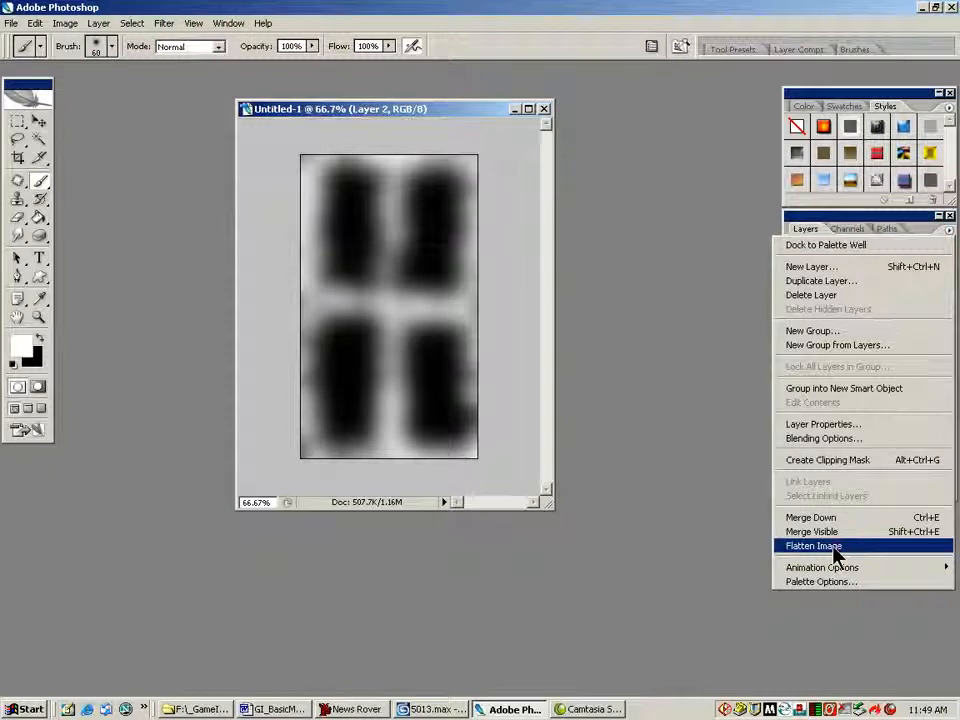
Flatten the image and save it as mask02.tga in 24-bit Targa format, then return to 3ds Max.
click(812, 544)
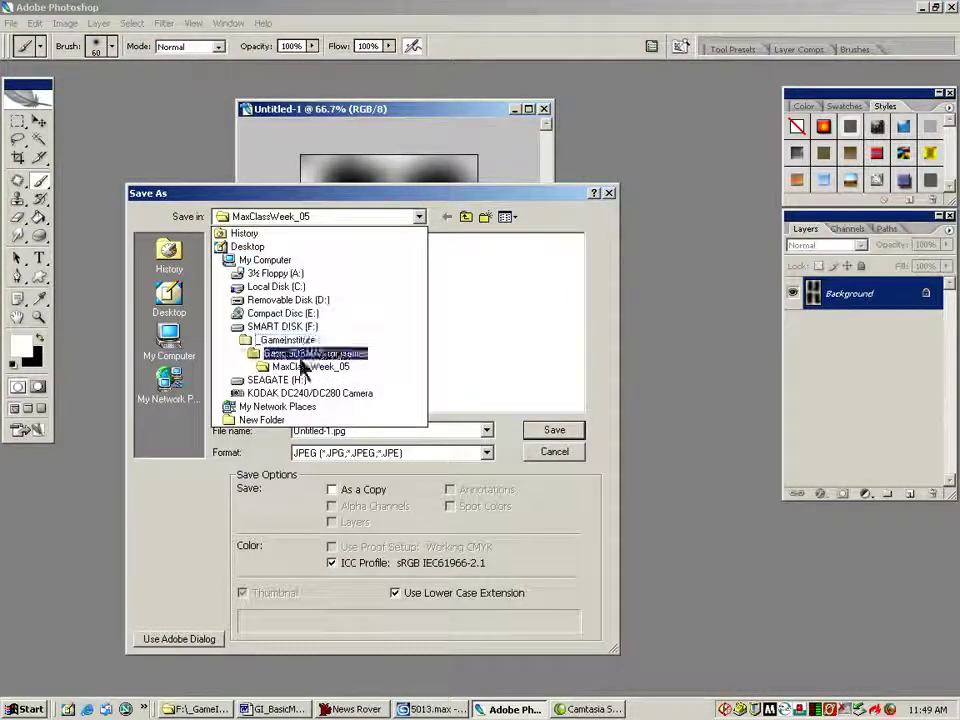
double_click(316, 352)
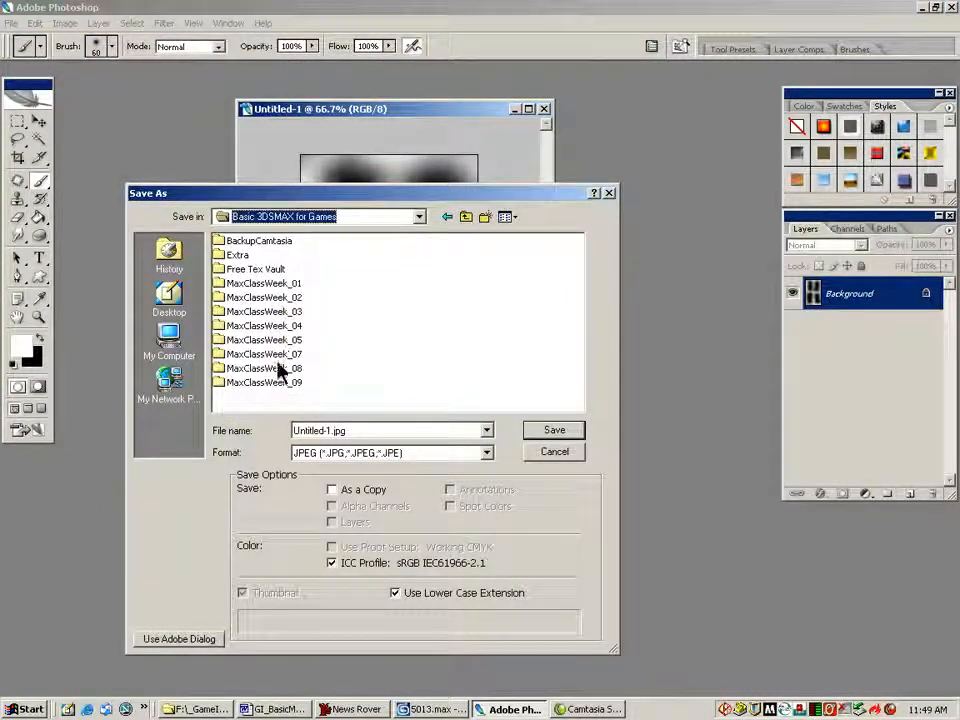
double_click(264, 340)
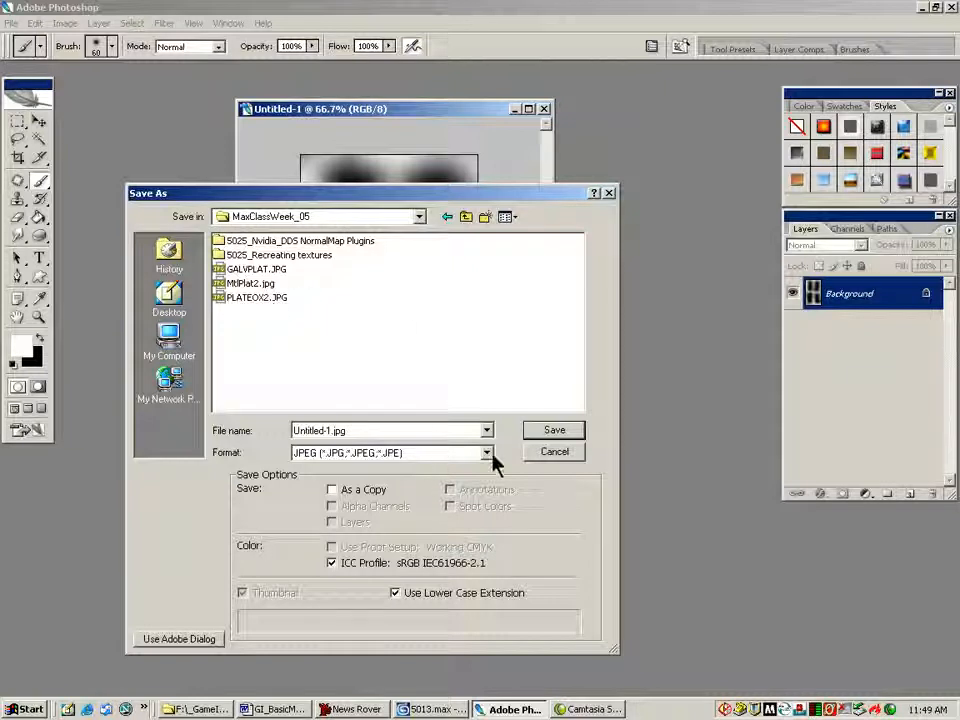
click(486, 452)
text(mask07.tga)
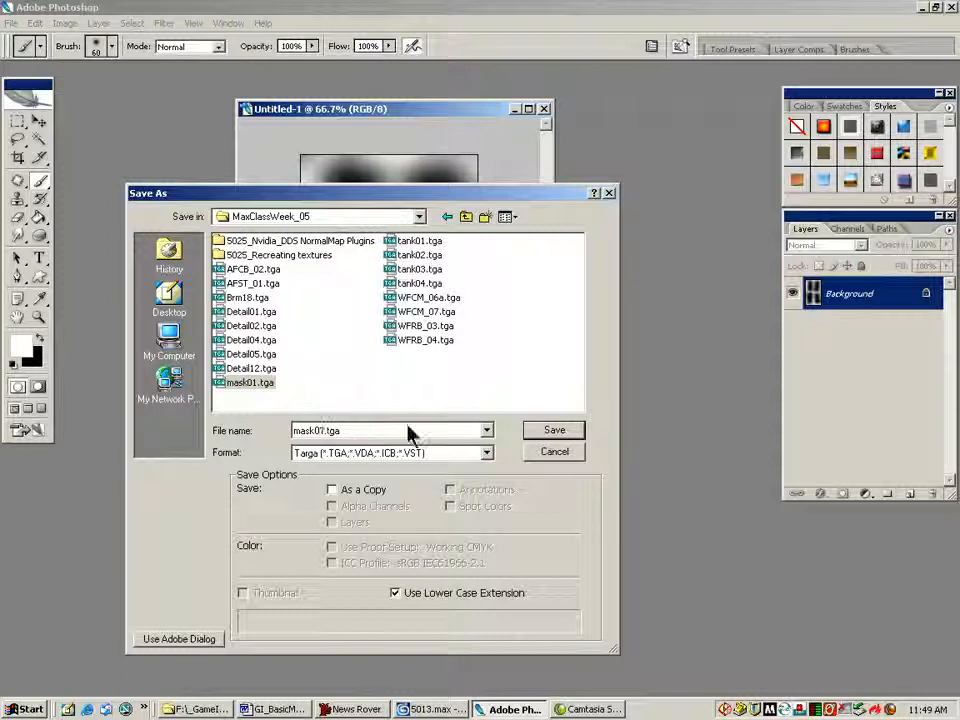
click(552, 430)
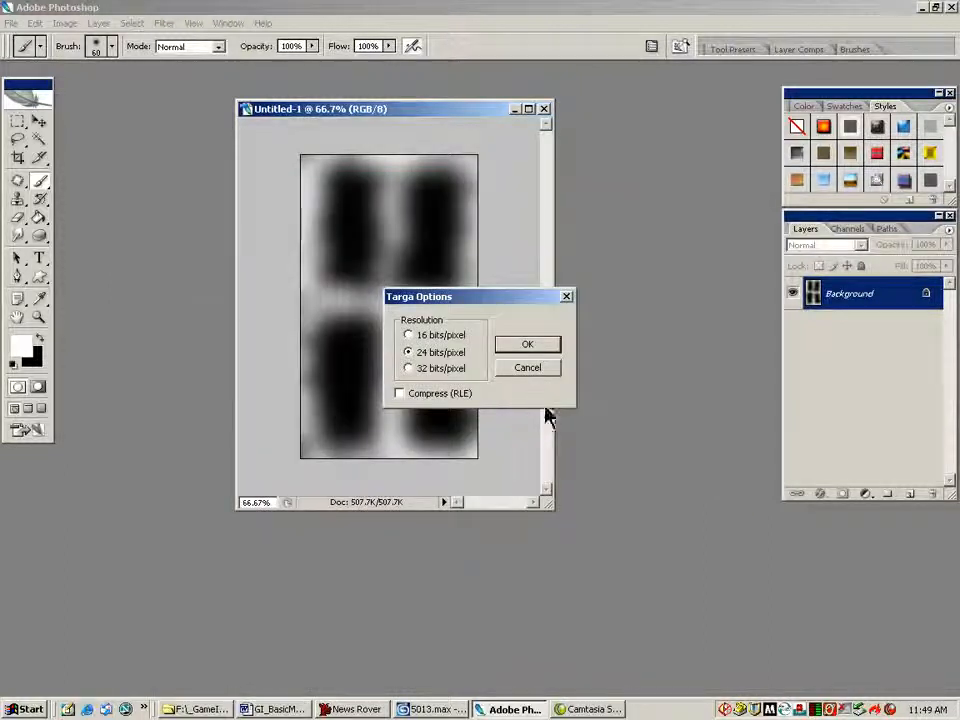
click(528, 344)
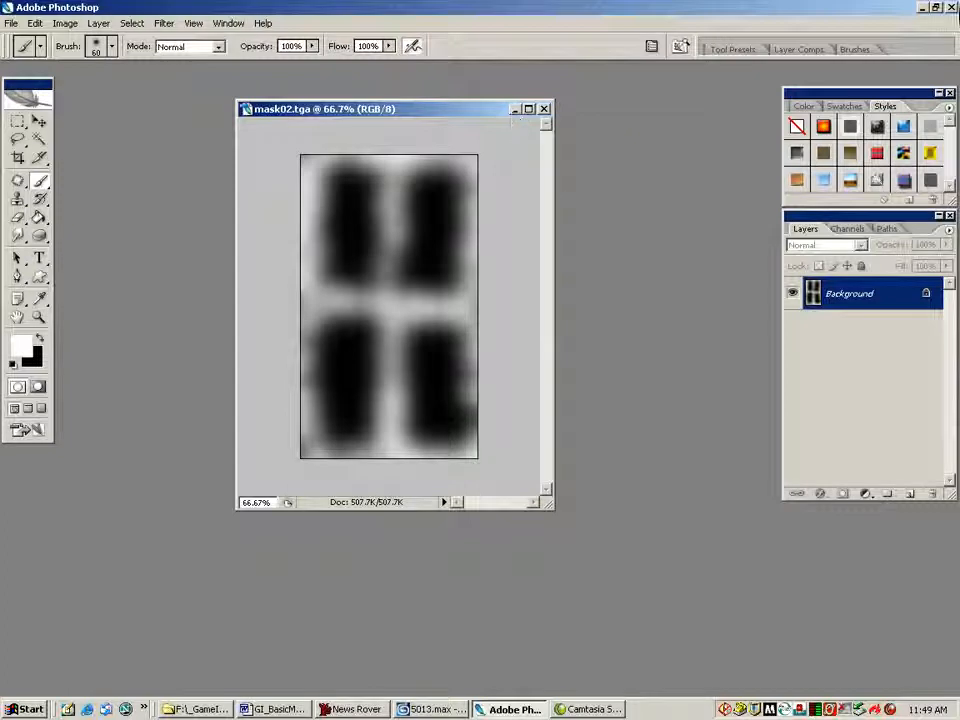
click(430, 708)
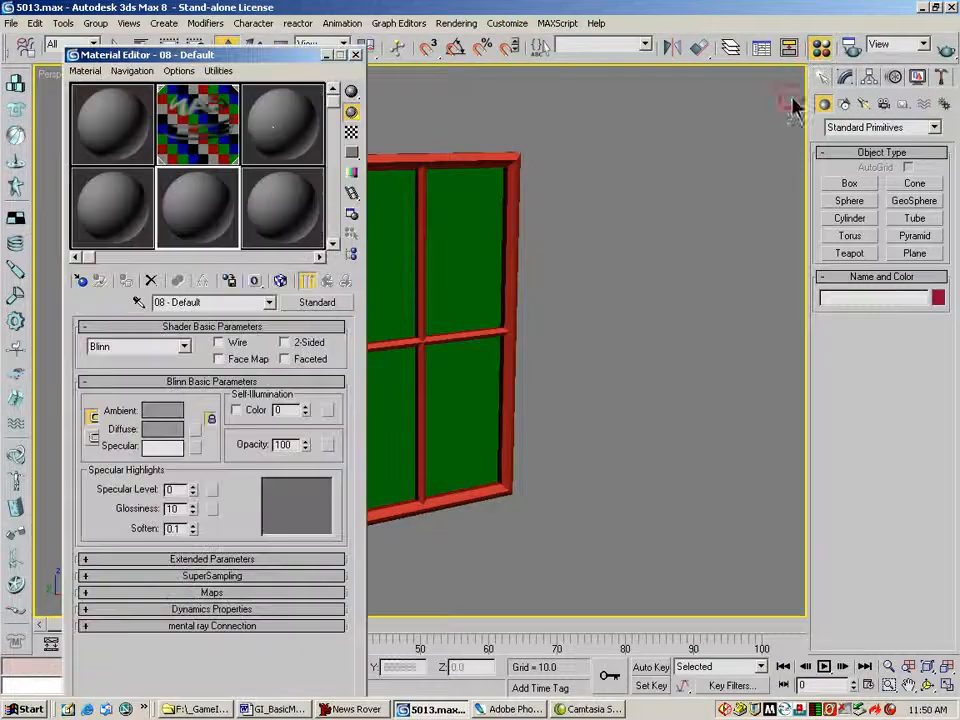
In an unused material slot, load mask02.tga as a Bitmap in the Opacity map channel.
click(284, 124)
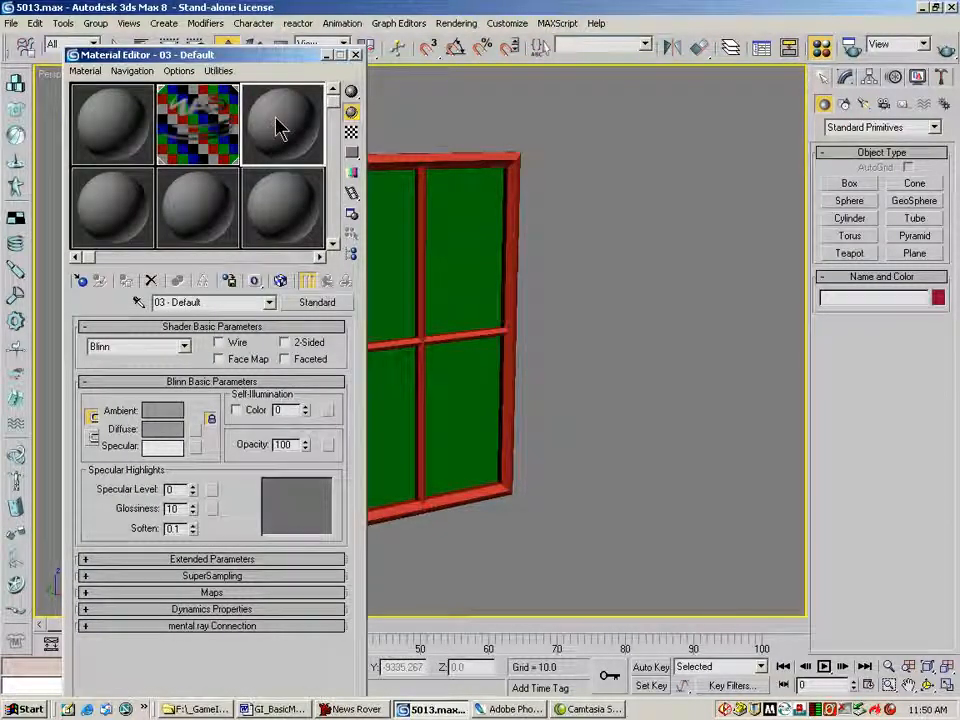
click(212, 592)
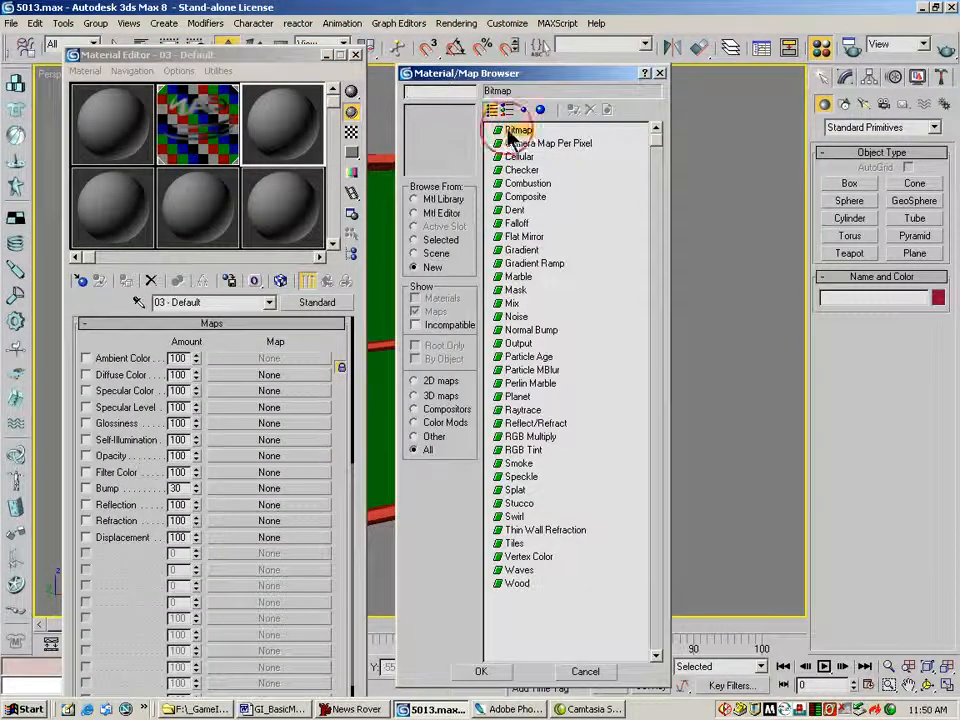
double_click(518, 130)
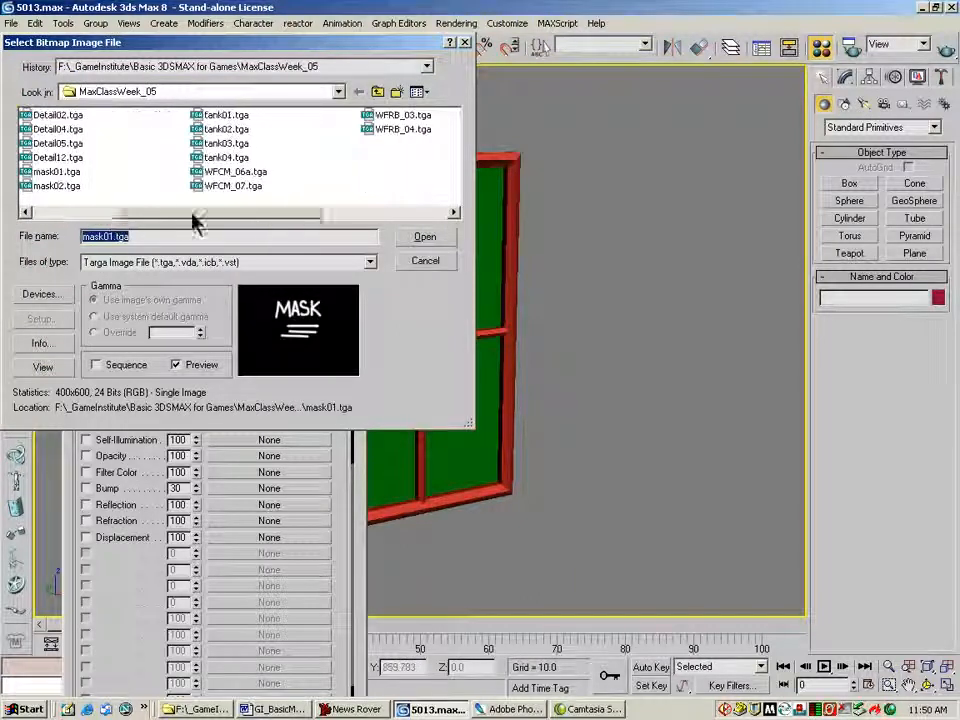
click(44, 186)
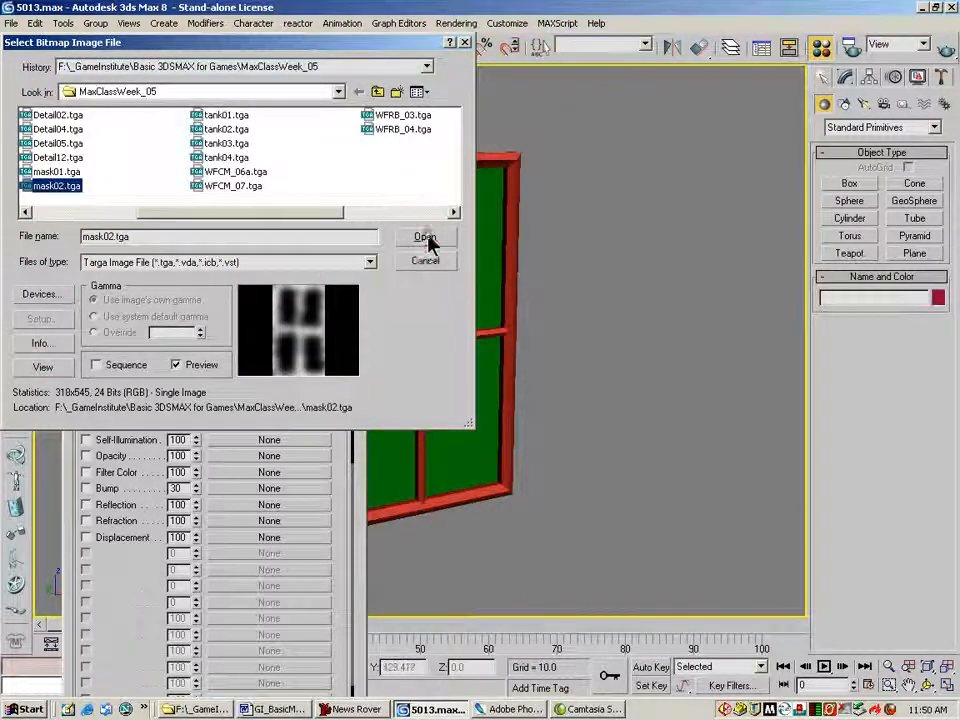
click(424, 236)
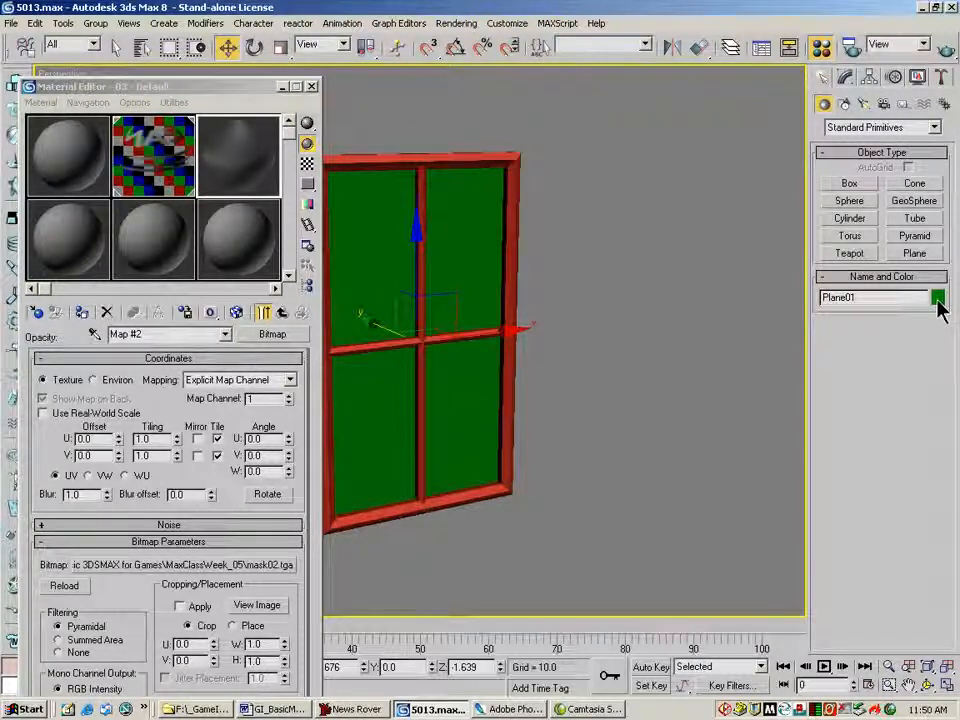
Assign the masked material to the selected glass pane so the grimy edges render.
click(936, 296)
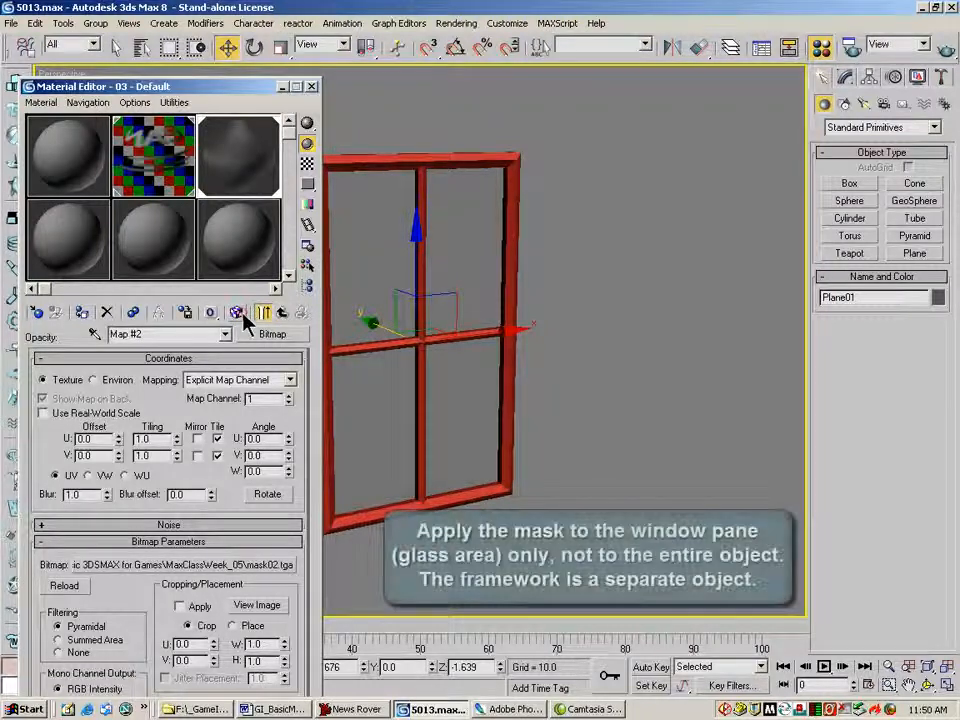
click(236, 312)
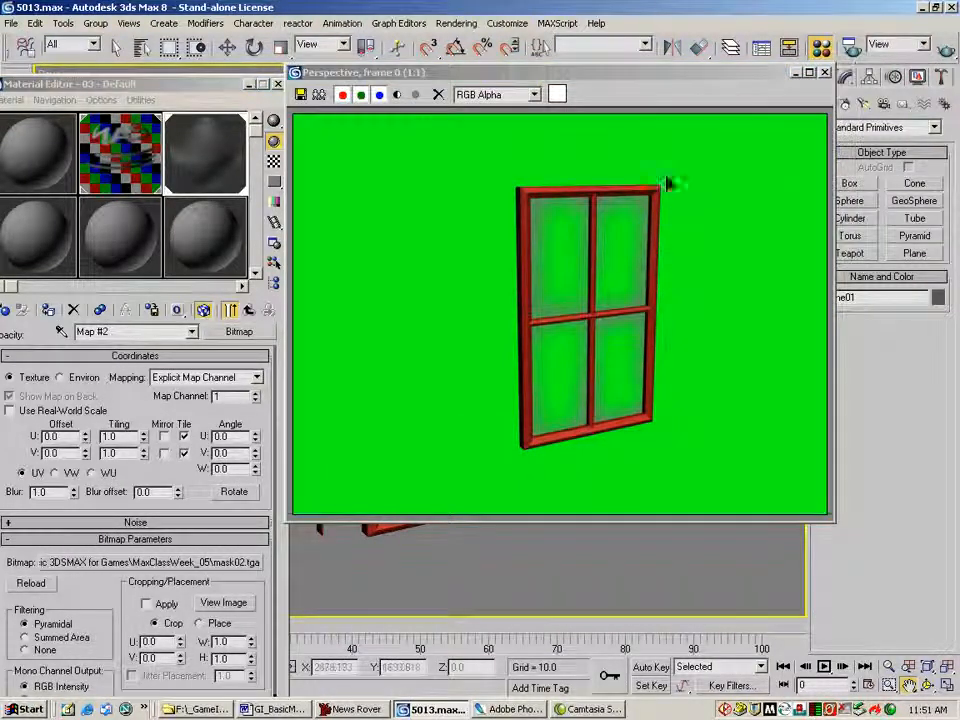
mouse_move(756, 188)
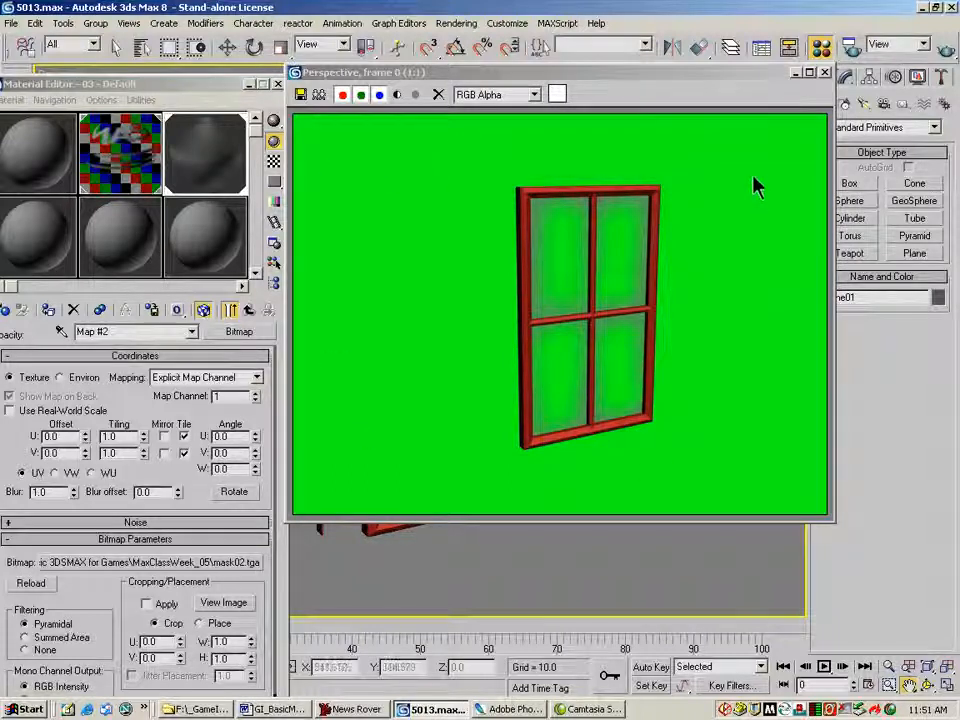
mouse_move(616, 310)
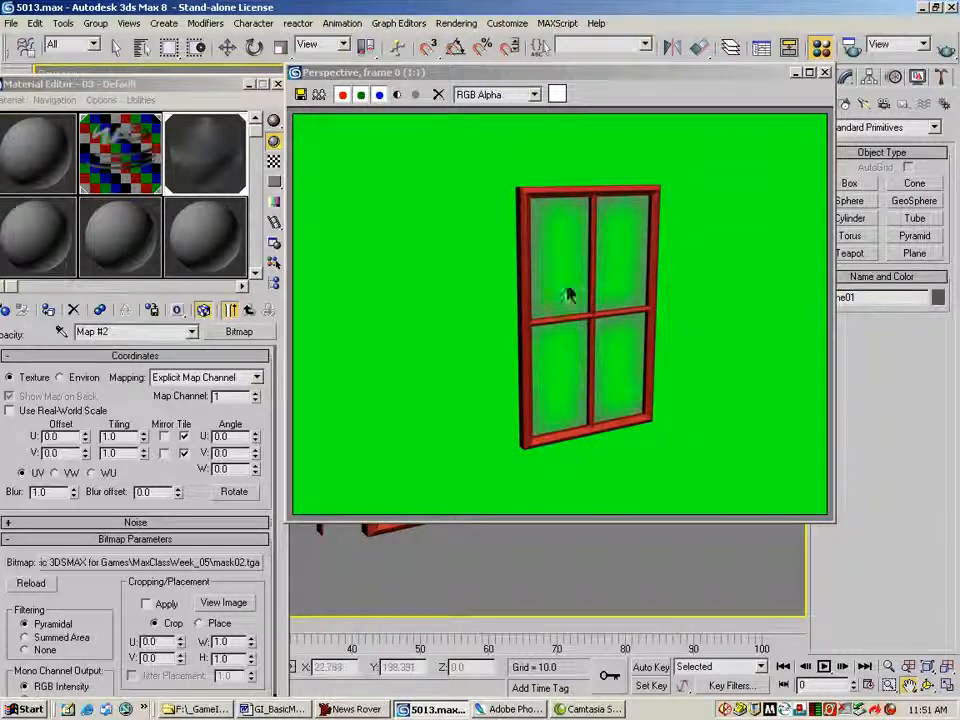
mouse_move(752, 320)
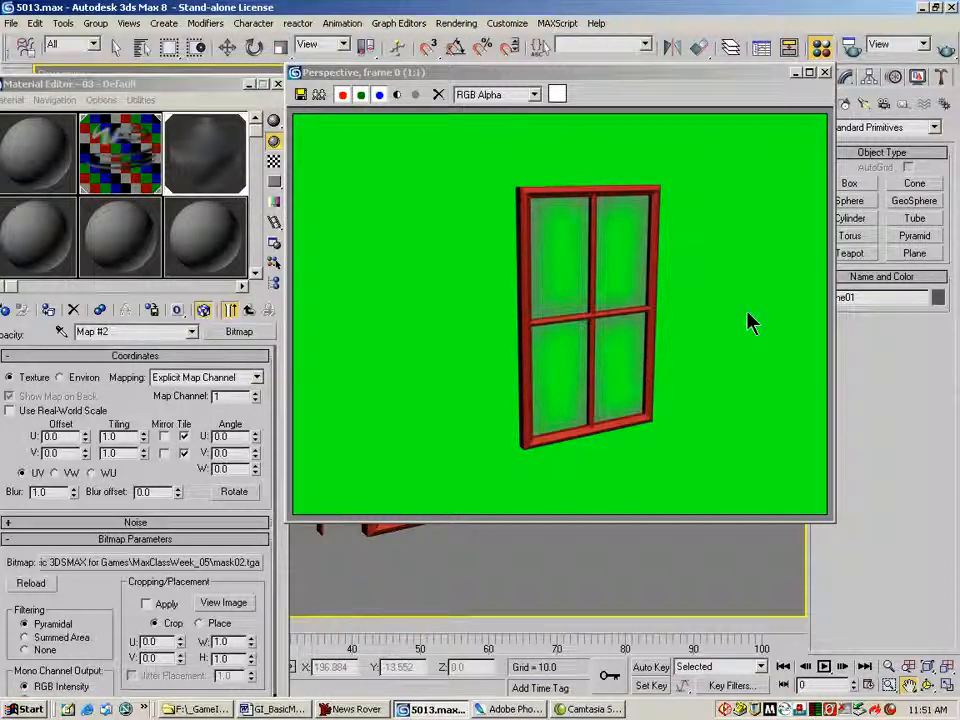